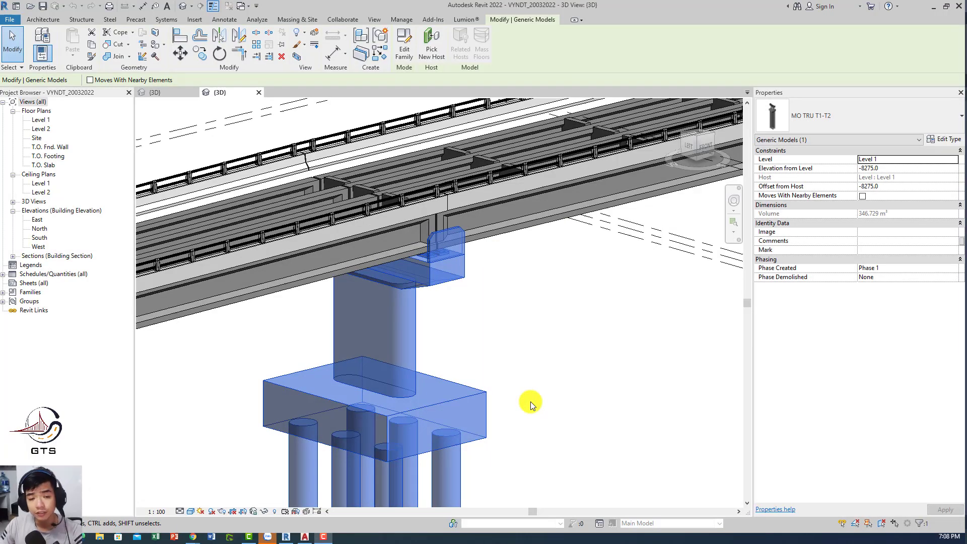
mouse_move(541, 412)
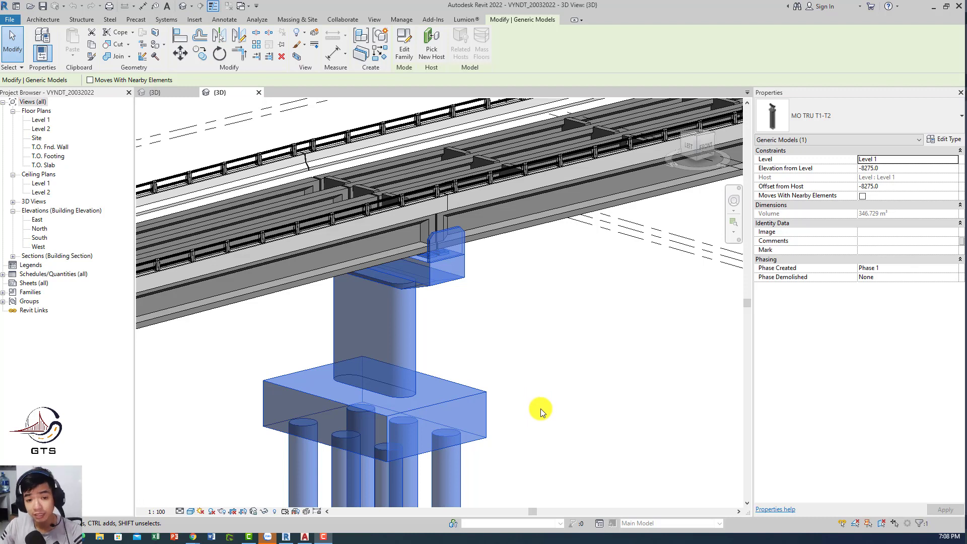
mouse_move(552, 413)
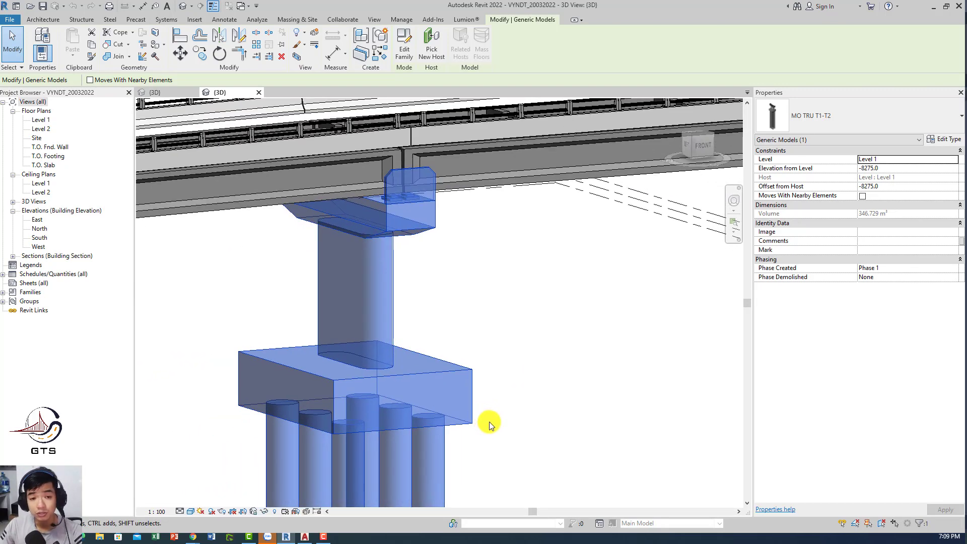
mouse_move(503, 437)
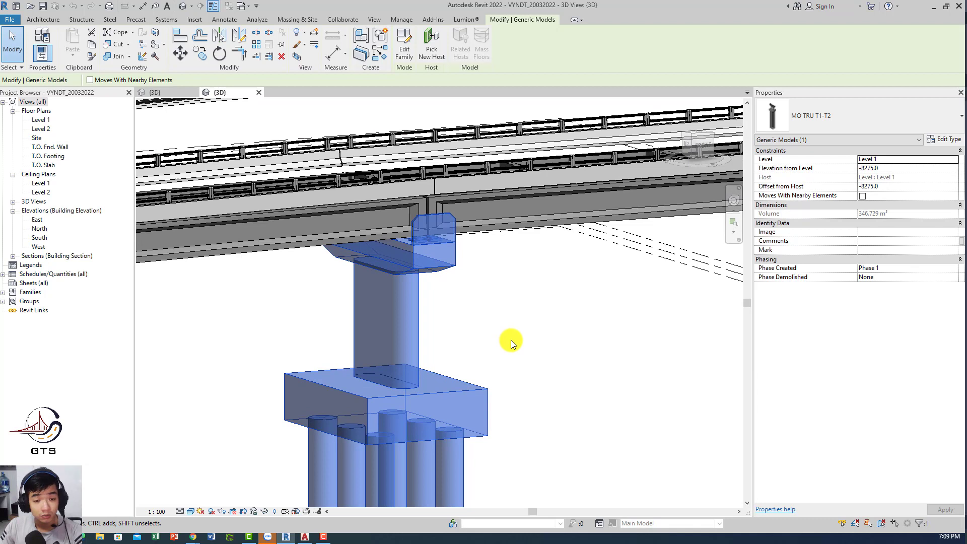
mouse_move(520, 345)
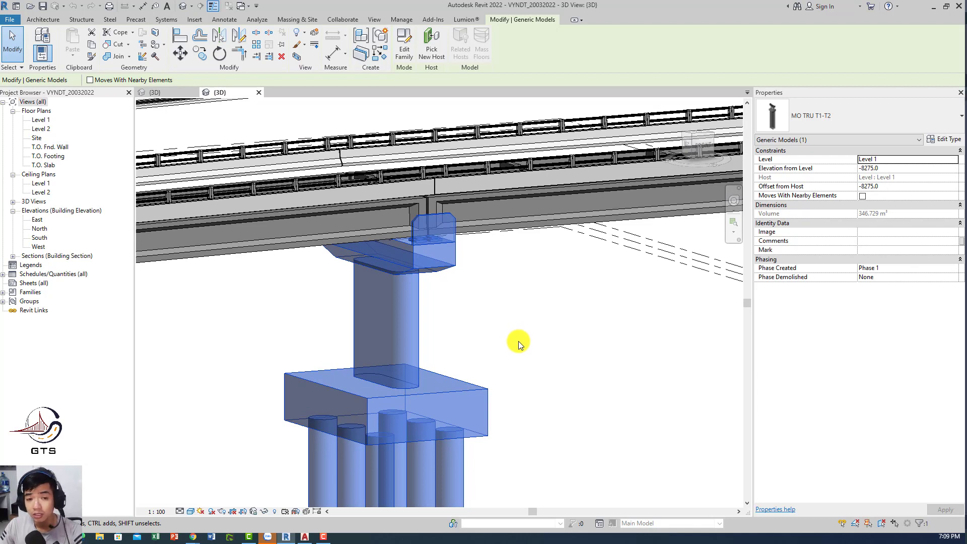
mouse_move(510, 356)
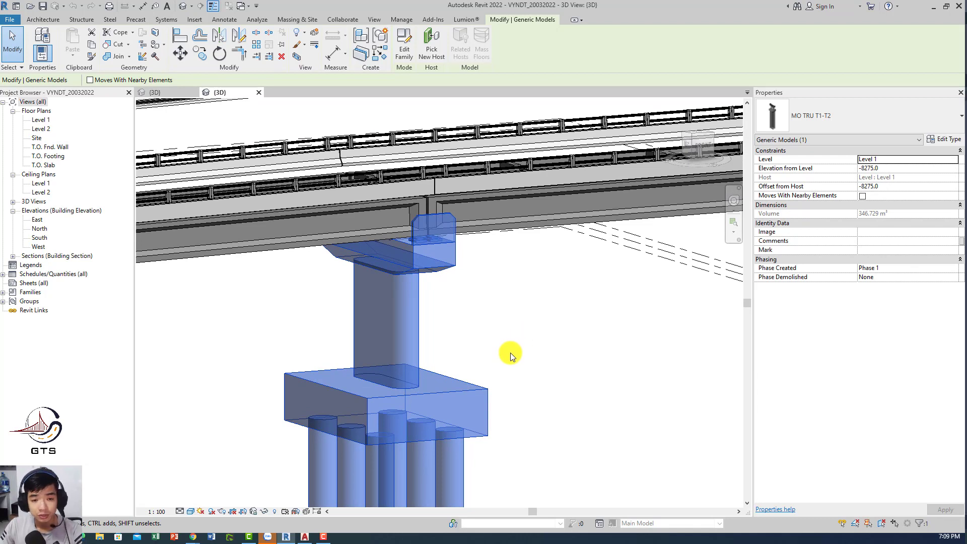
mouse_move(520, 378)
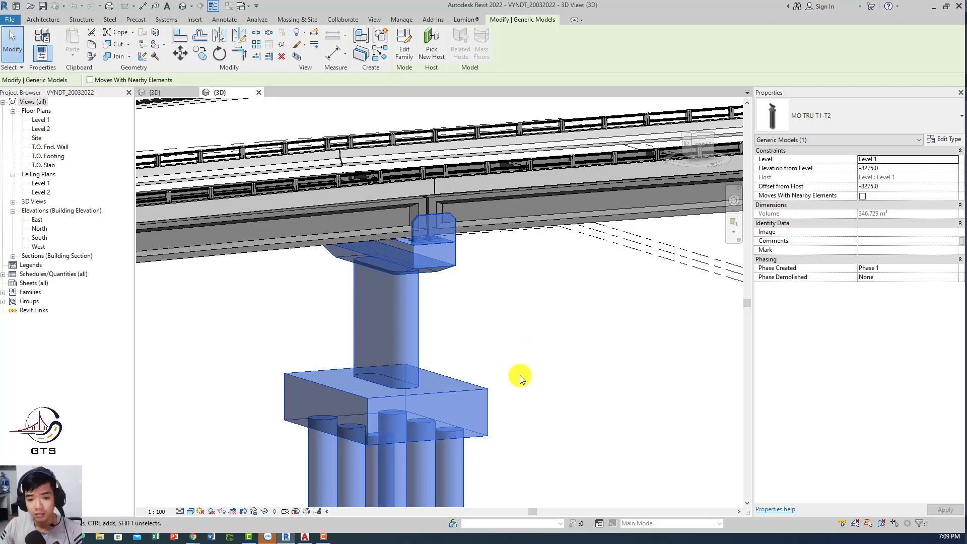
mouse_move(495, 382)
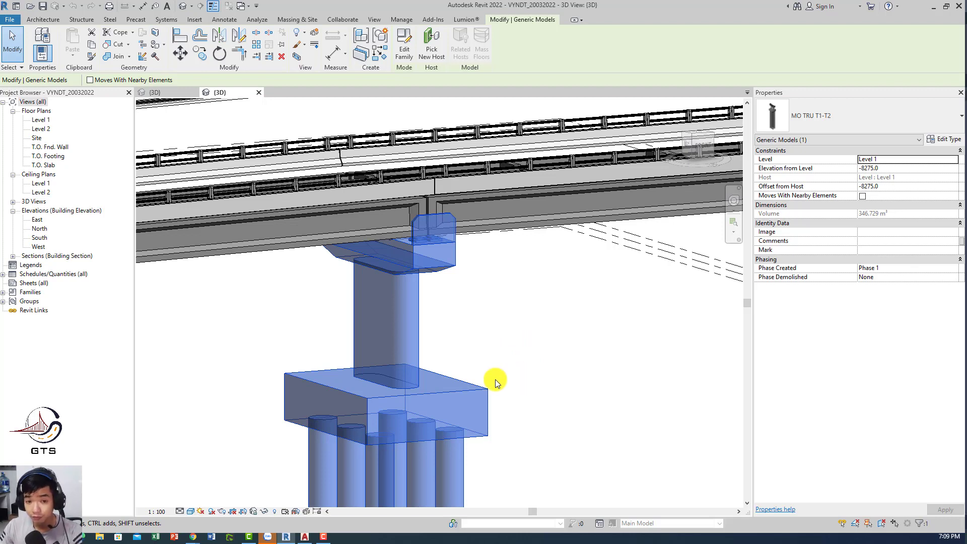
mouse_move(504, 360)
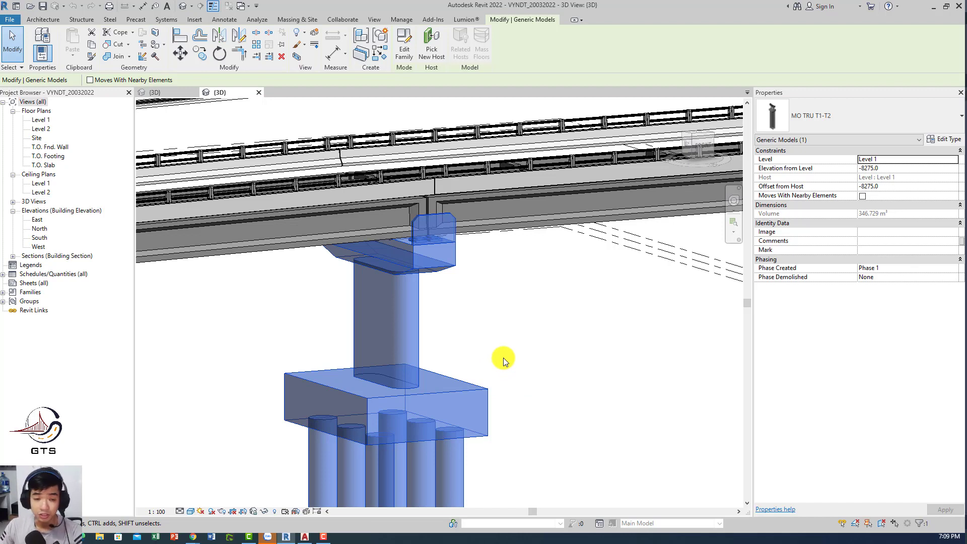
mouse_move(507, 357)
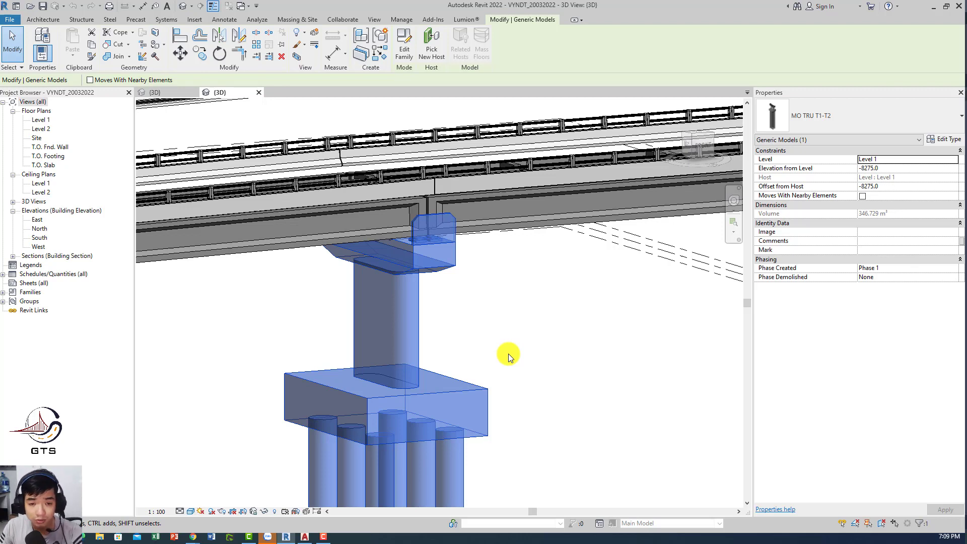
mouse_move(543, 314)
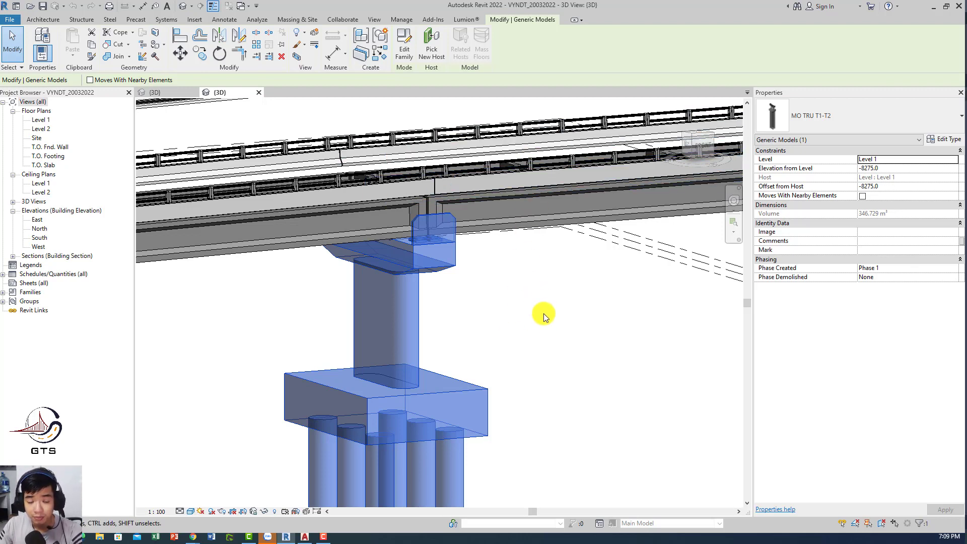
mouse_move(511, 354)
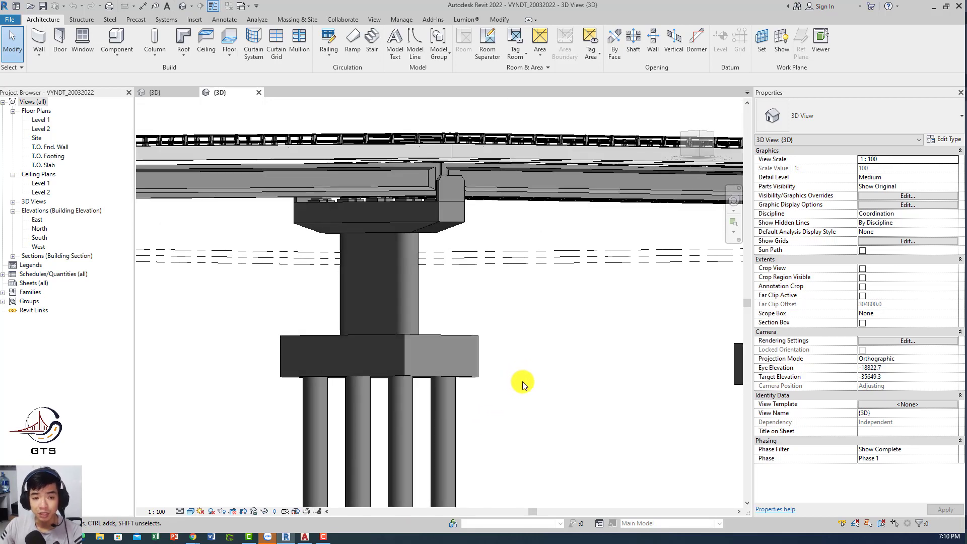
mouse_move(530, 389)
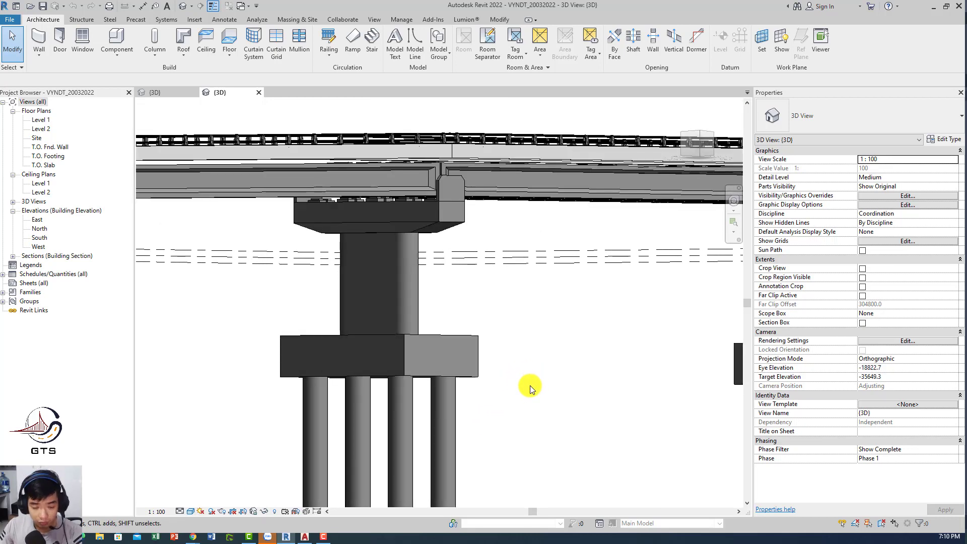
mouse_move(513, 345)
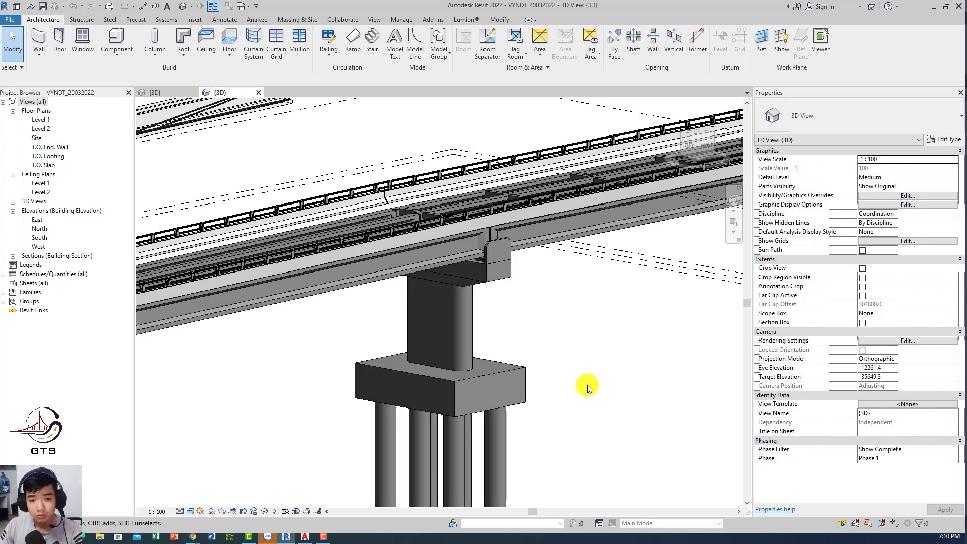
mouse_move(579, 393)
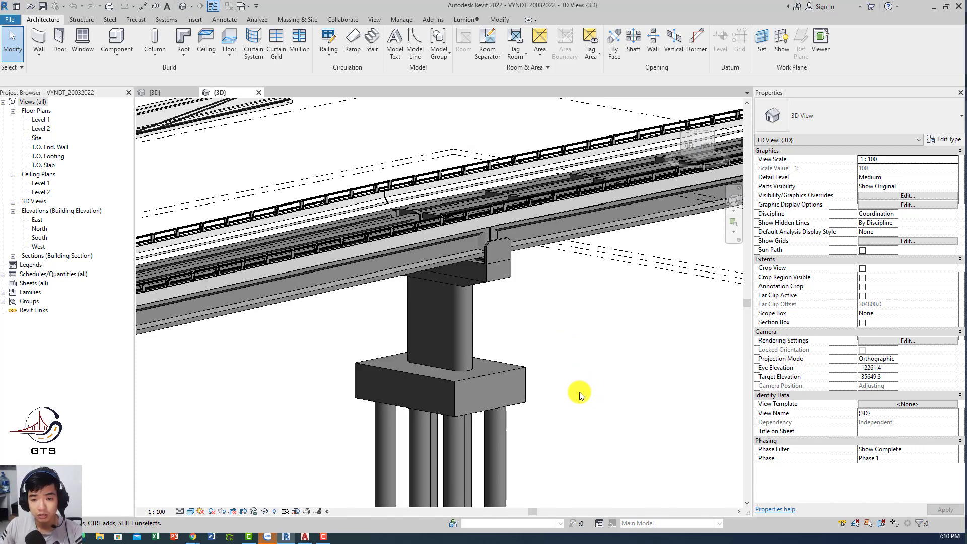
mouse_move(577, 398)
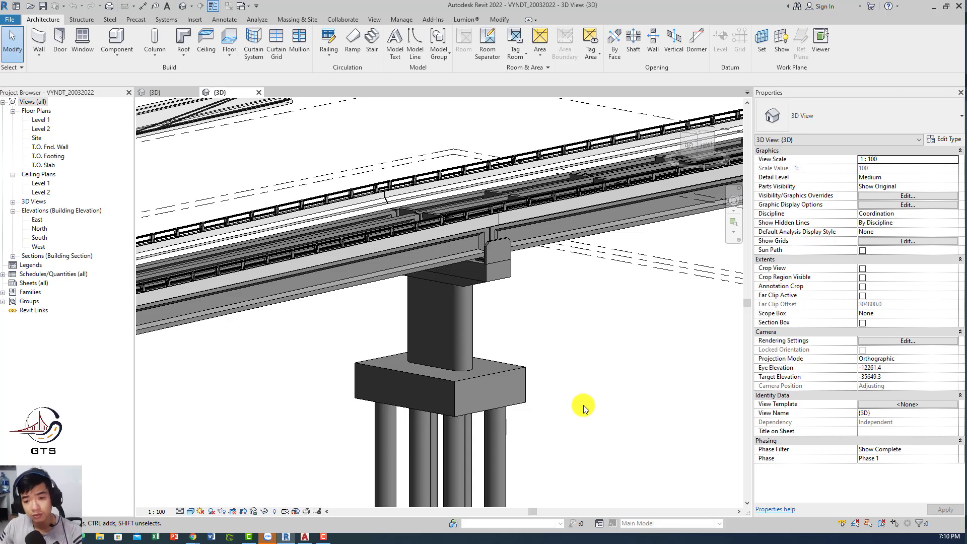
- Edit the MO TRU T1-T2 pier family and tick Can host rebar in Family Category and Parameters
left_click(527, 258)
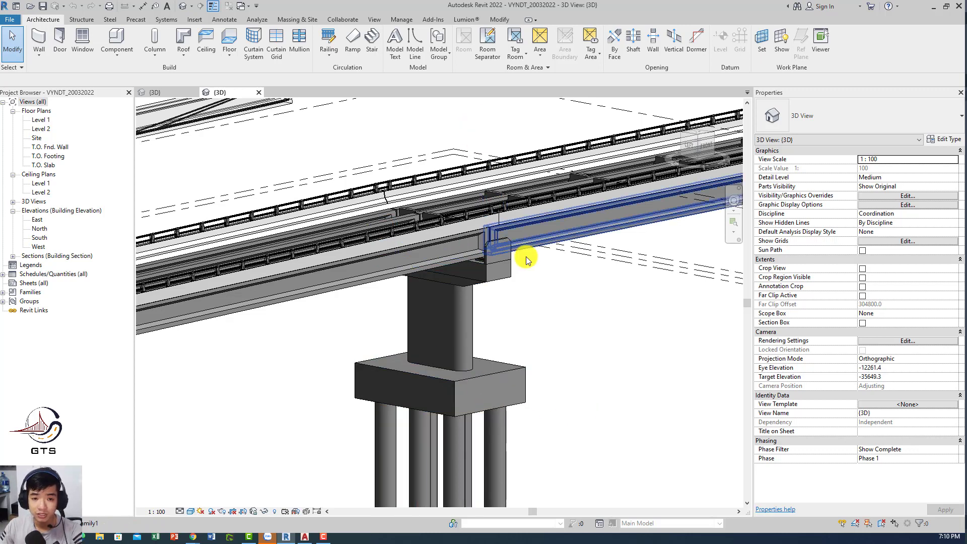
left_click(568, 327)
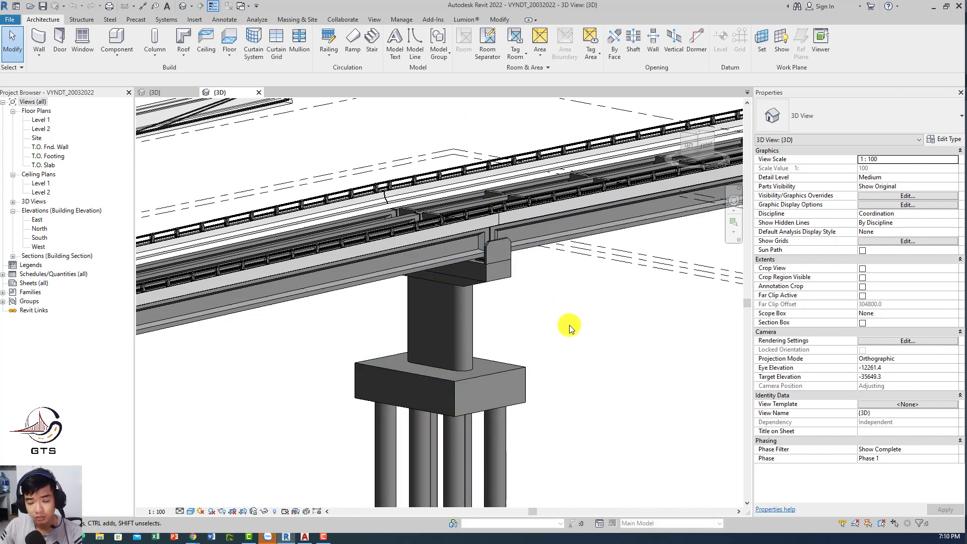
mouse_move(572, 413)
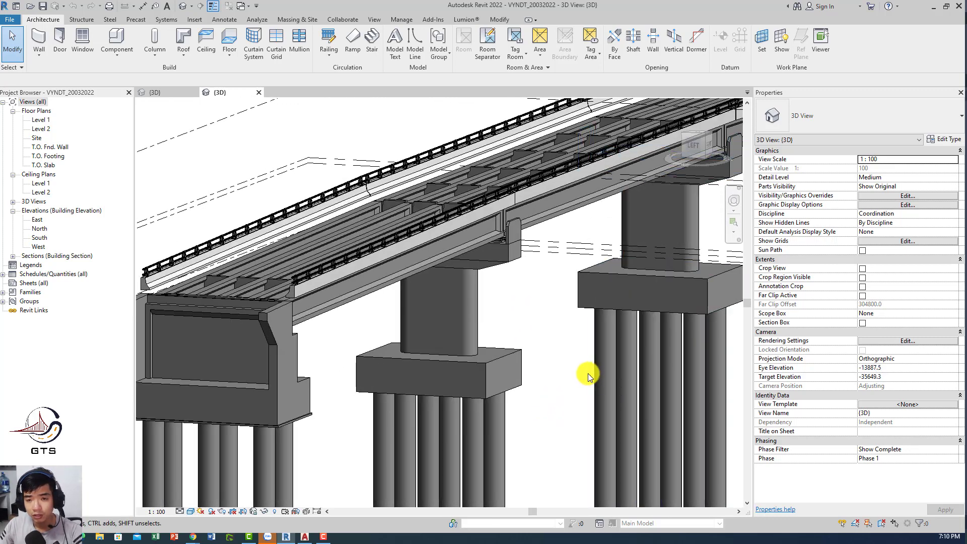
mouse_move(574, 398)
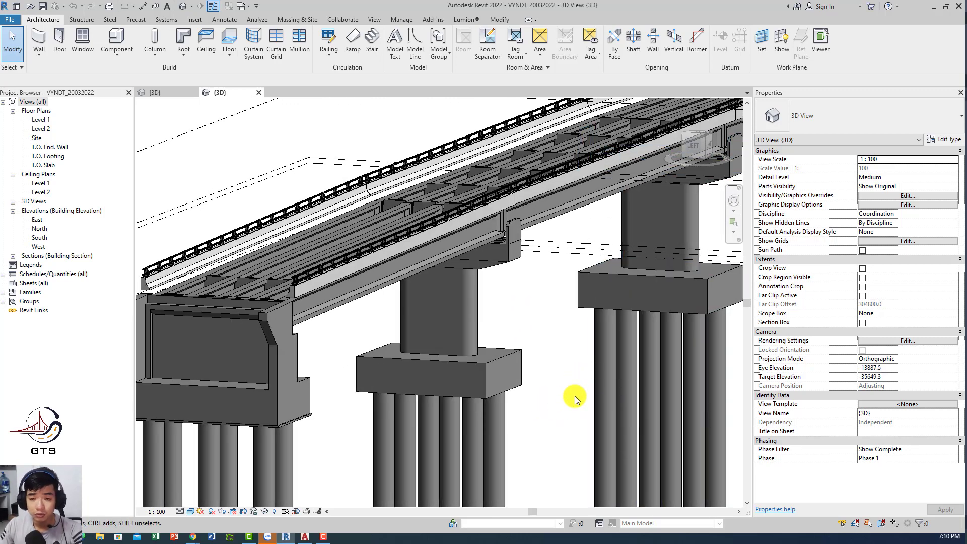
mouse_move(555, 403)
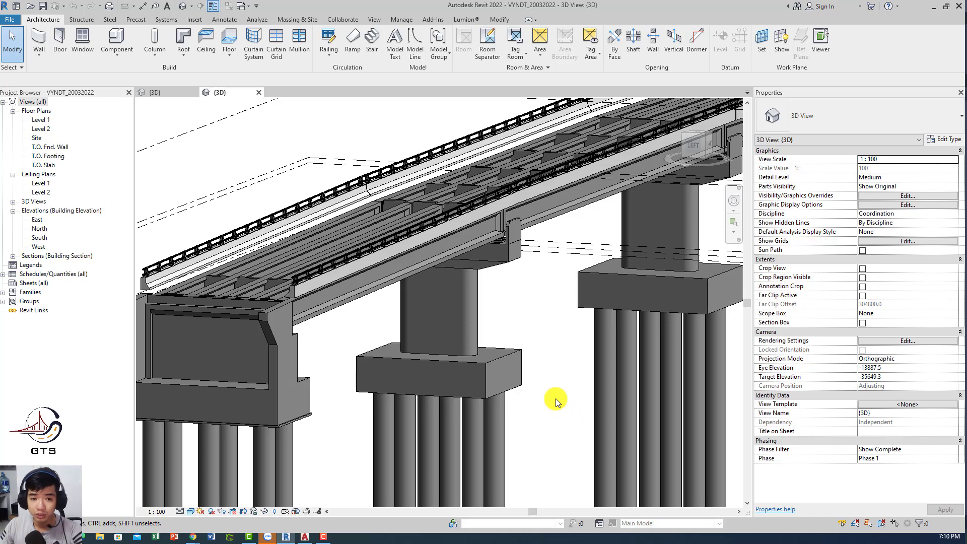
mouse_move(549, 399)
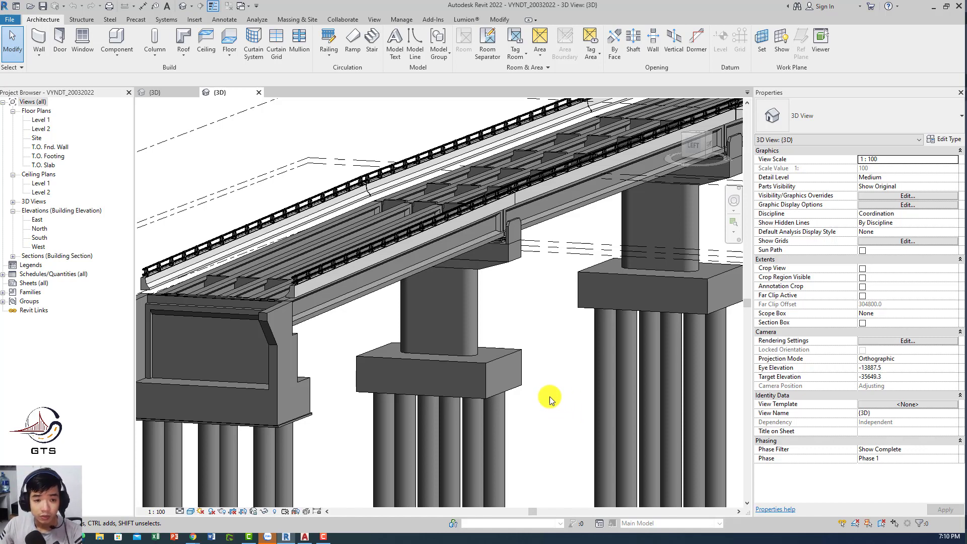
left_click(481, 380)
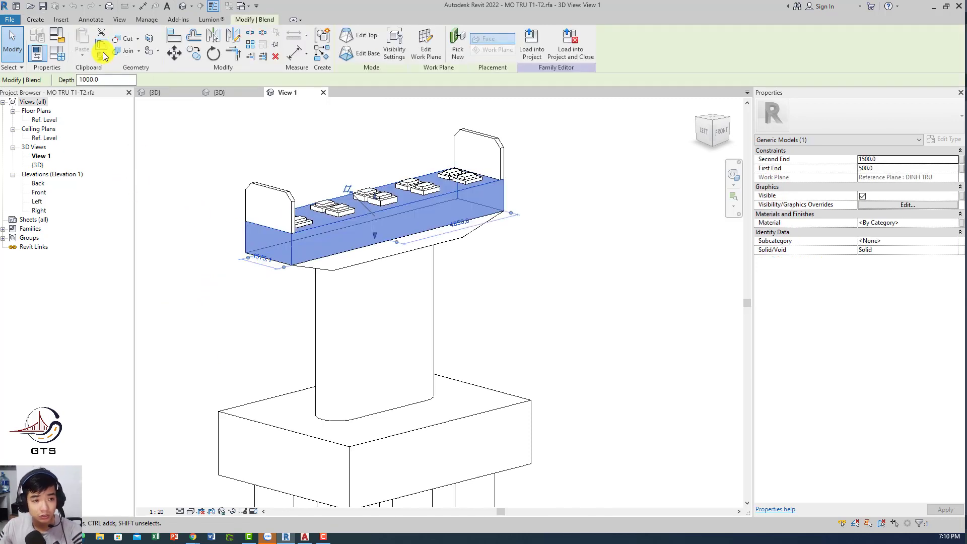
mouse_move(114, 64)
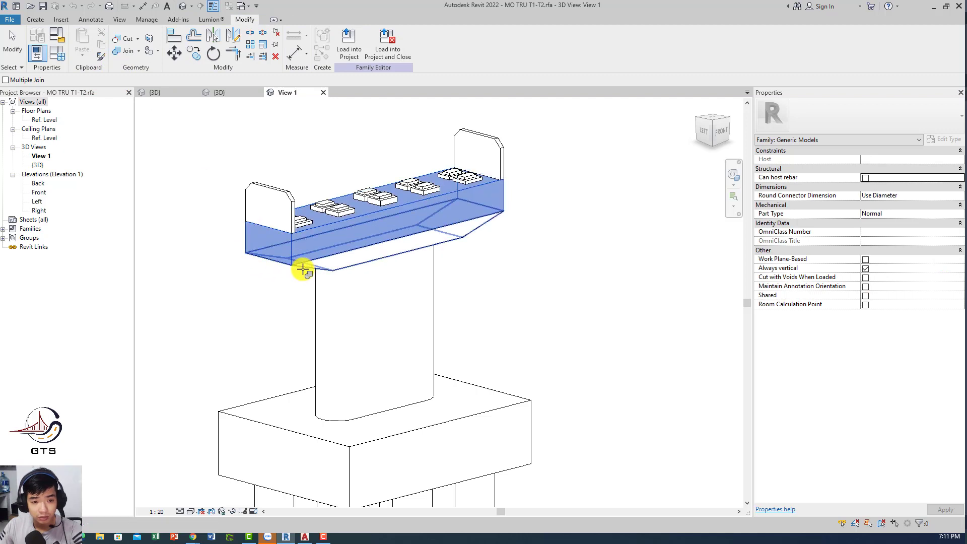
left_click(280, 153)
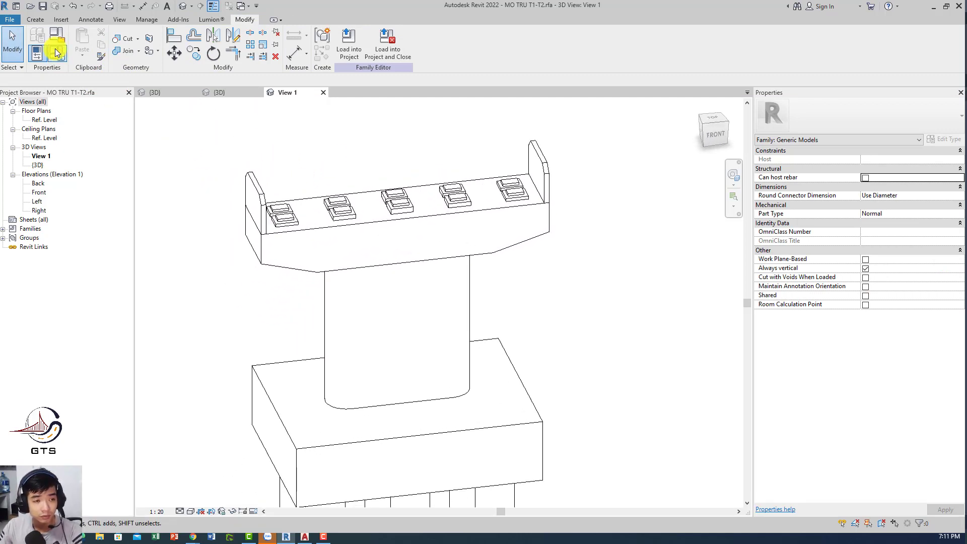
left_click(56, 44)
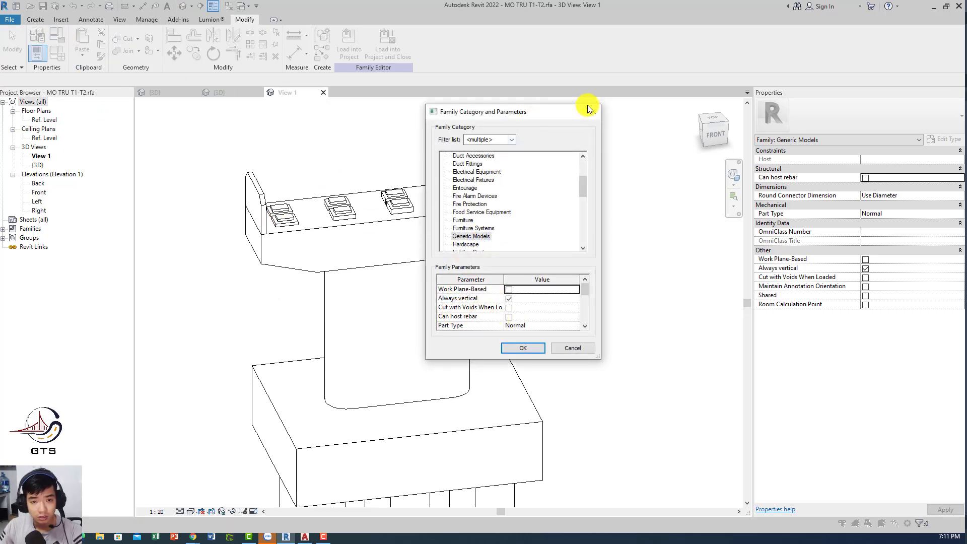
mouse_move(472, 348)
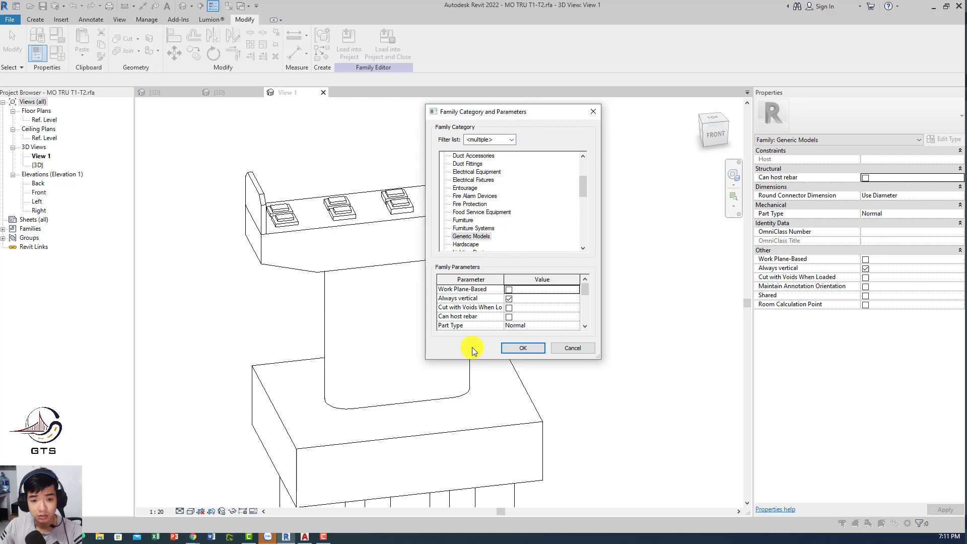
mouse_move(507, 316)
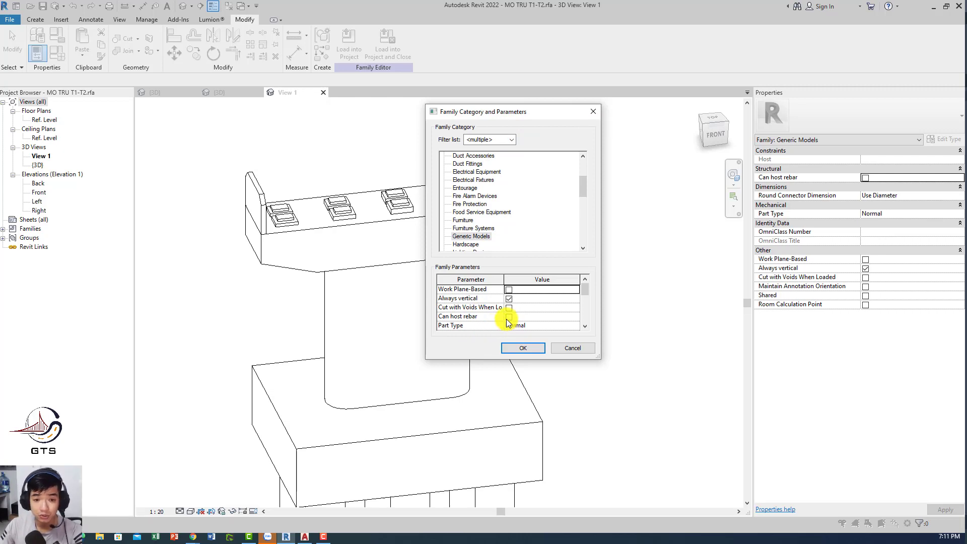
left_click(522, 348)
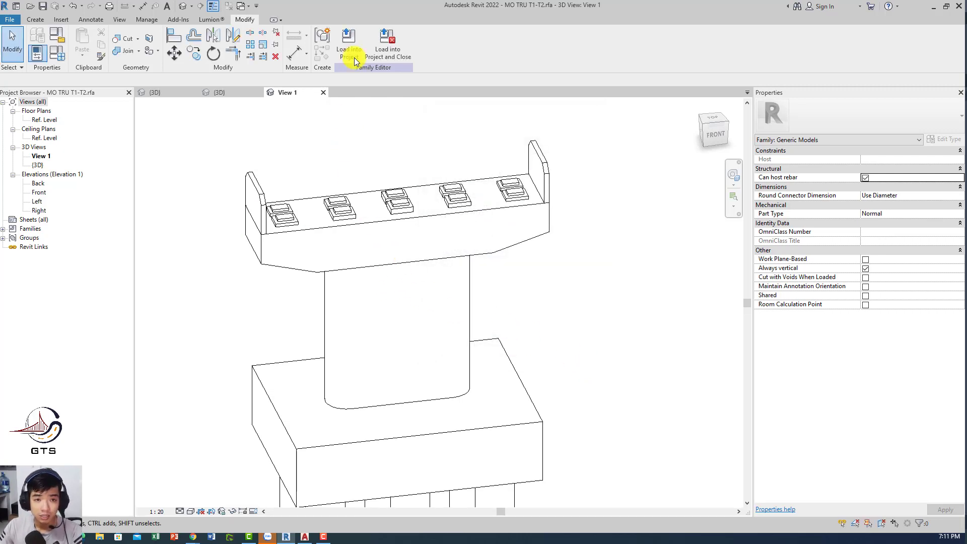
- Create a new project, Project1, from the DefaultMetric.rte template
left_click(10, 19)
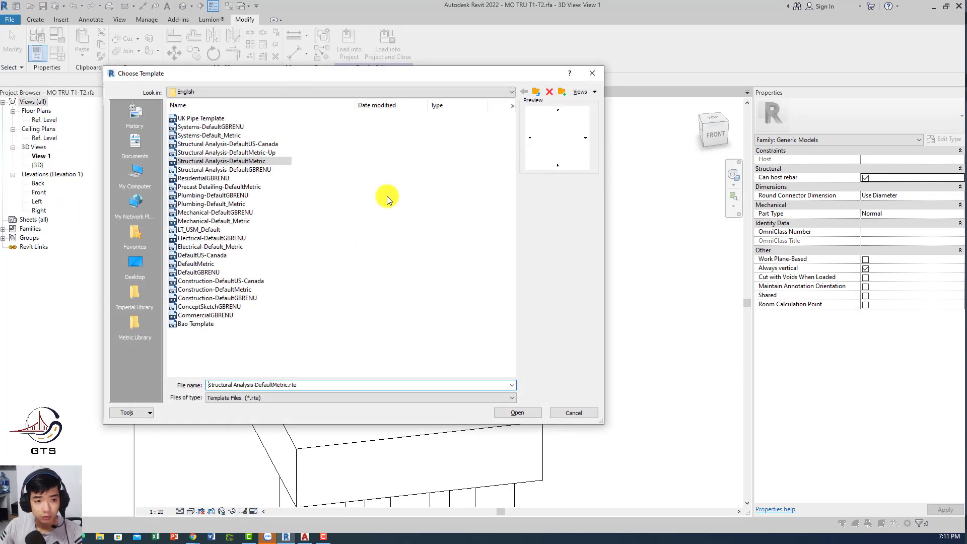
left_click(196, 263)
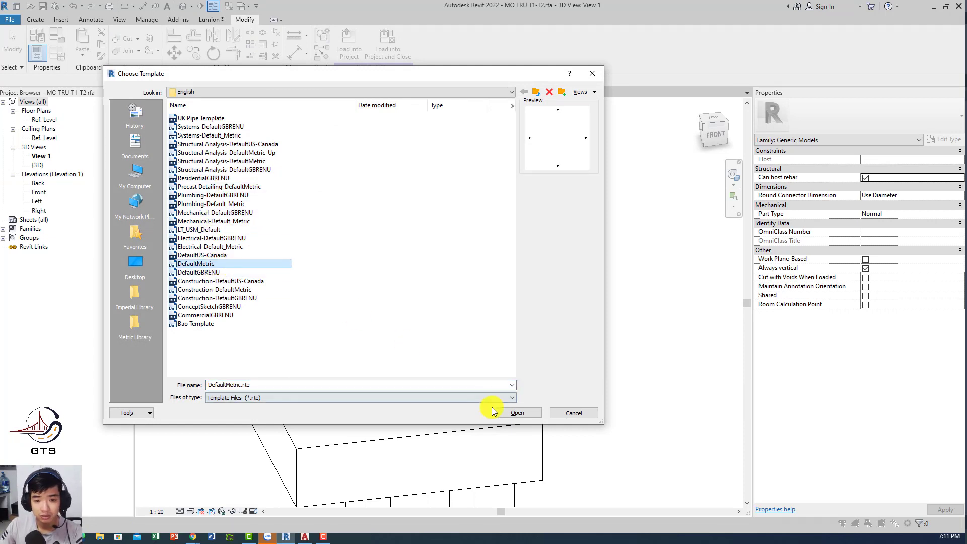
left_click(517, 412)
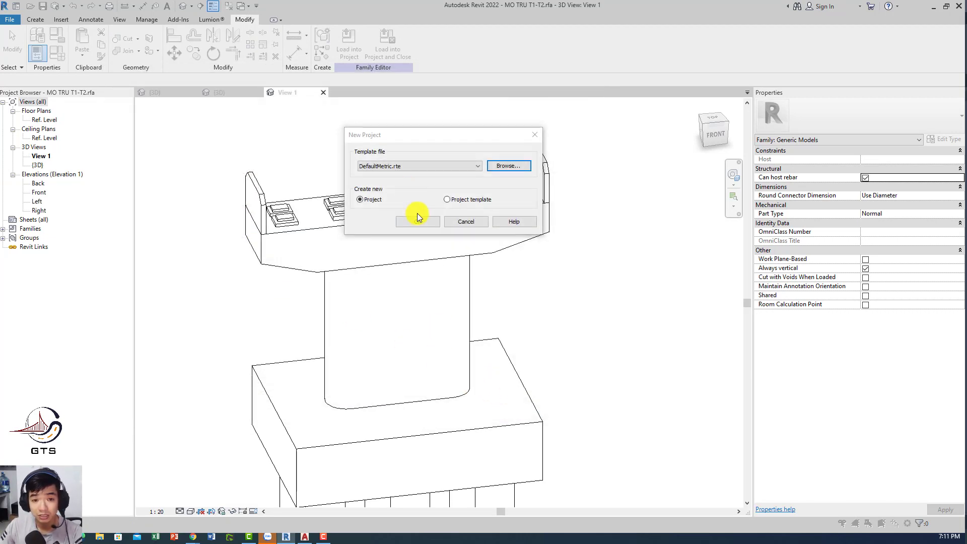
left_click(417, 222)
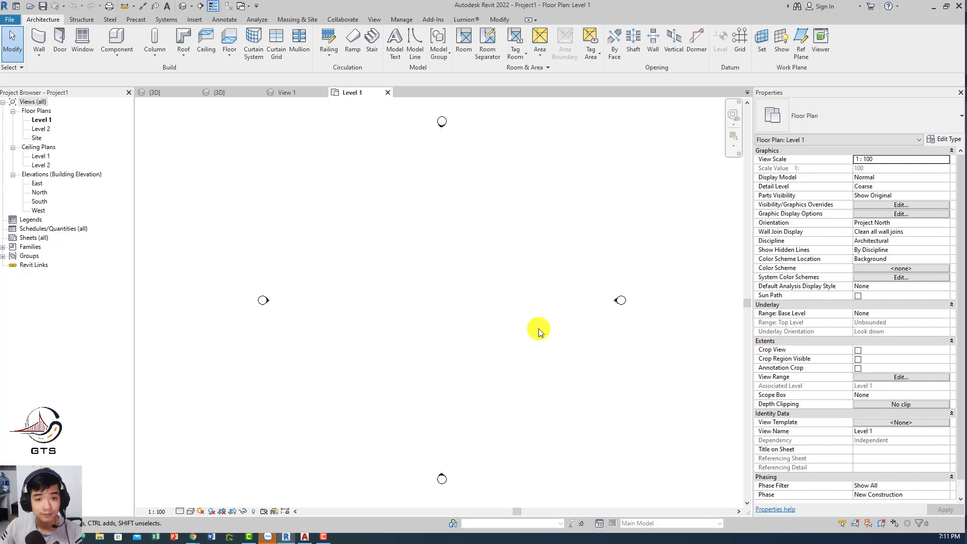
- Load the MO TRU T1-T2 pier family into the Site plan and open the default 3D view
double_click(37, 137)
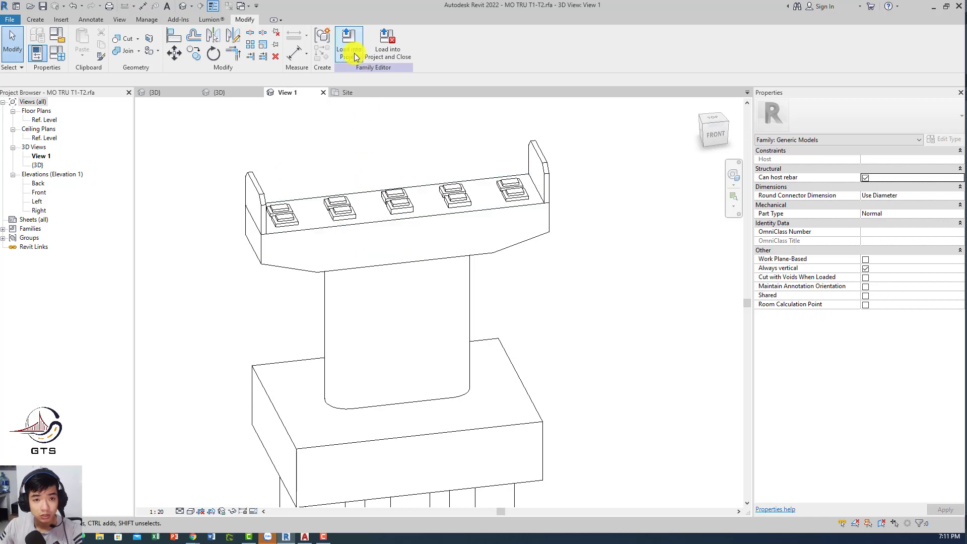
left_click(348, 46)
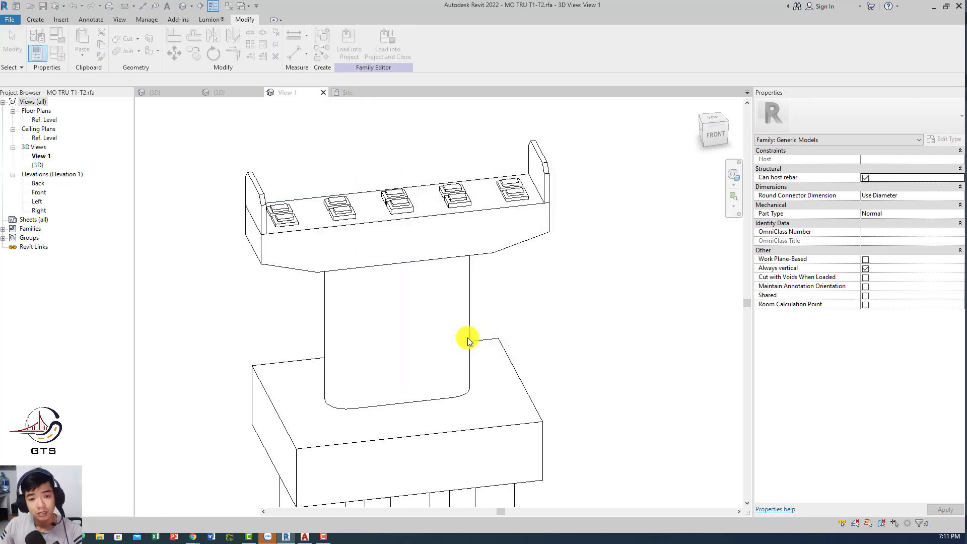
left_click(348, 44)
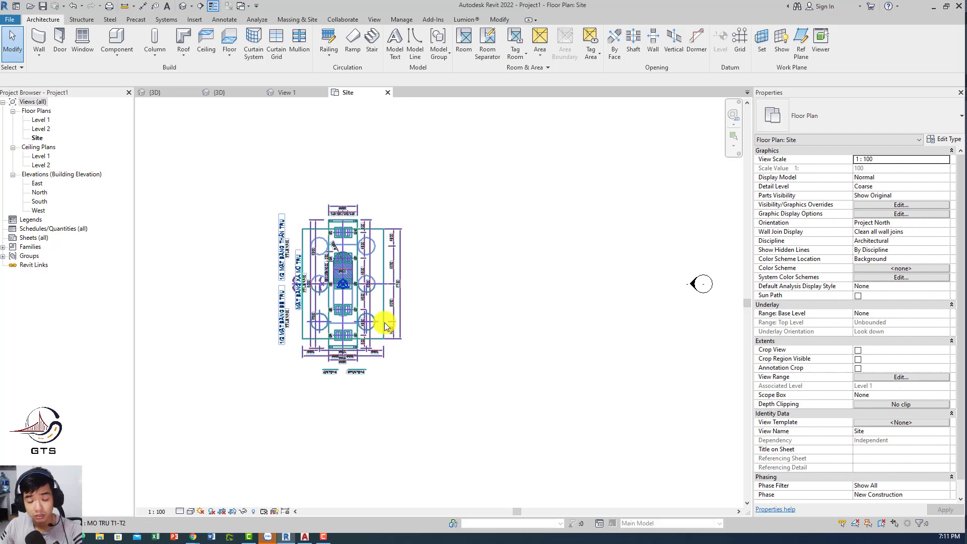
scroll("up", 3)
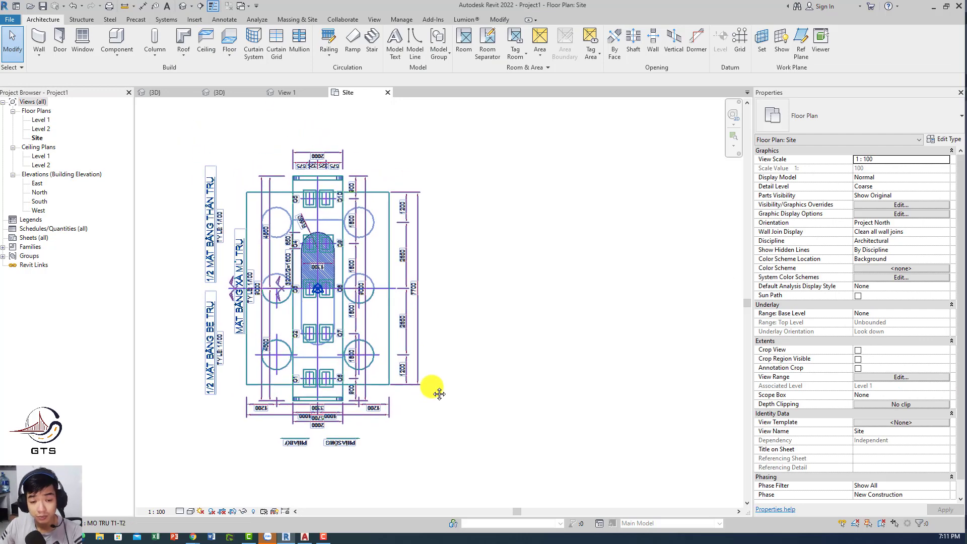
left_click(318, 286)
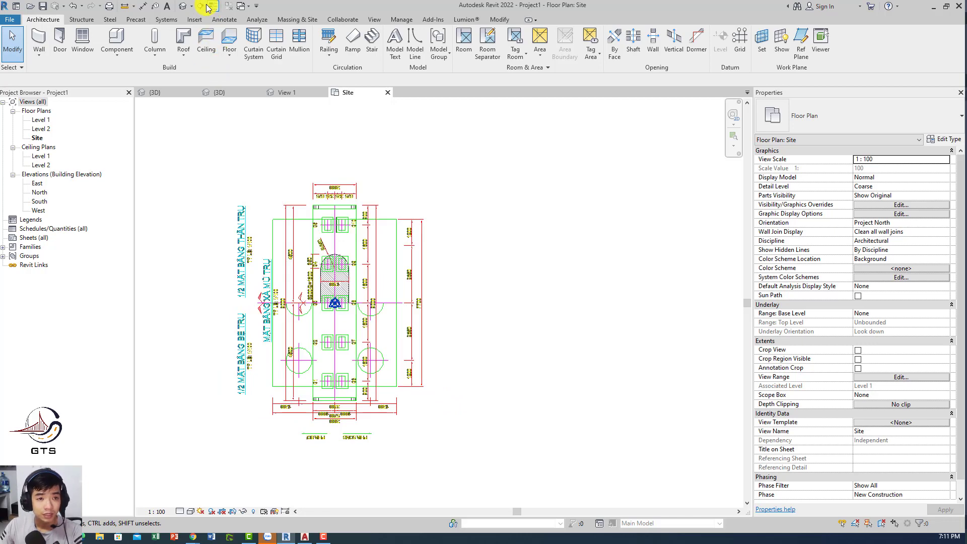
left_click(212, 5)
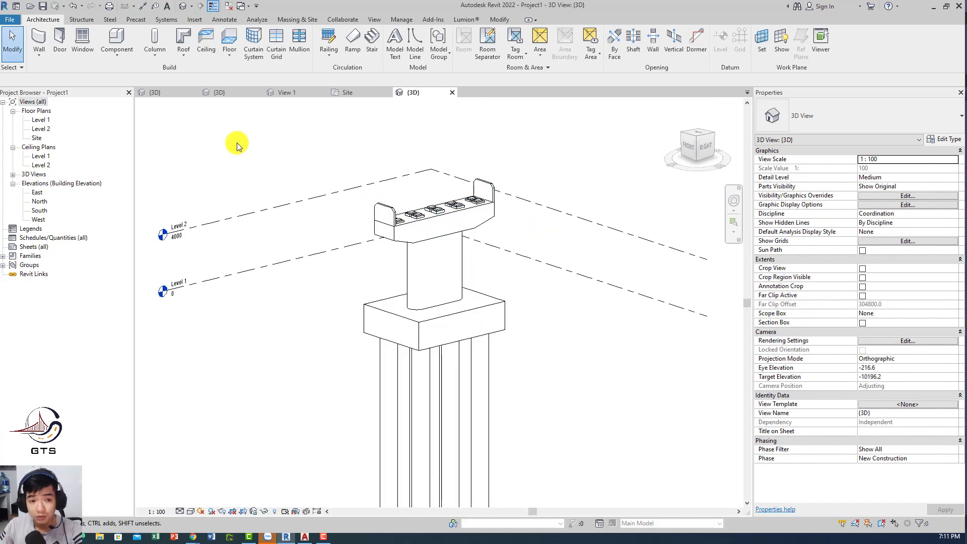
- Draw Section 1 across the pier in the Site plan and go to its view
left_click(347, 92)
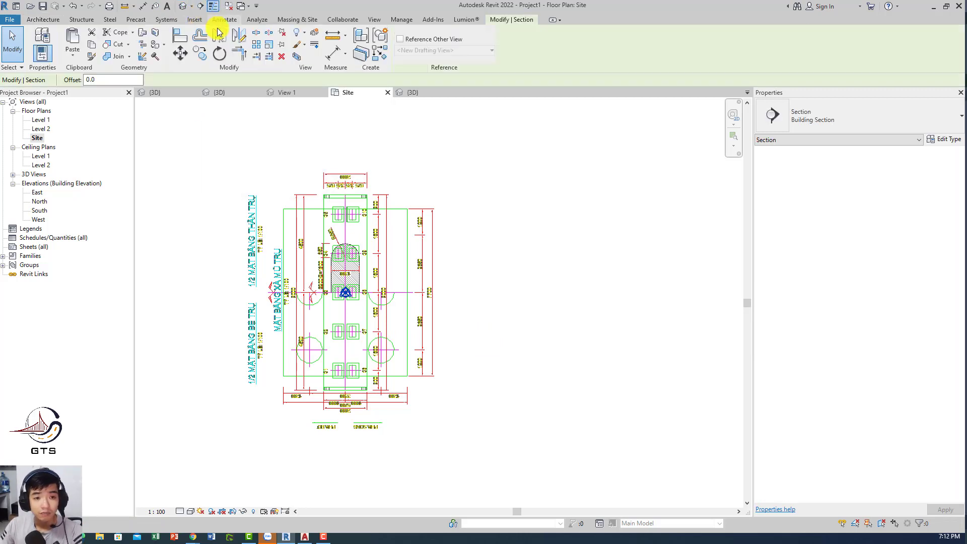
left_click(346, 262)
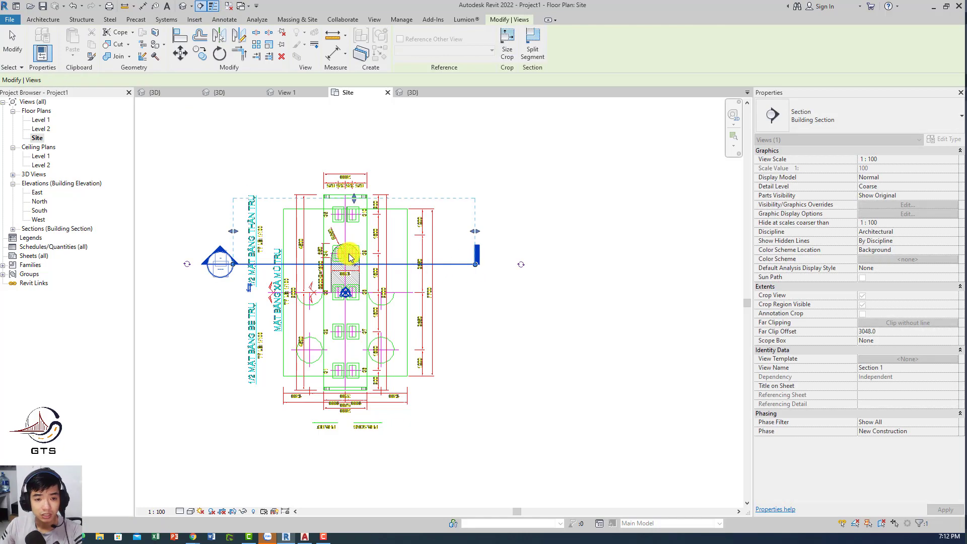
right_click(349, 256)
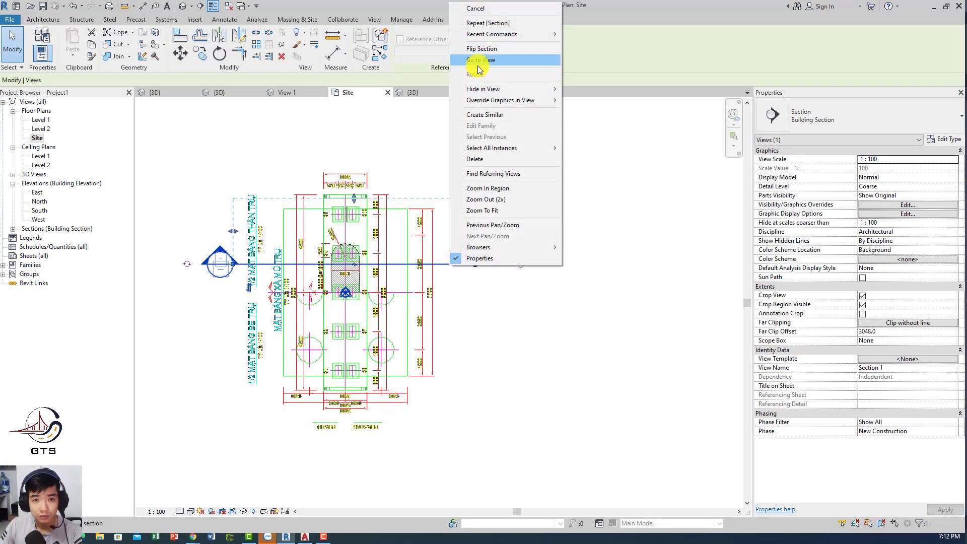
left_click(480, 60)
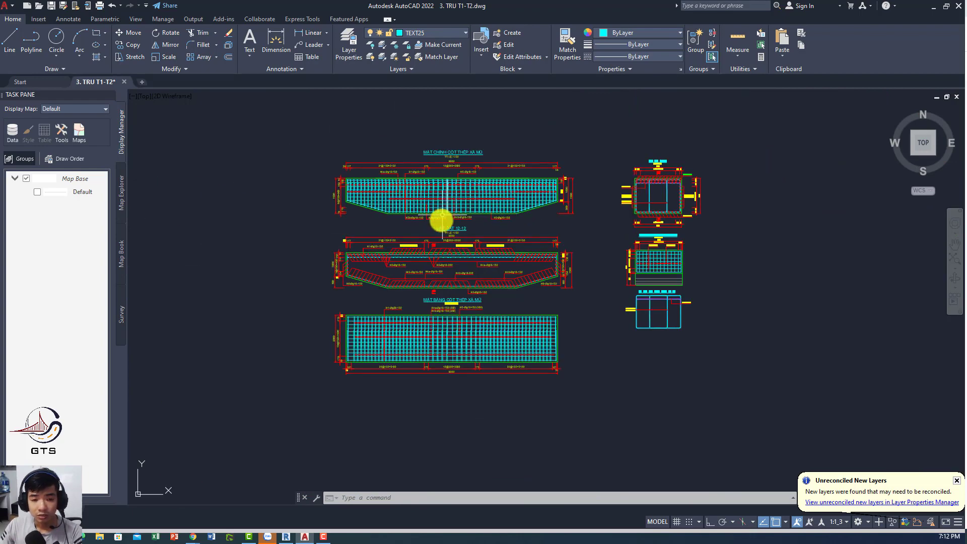
- Zoom into the AutoCAD MẶT CHÍNH CỐT THÉP XÀ MŨ elevation and clear the selected bottom bar
scroll("up", 3)
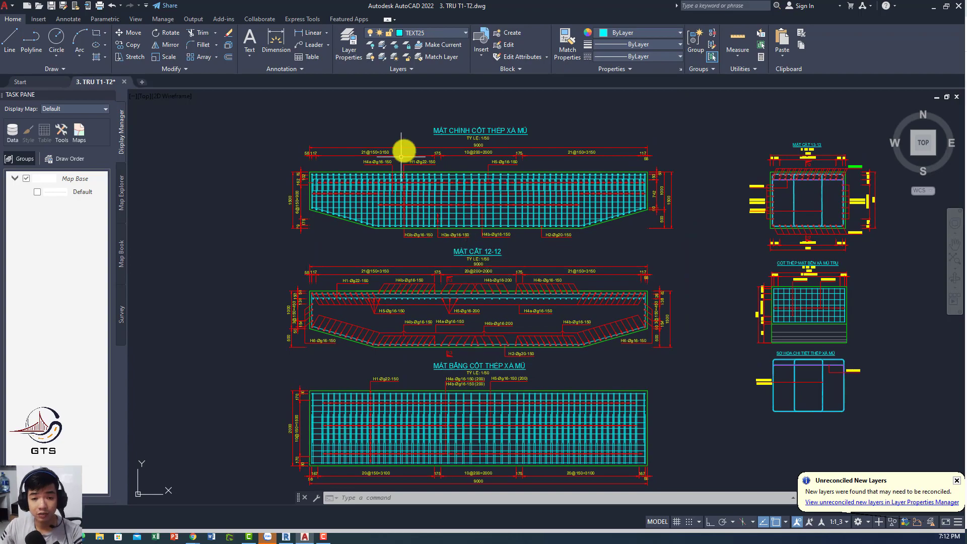
scroll("up", 3)
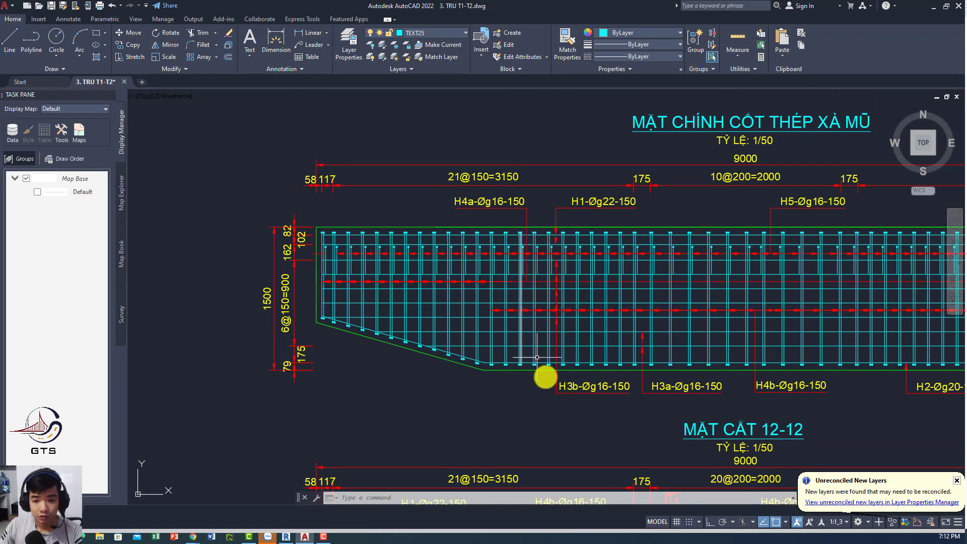
scroll("down", 3)
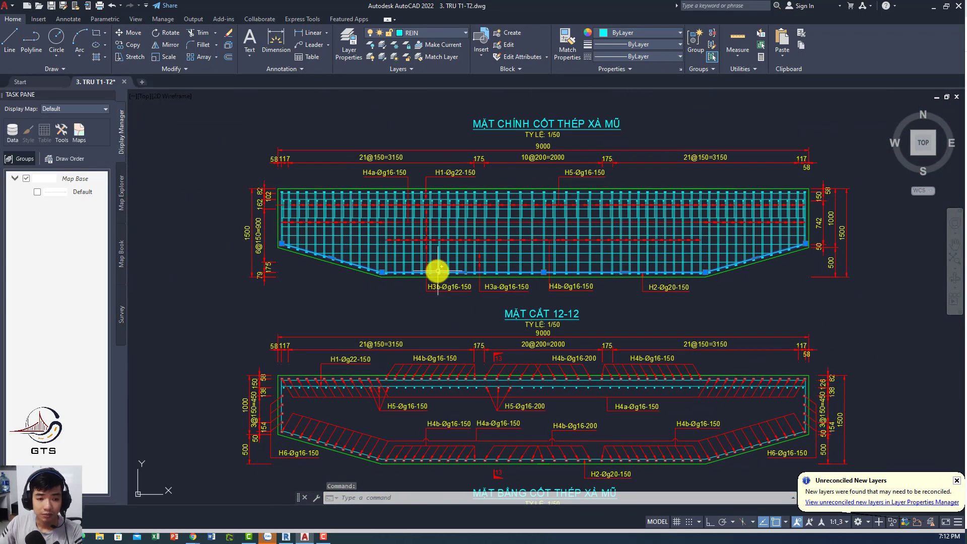
key("Escape")
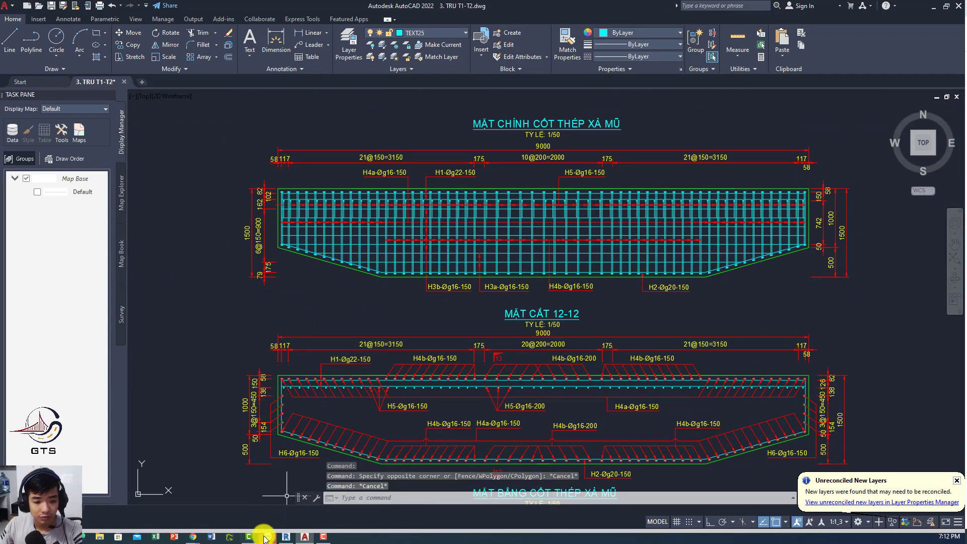
- Close Section 1 and MO TRU T1-T2.rfa without saving, then open Section 2
left_click(286, 537)
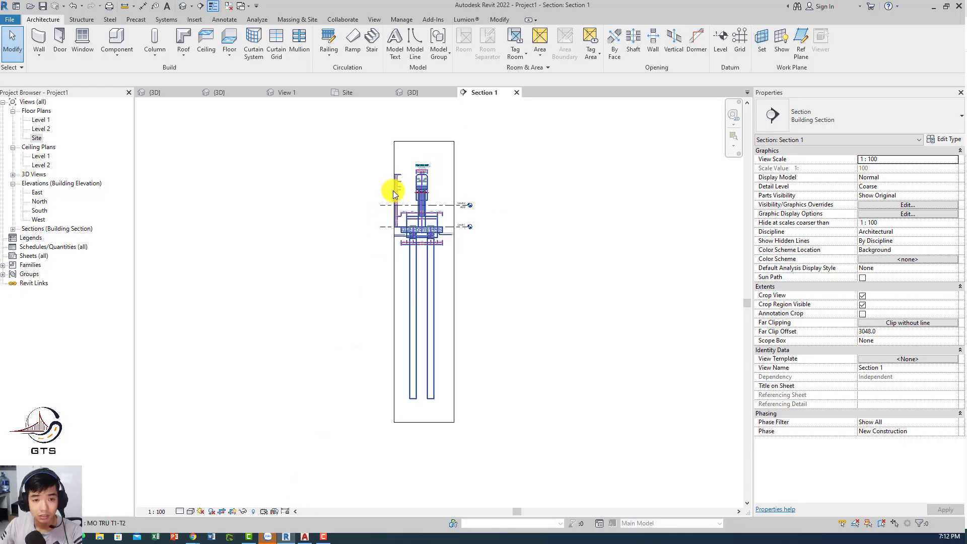
left_click(412, 91)
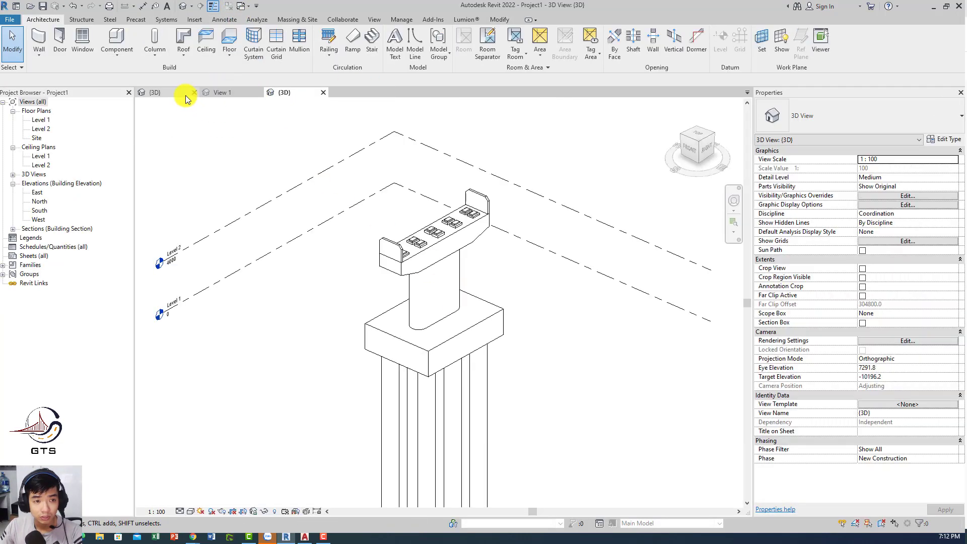
left_click(195, 91)
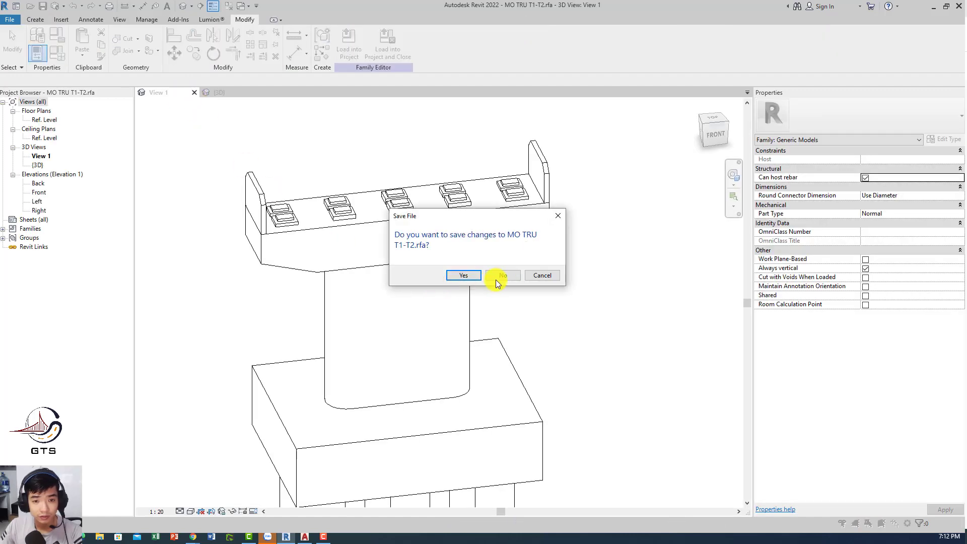
left_click(502, 275)
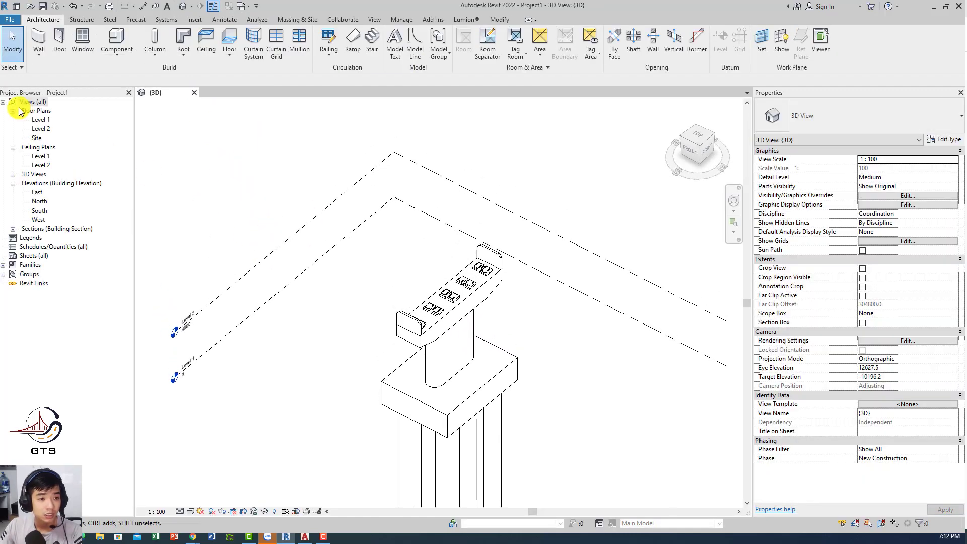
double_click(37, 138)
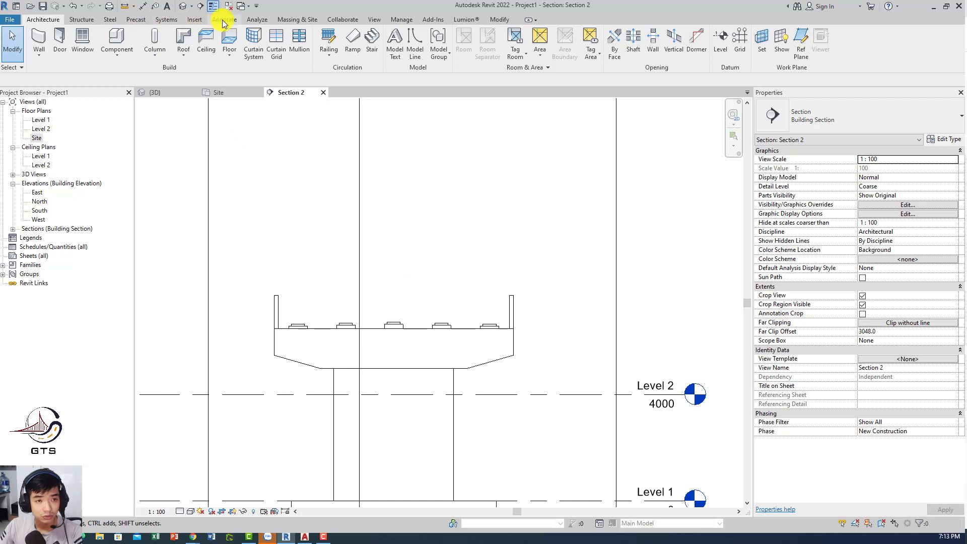
- Start placing Structure rebar and agree to load a rebar shape family
left_click(80, 19)
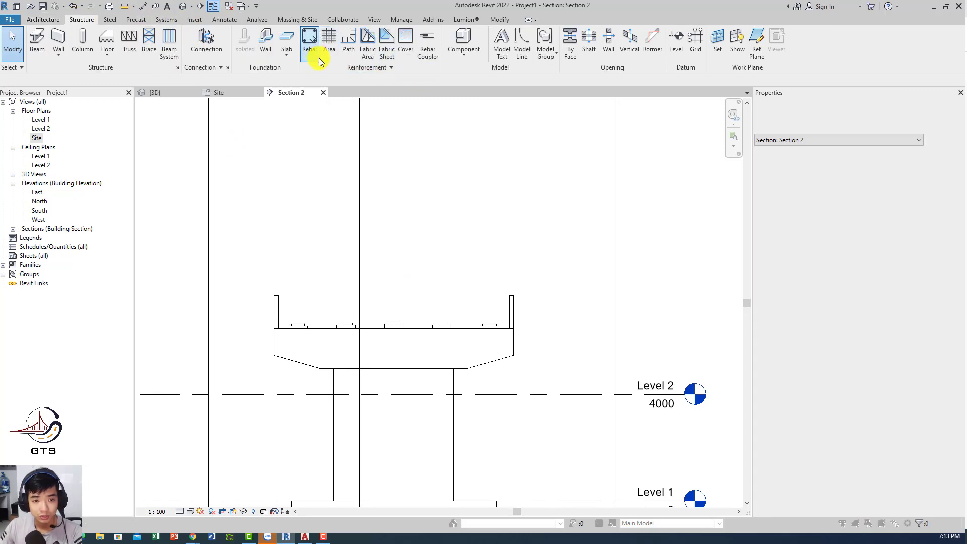
left_click(309, 41)
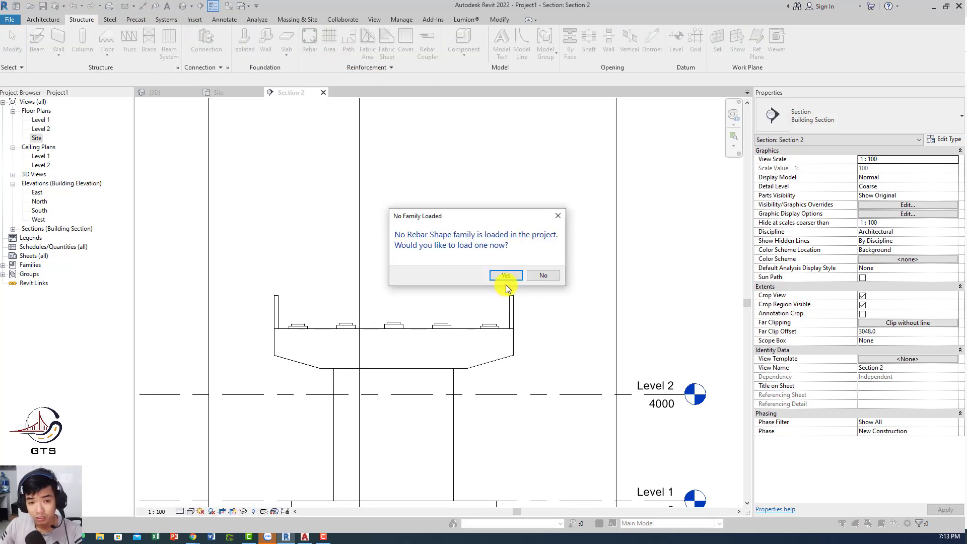
left_click(505, 275)
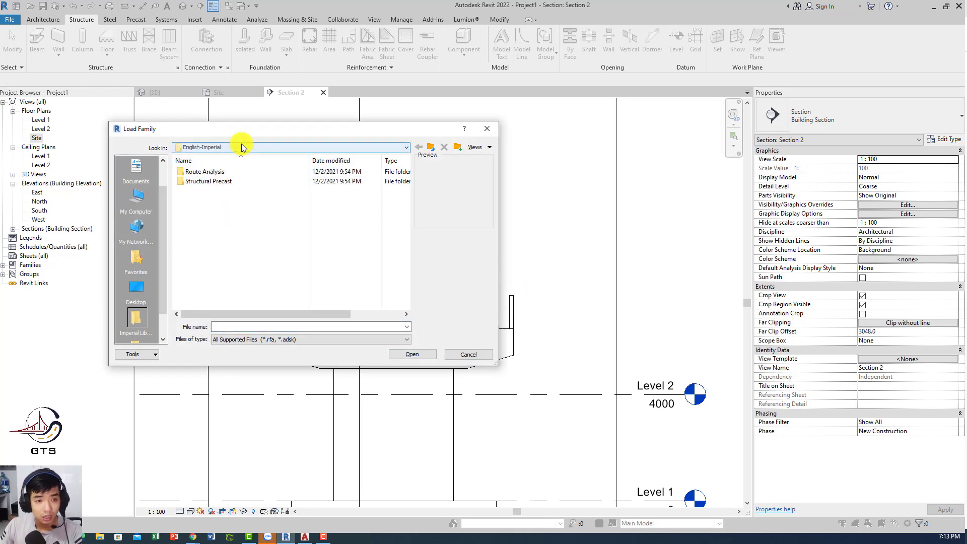
left_click(404, 146)
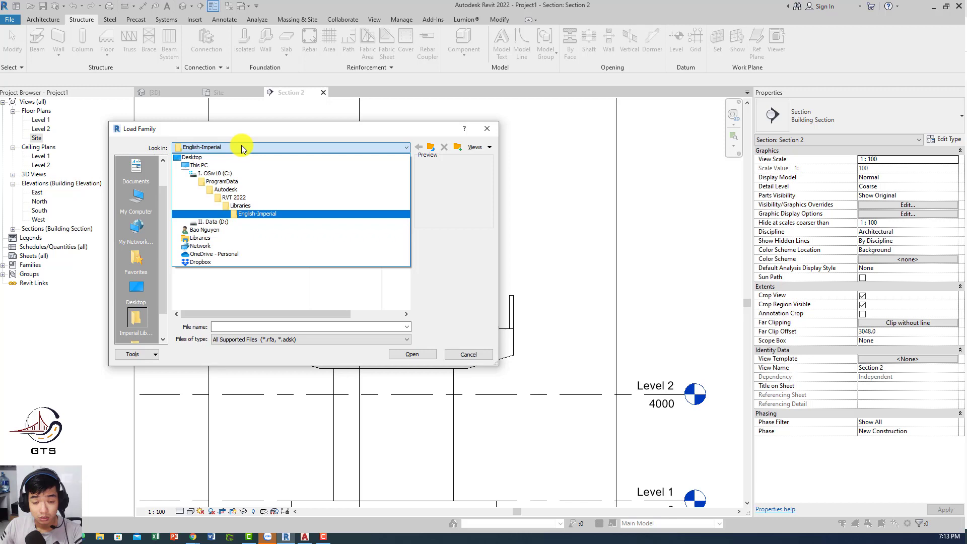
- Browse ProgramData > Autodesk > RVT 2020 > Libraries > US Metric to a Structural Rebar folder
left_click(233, 197)
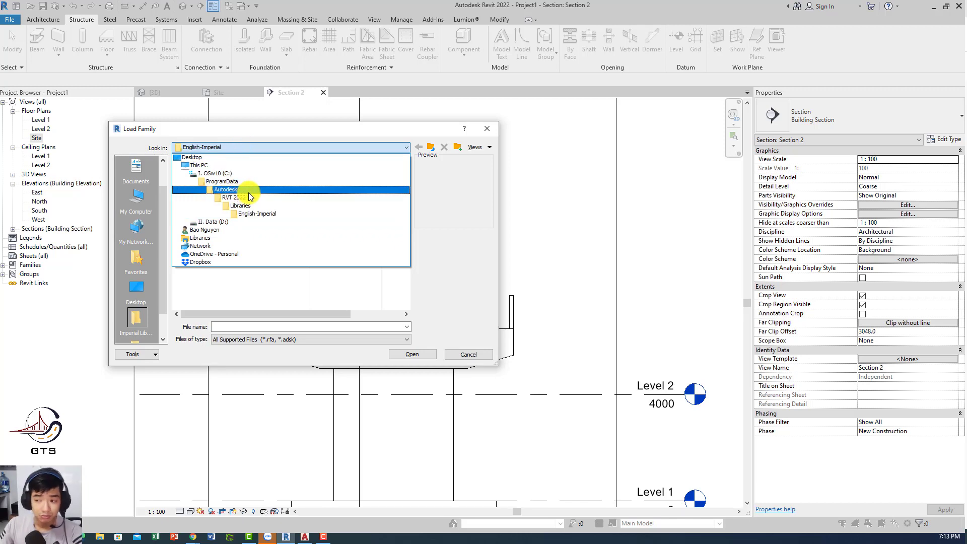
left_click(233, 197)
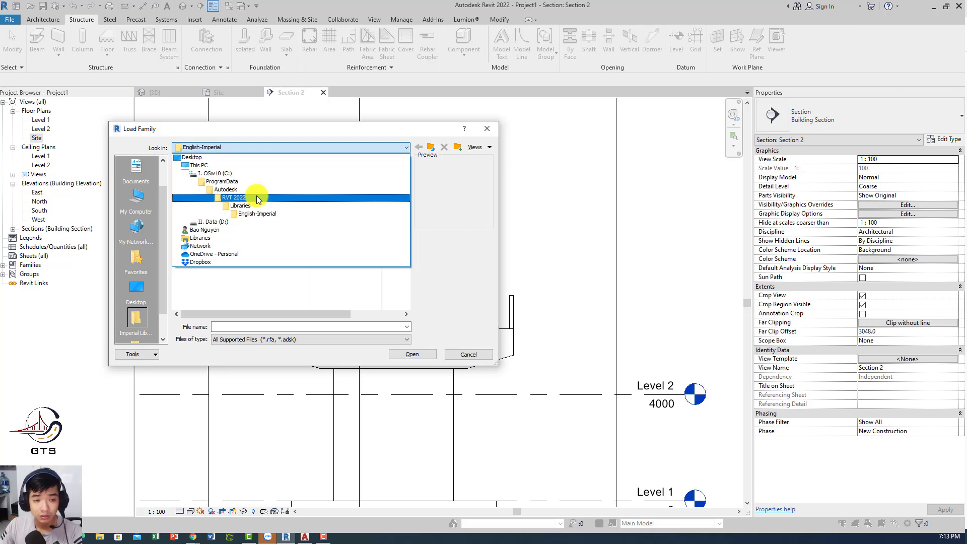
left_click(239, 205)
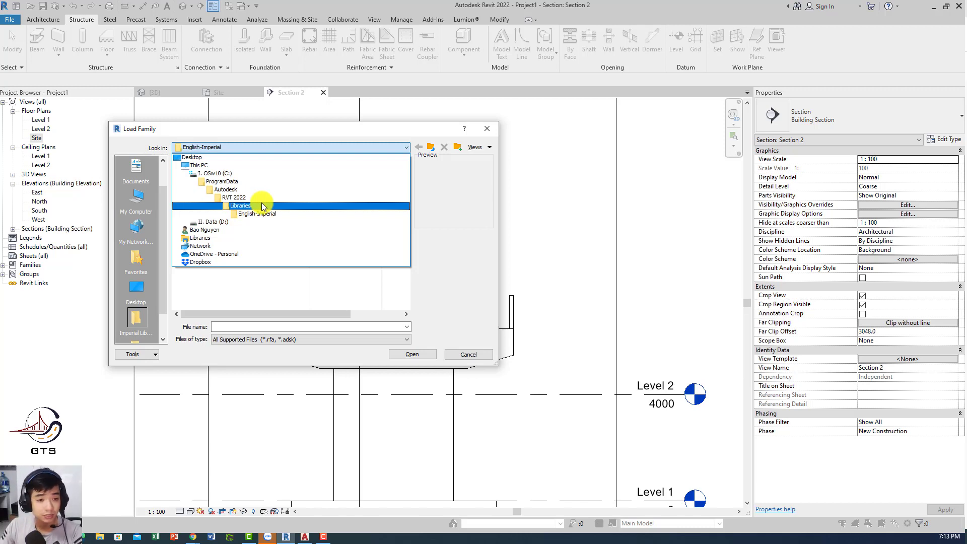
double_click(240, 206)
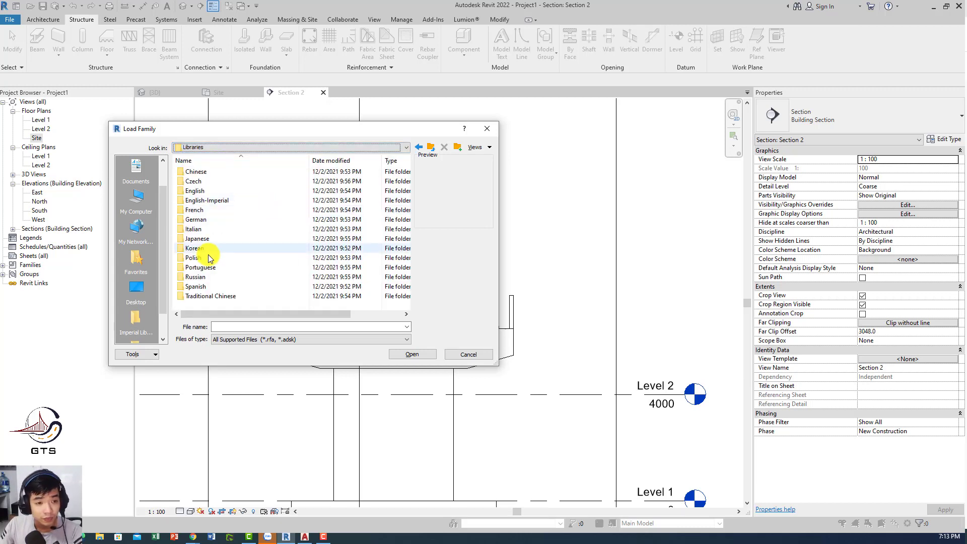
double_click(194, 190)
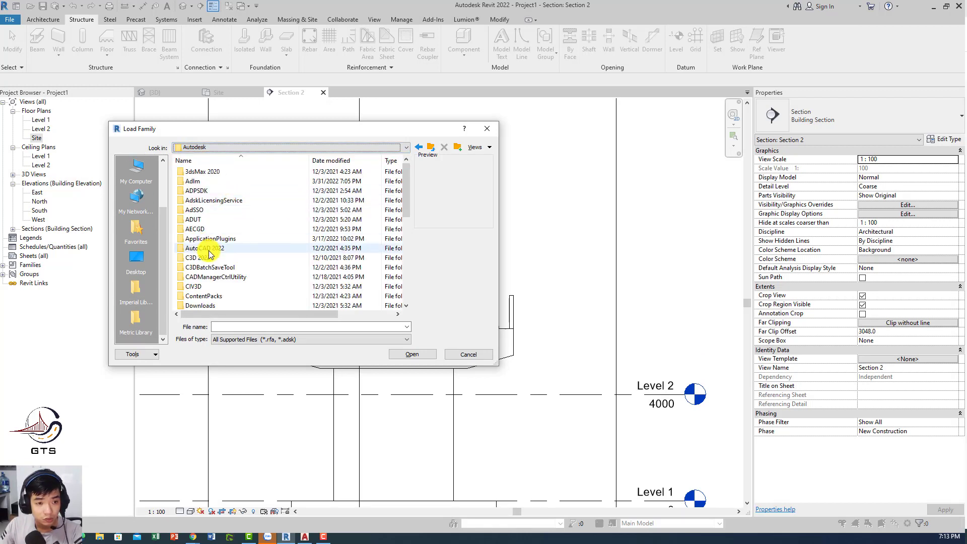
scroll("down", 3)
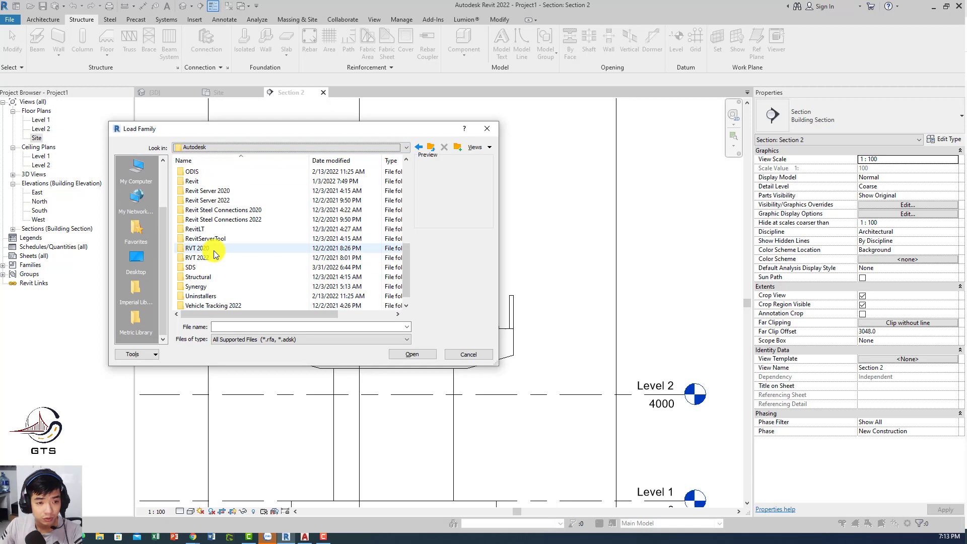
double_click(196, 248)
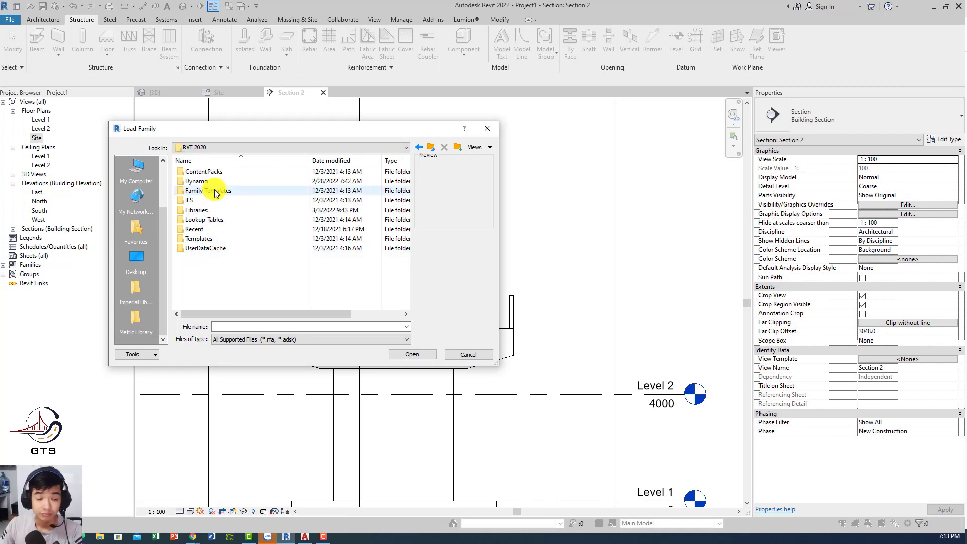
mouse_move(216, 191)
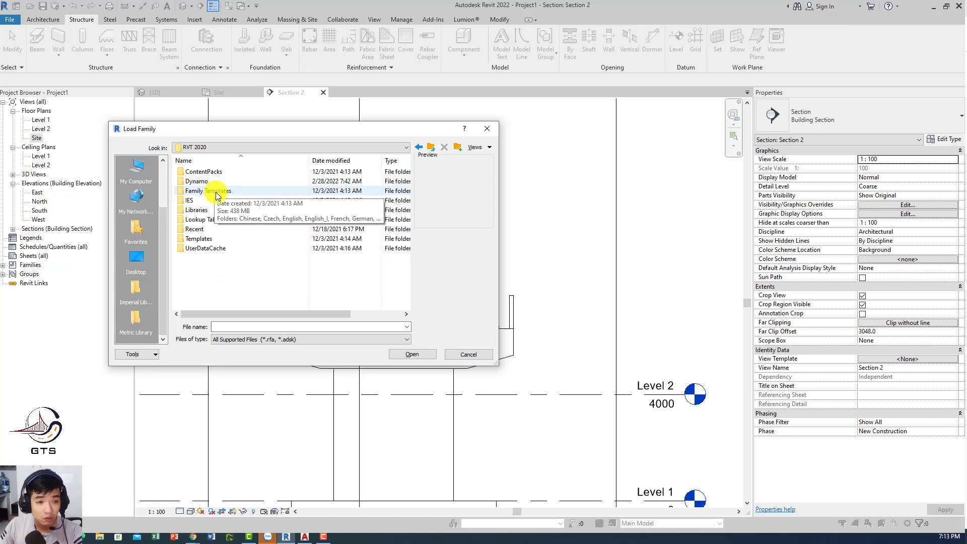
mouse_move(196, 209)
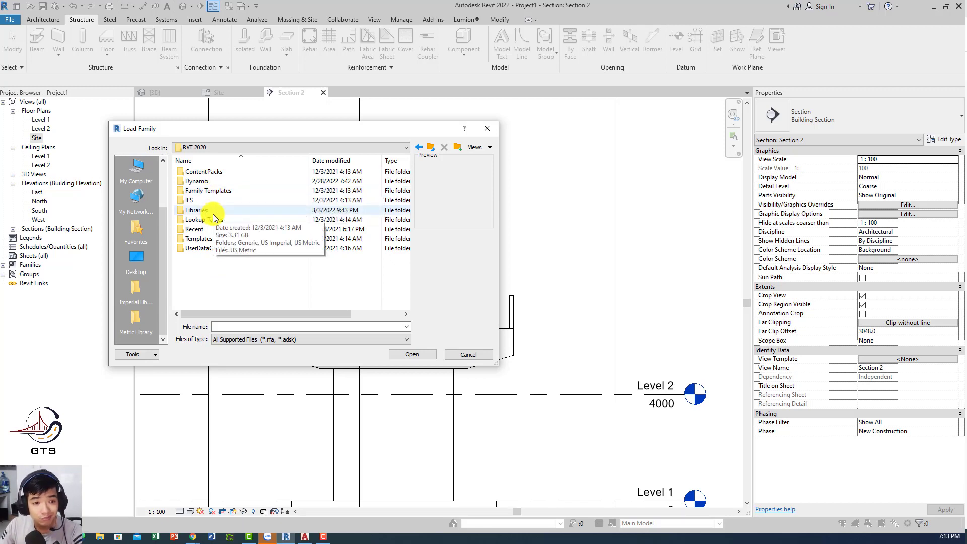
double_click(195, 209)
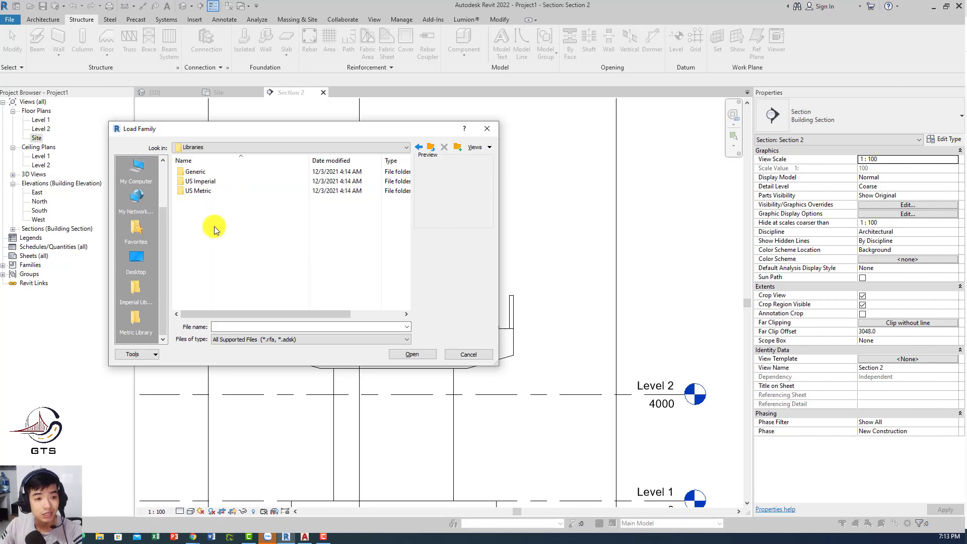
double_click(198, 190)
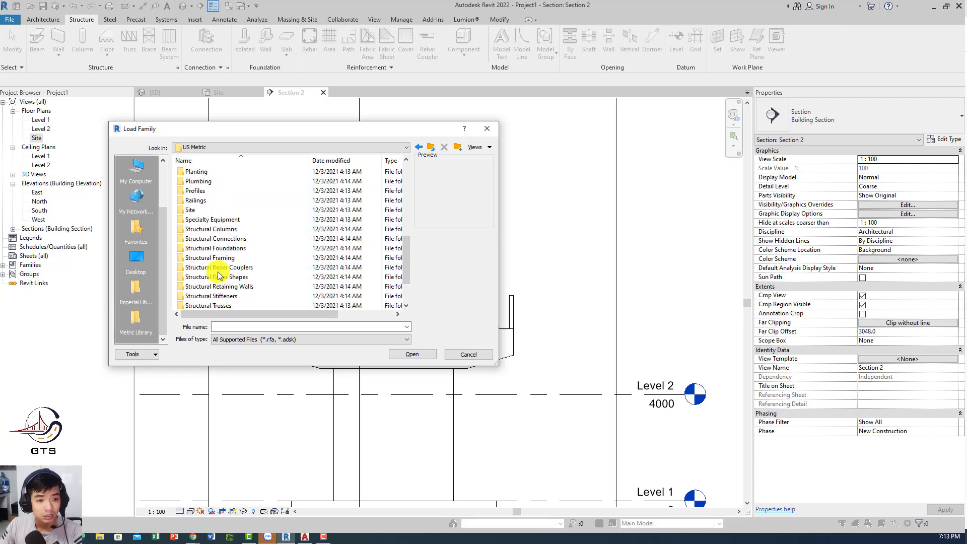
double_click(216, 277)
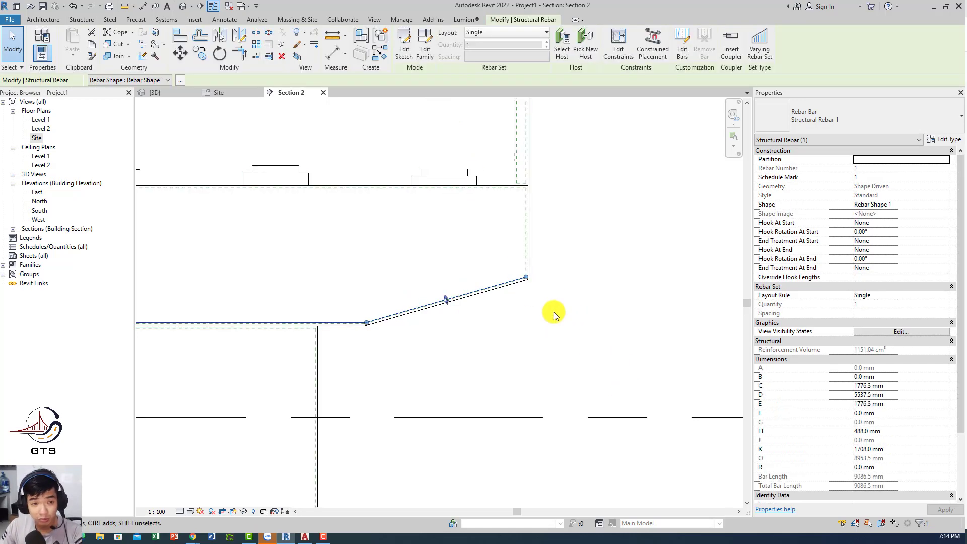
- Switch to the {3D} view of the pier
left_click(154, 92)
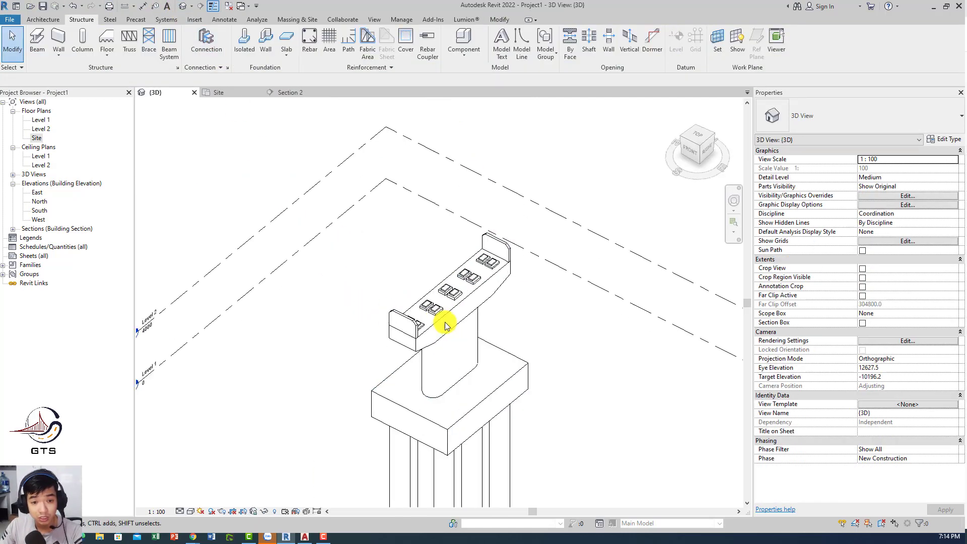
- Set the 3D view's visual style to Wireframe and select the bottom rebar bar
left_click(189, 511)
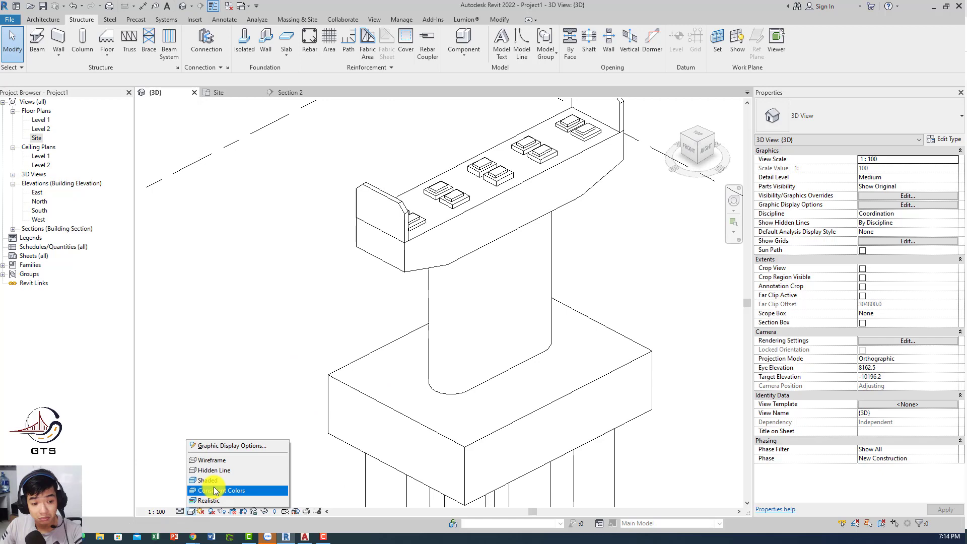
left_click(208, 480)
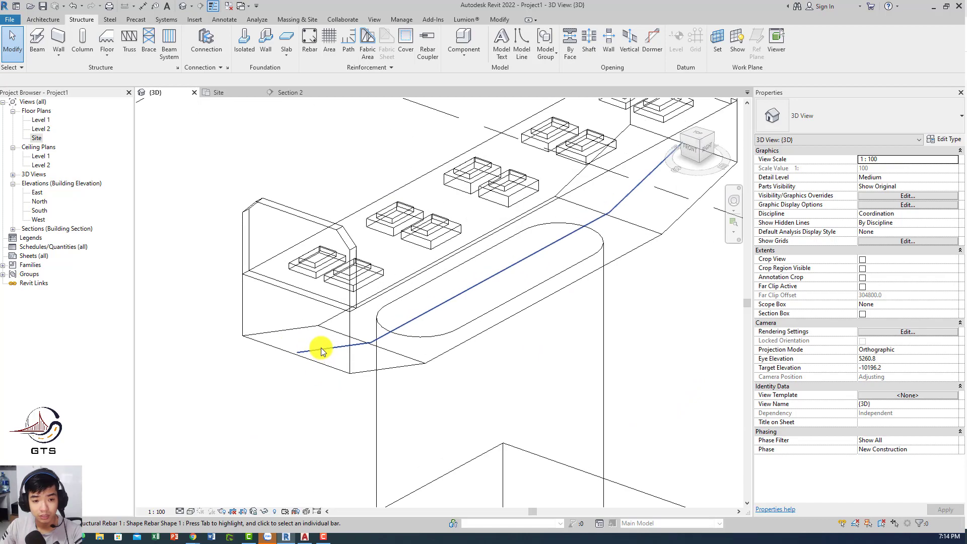
left_click(321, 347)
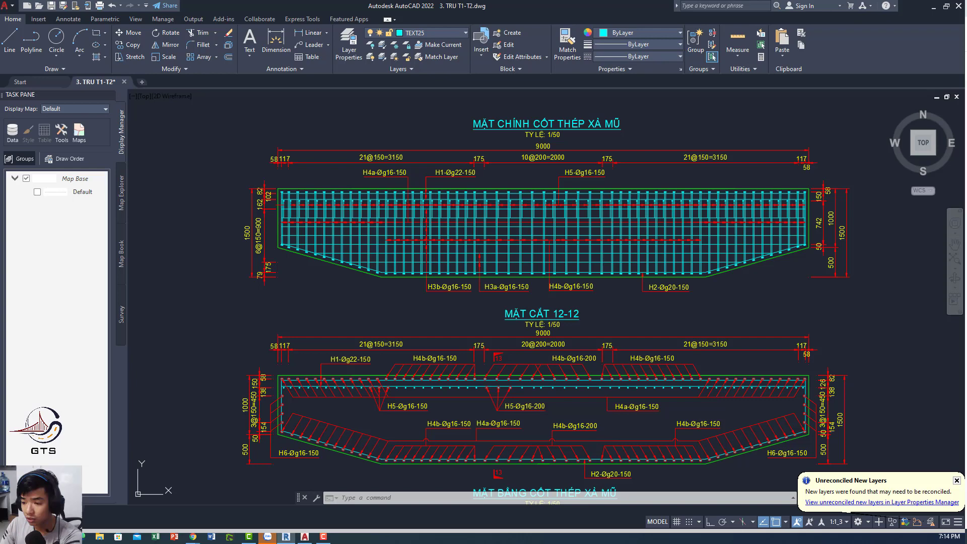
scroll("down", 3)
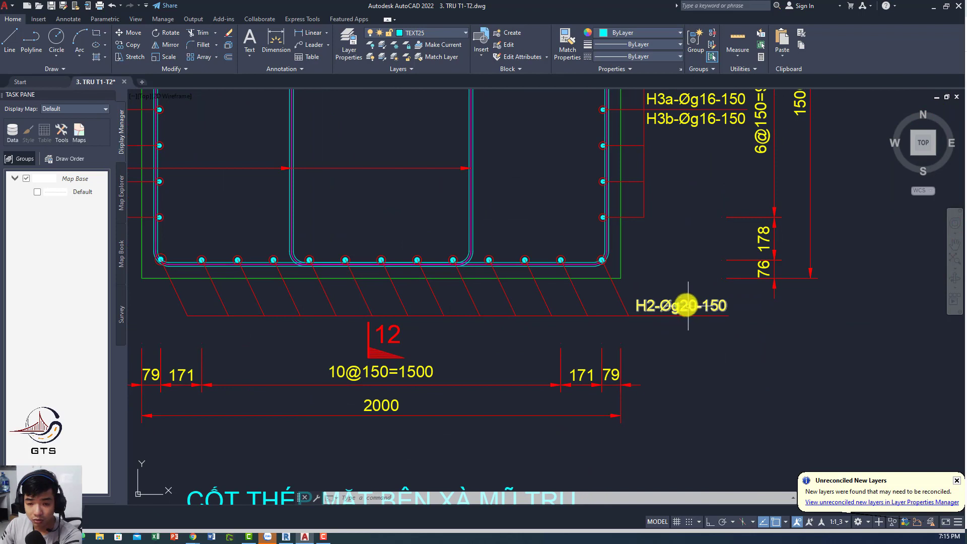
mouse_move(892, 39)
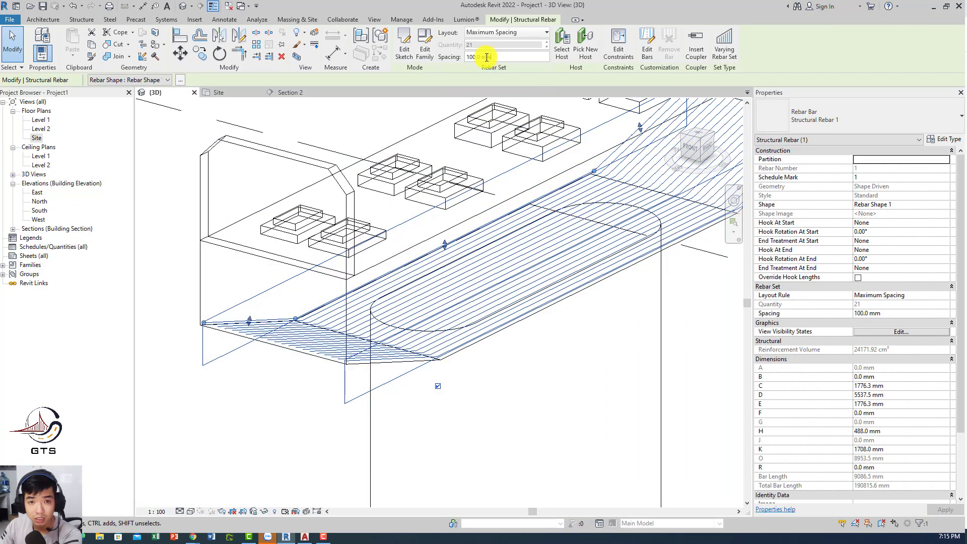
- Space the bottom bar set at 150 mm using a duplicated D20 type with 20 mm diameter
left_click(374, 126)
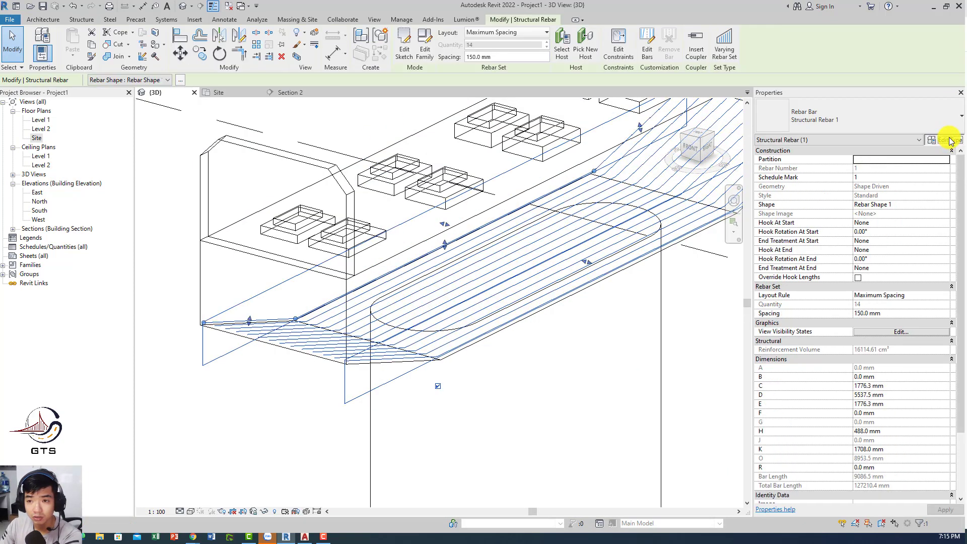
left_click(567, 151)
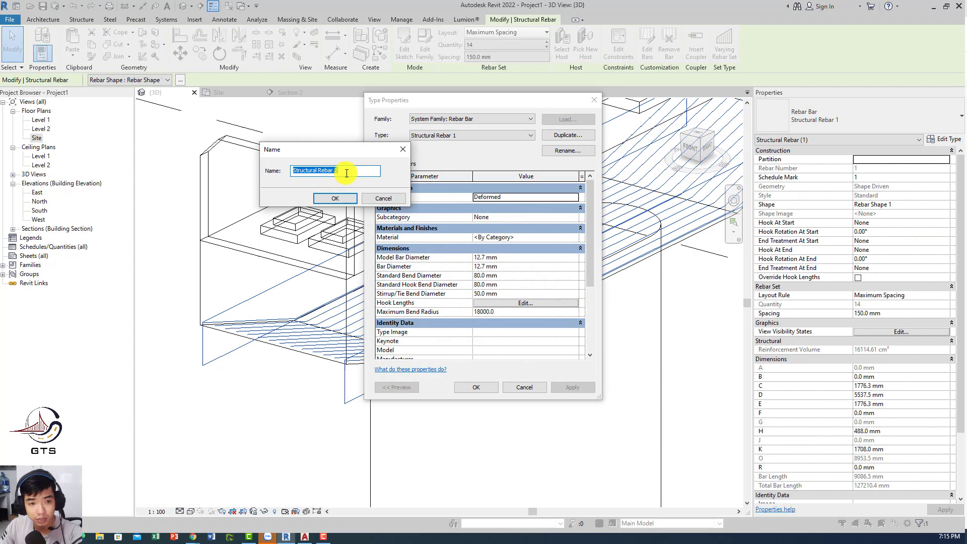
type("20")
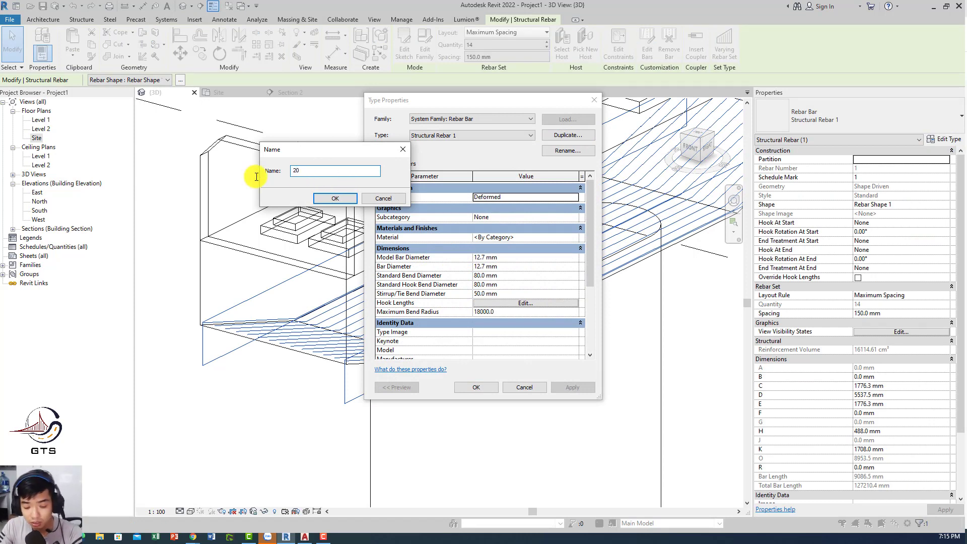
type("d2")
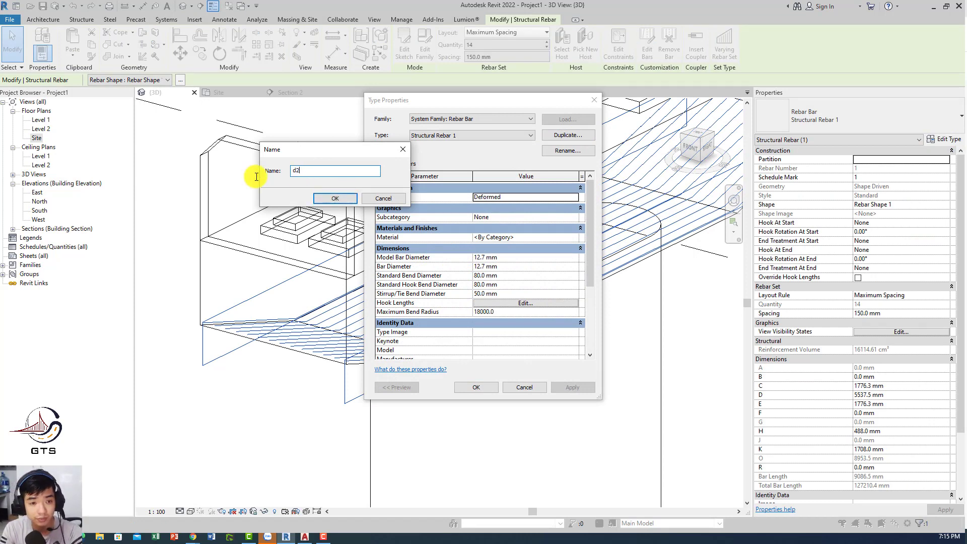
left_click(335, 198)
type("20")
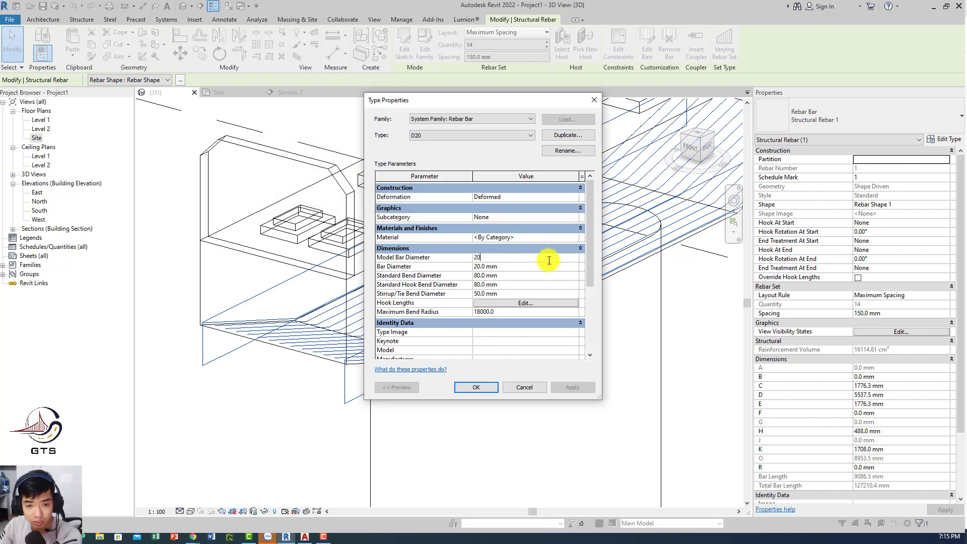
mouse_move(539, 279)
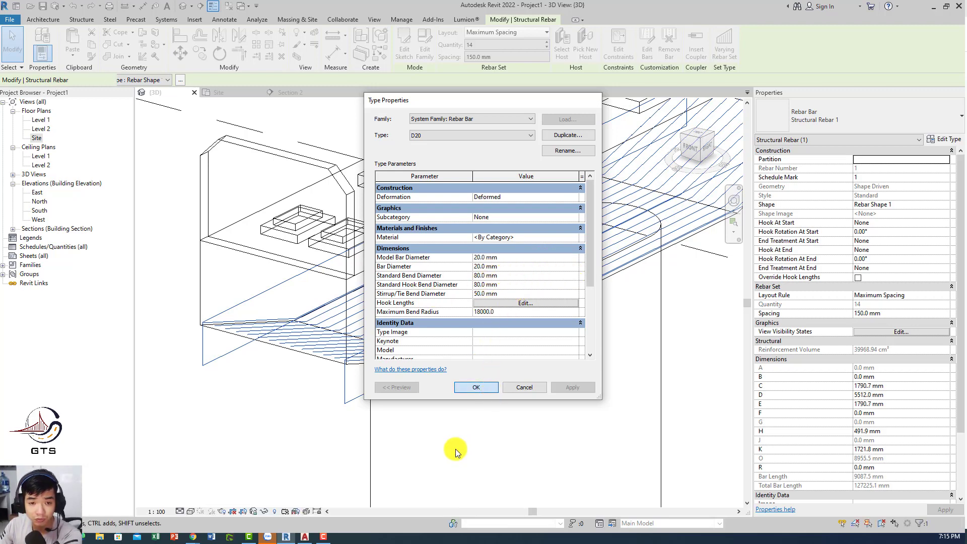
left_click(476, 387)
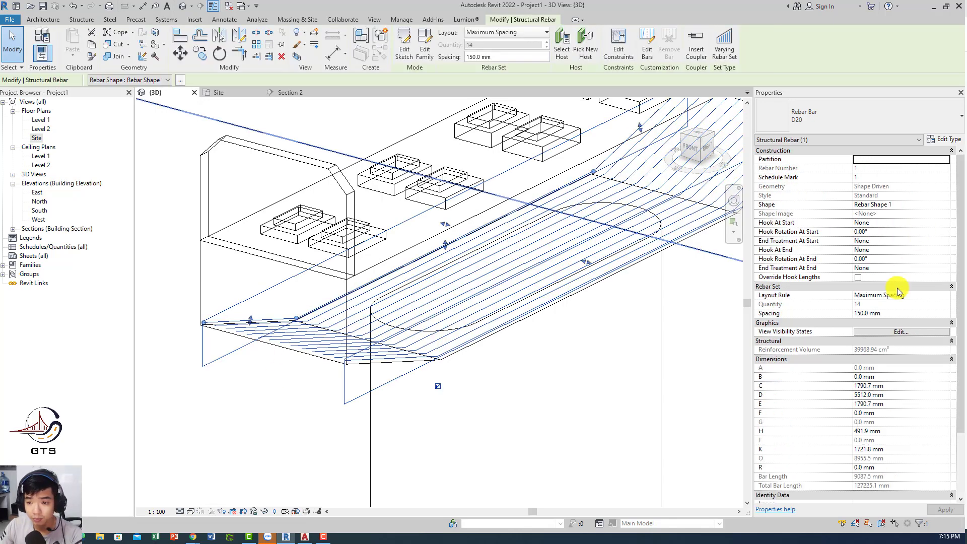
left_click(562, 395)
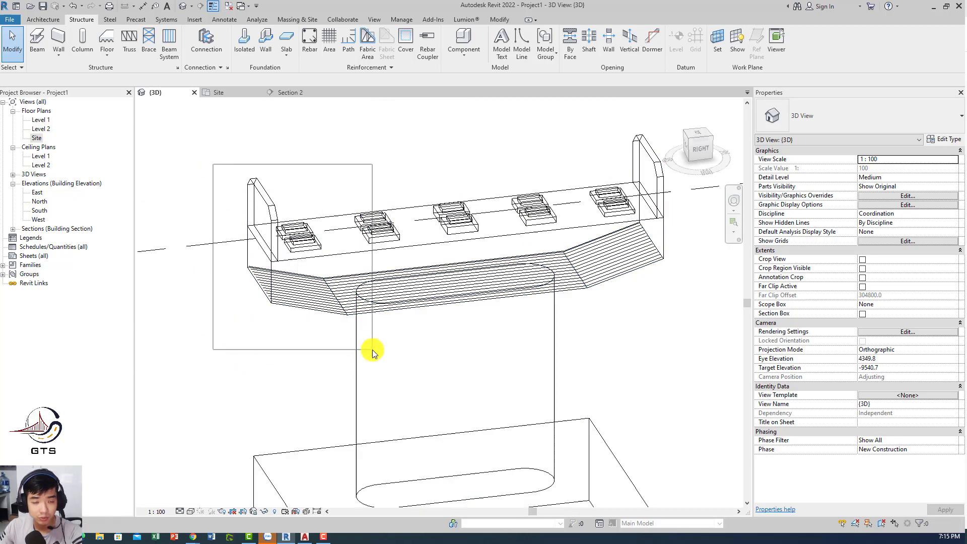
- Reopen Section 1 via Go to View on the Site plan marker and start Structure > Rebar
left_click(219, 92)
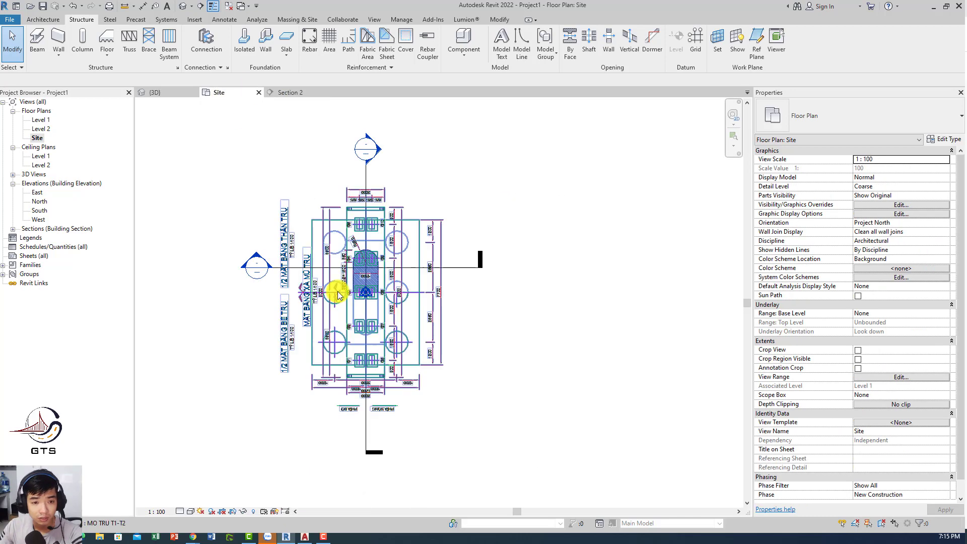
left_click(475, 261)
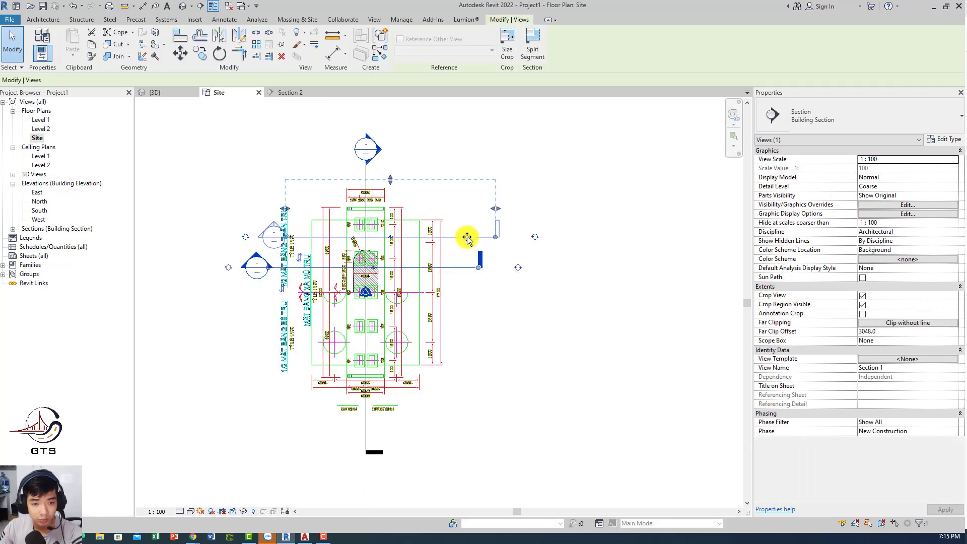
right_click(467, 237)
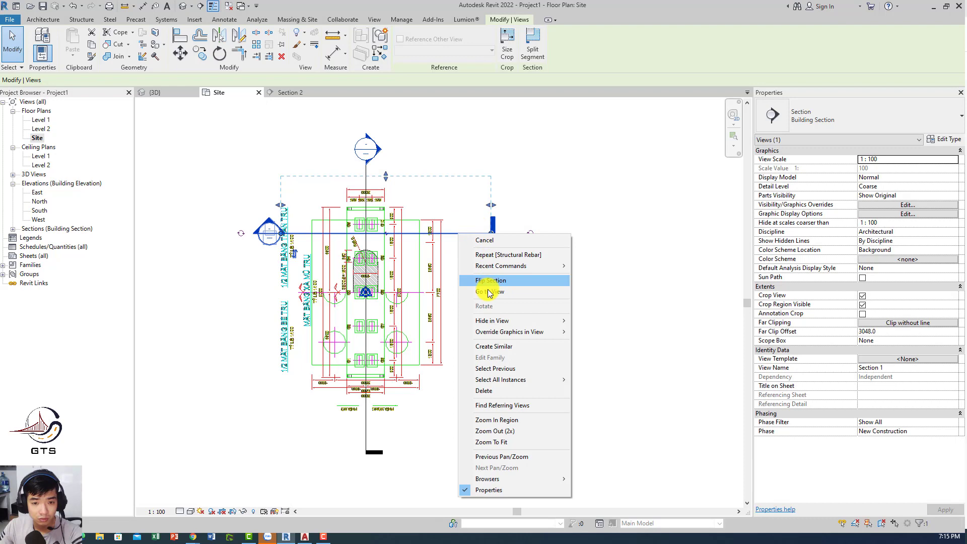
left_click(489, 291)
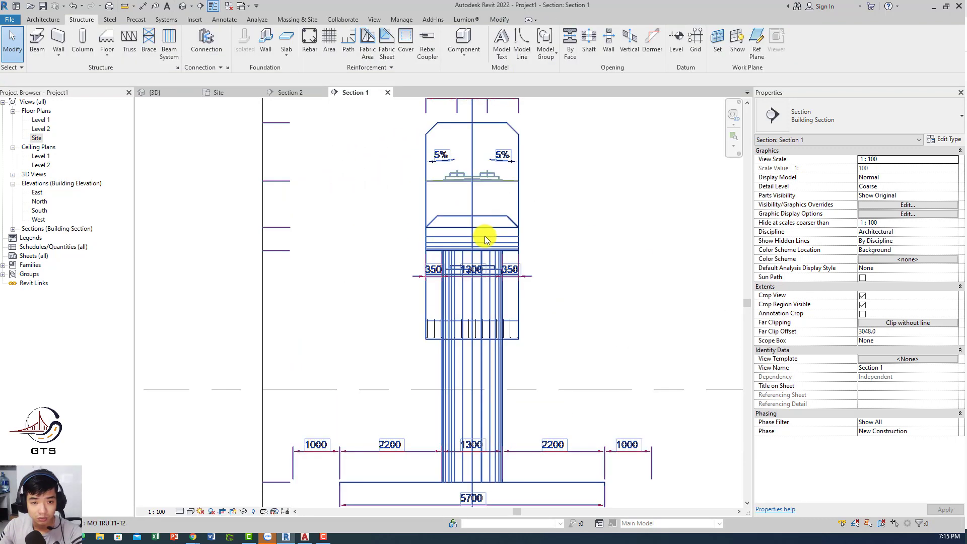
left_click(219, 92)
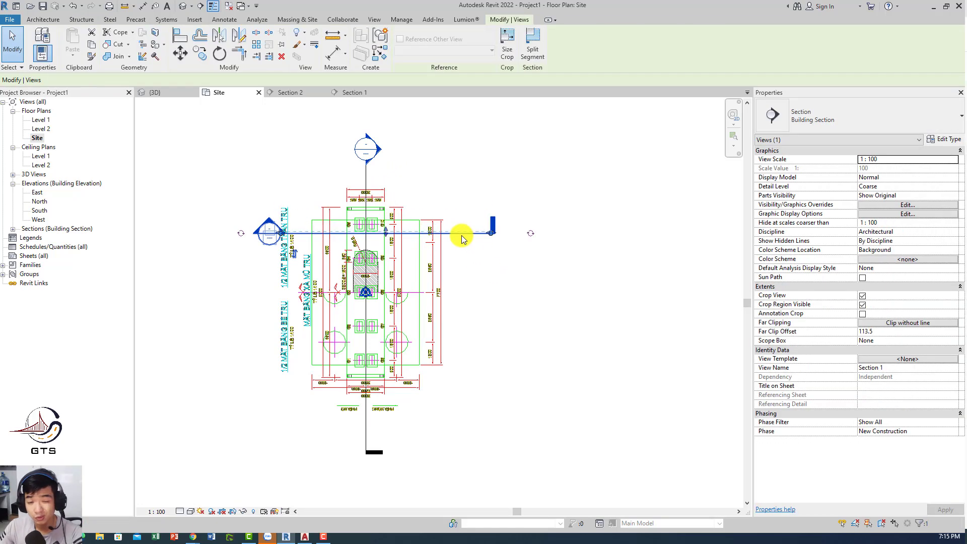
right_click(462, 237)
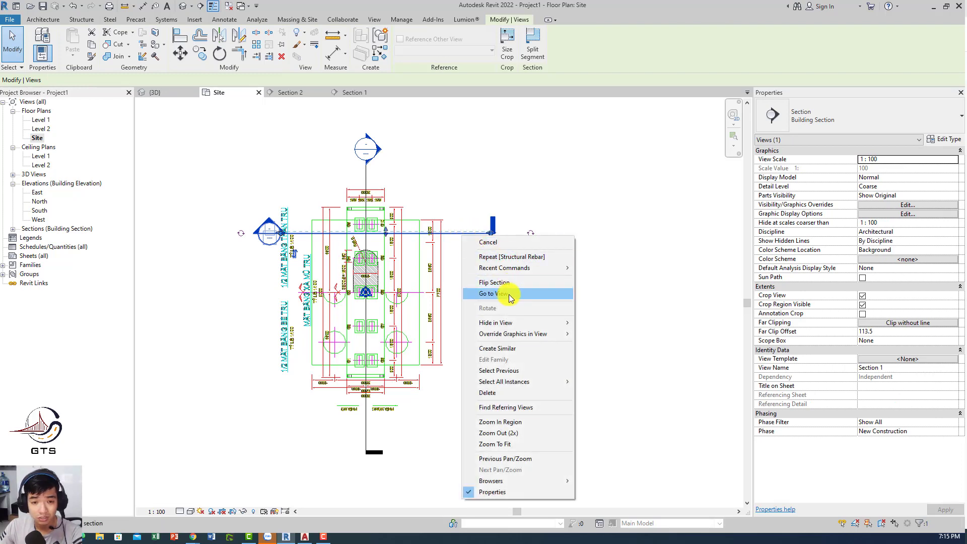
left_click(495, 293)
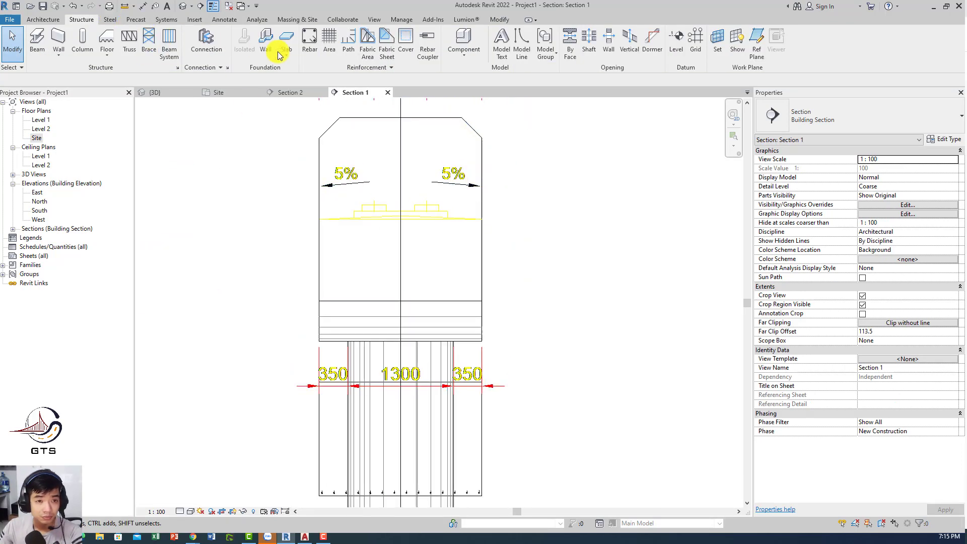
left_click(309, 41)
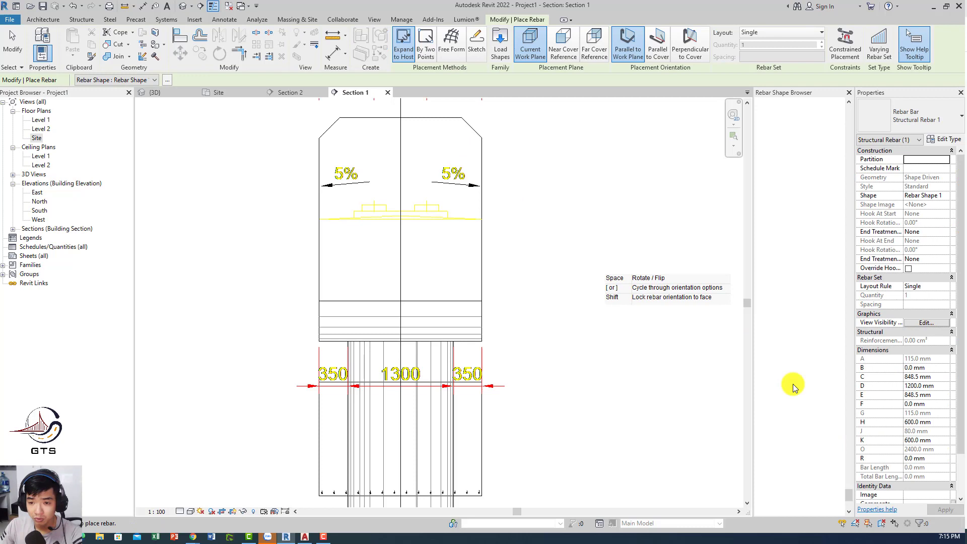
- Choose the M_T1 closed stirrup shape in the Rebar Shape Browser
left_click(799, 320)
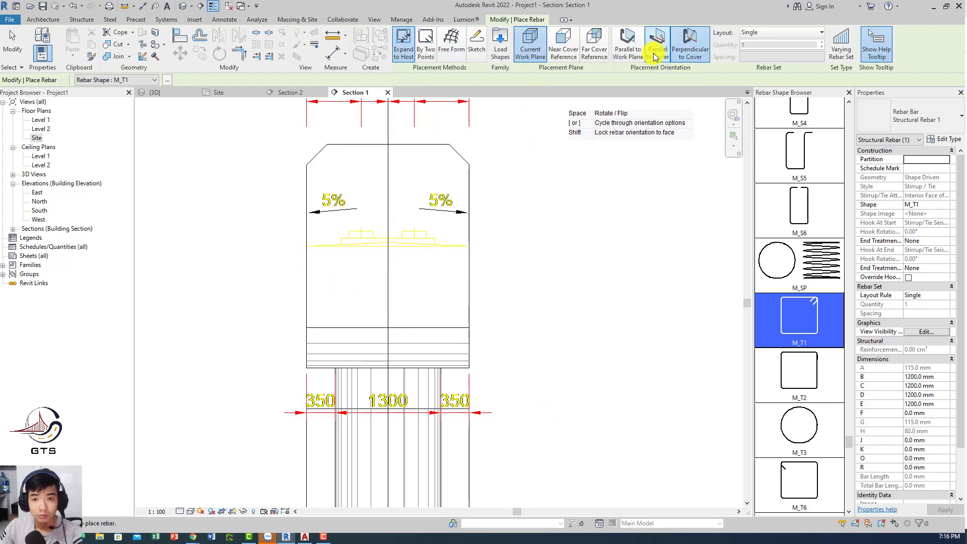
mouse_move(307, 316)
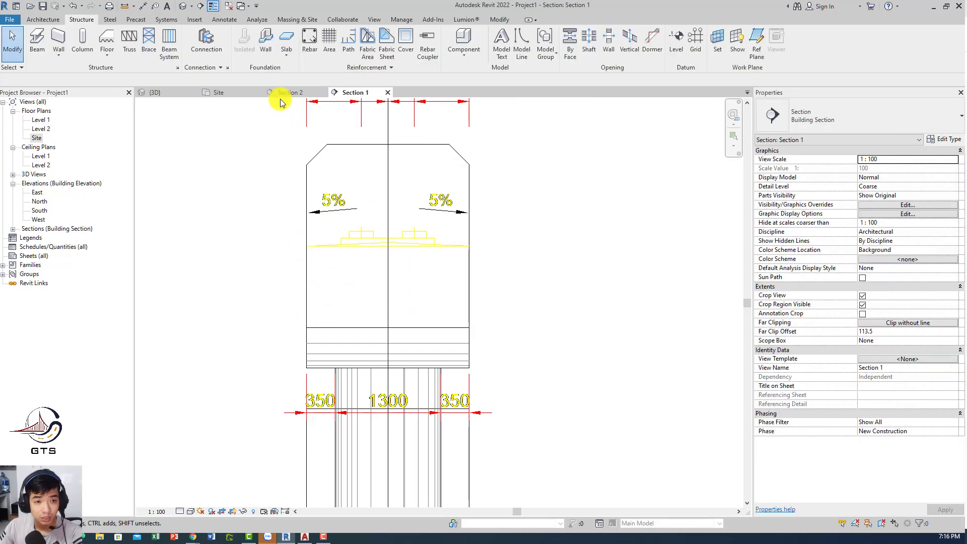
- Deepen Section 1's far clip offset to 632.0 so the full pier elevation shows
left_click(218, 91)
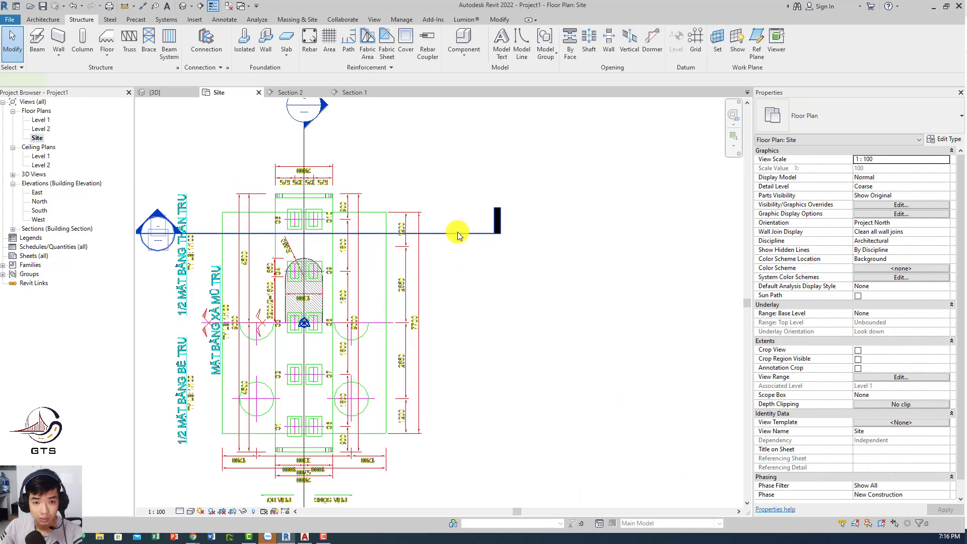
left_click(354, 92)
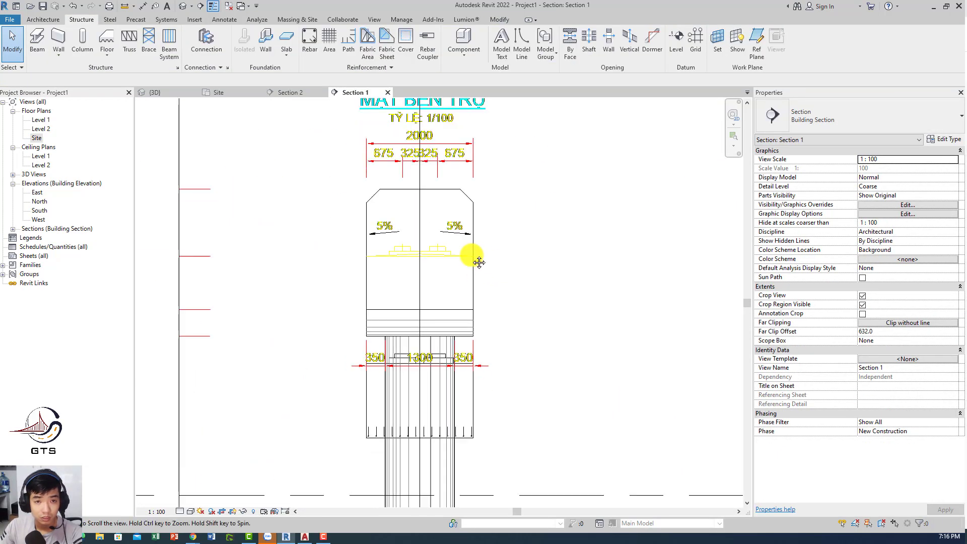
left_click(193, 511)
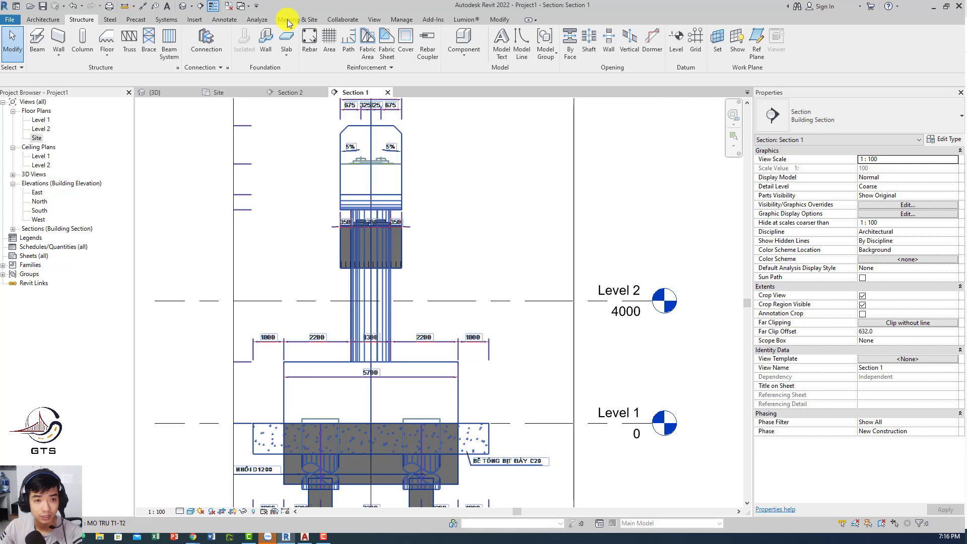
- Restart structural rebar placement in Section 1 with the M_T1 stirrup shape
left_click(309, 43)
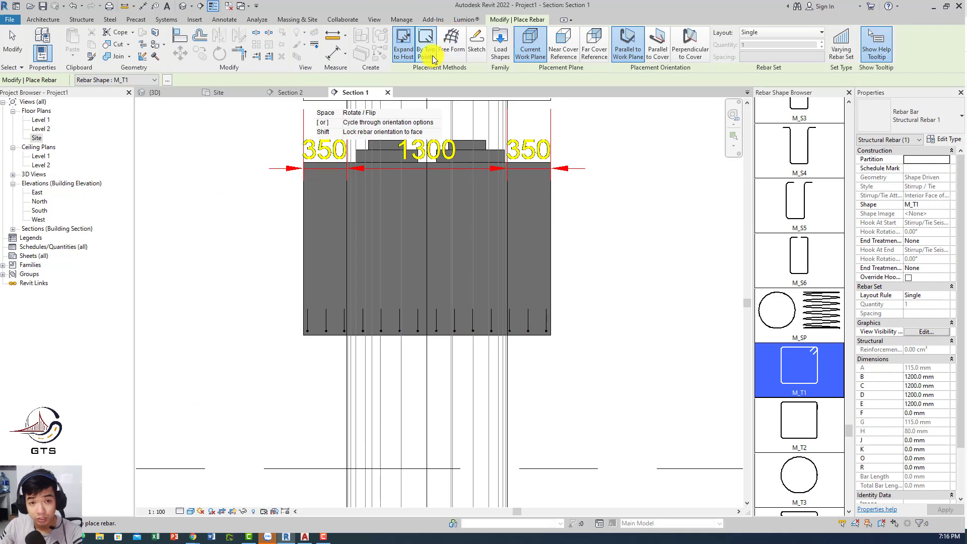
mouse_move(426, 47)
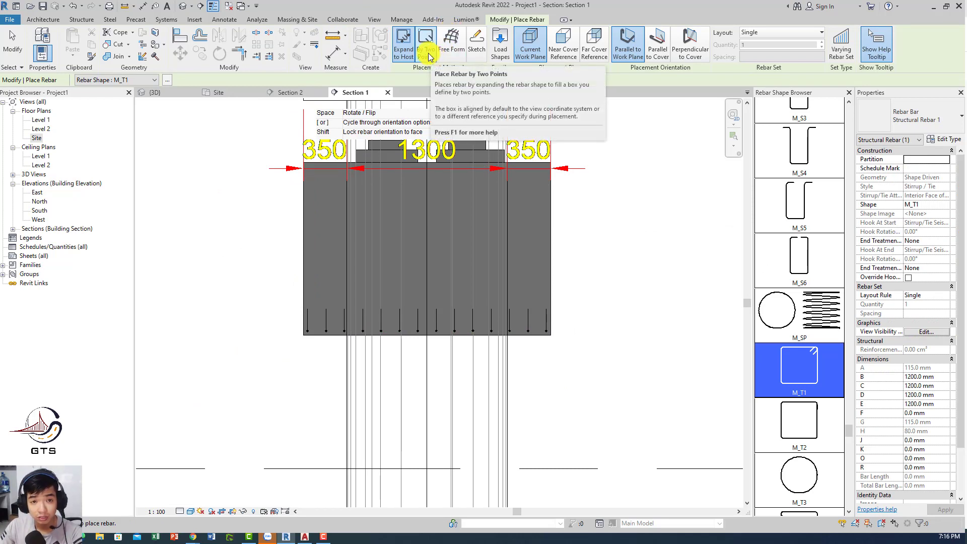
mouse_move(463, 192)
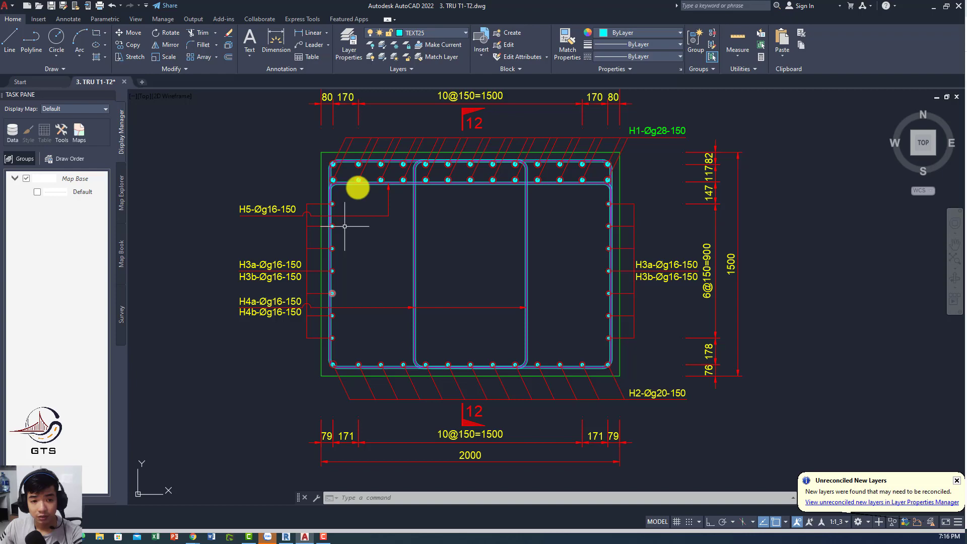
mouse_move(407, 314)
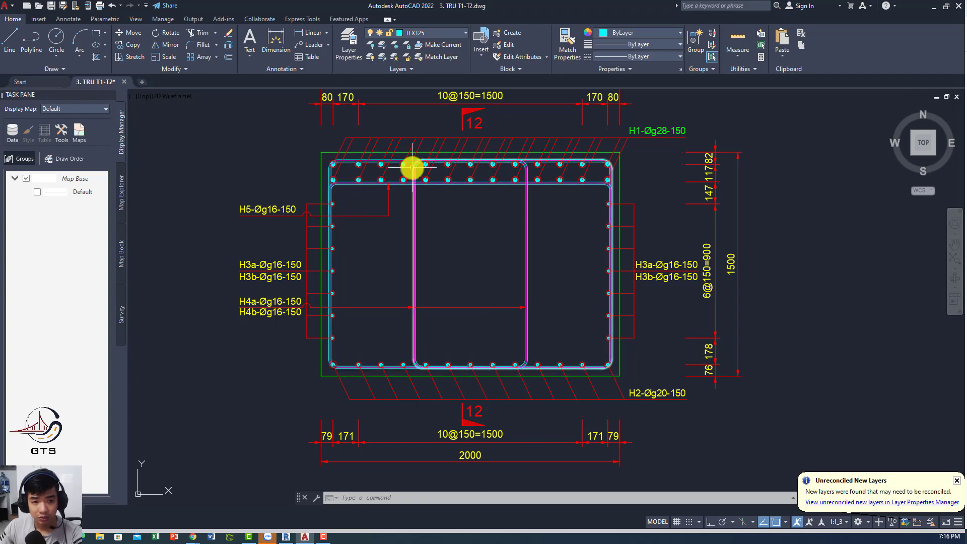
left_click(285, 536)
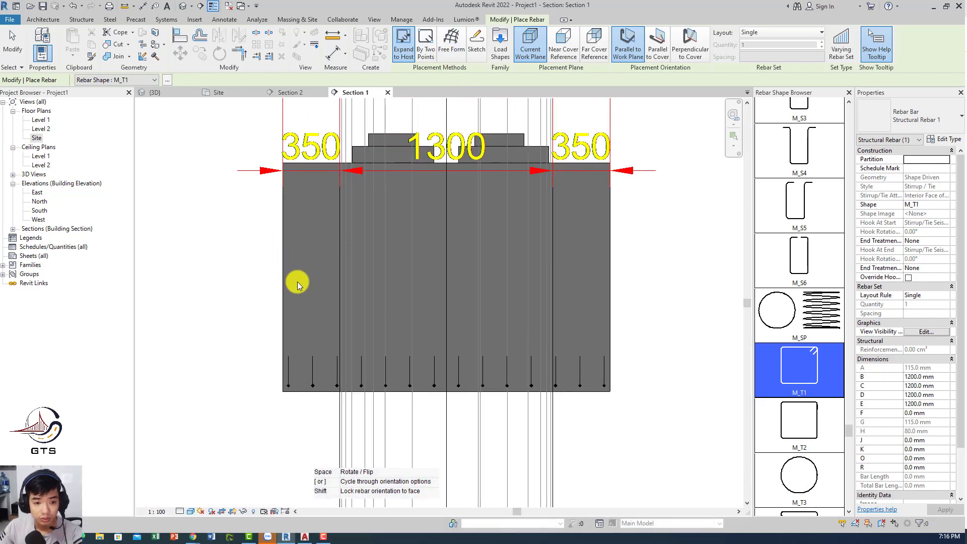
mouse_move(449, 288)
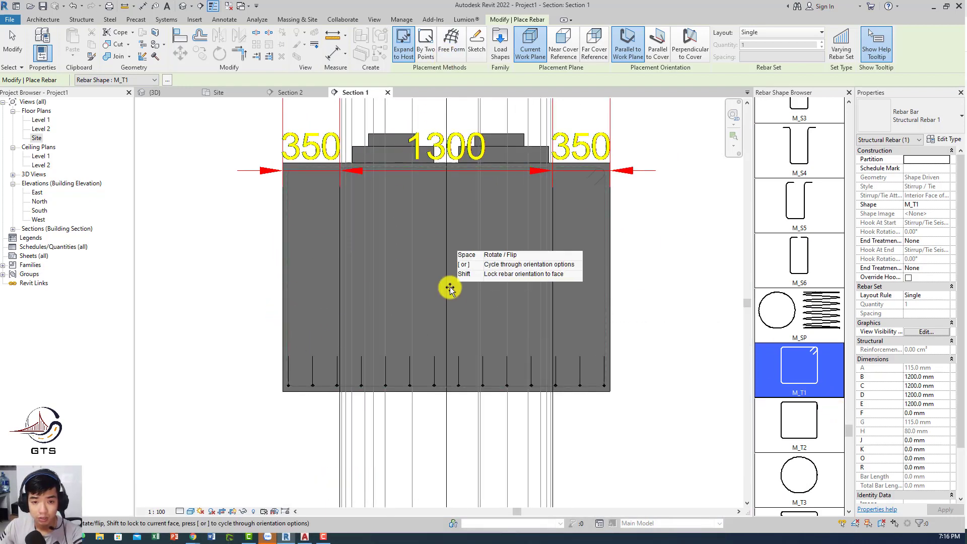
- Finish placing the M_T1 stirrup around the cap section and check its dimensions
key("Escape")
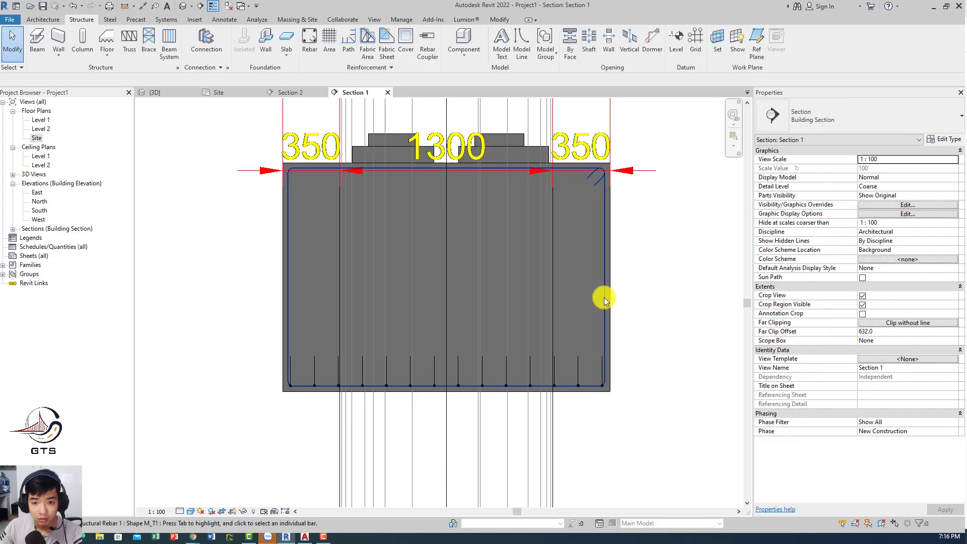
left_click(298, 171)
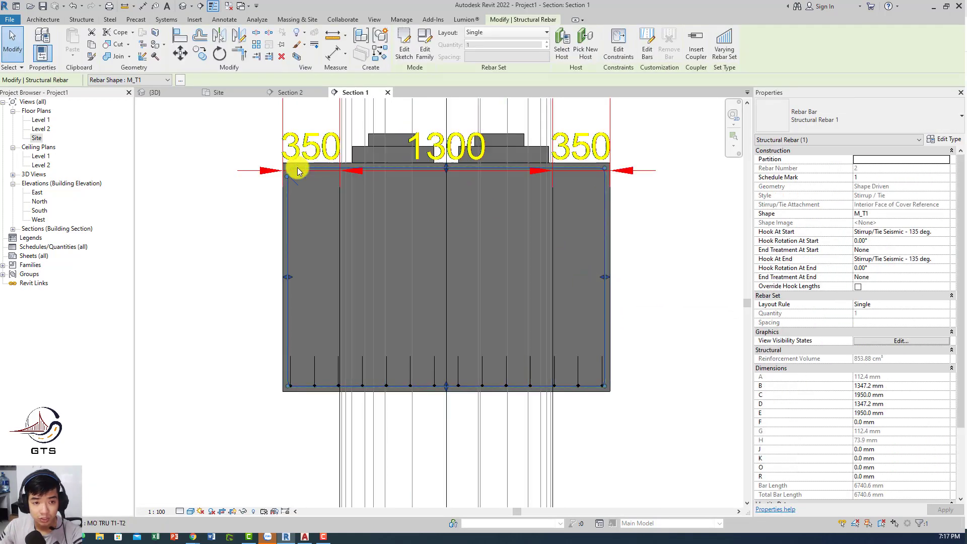
mouse_move(284, 184)
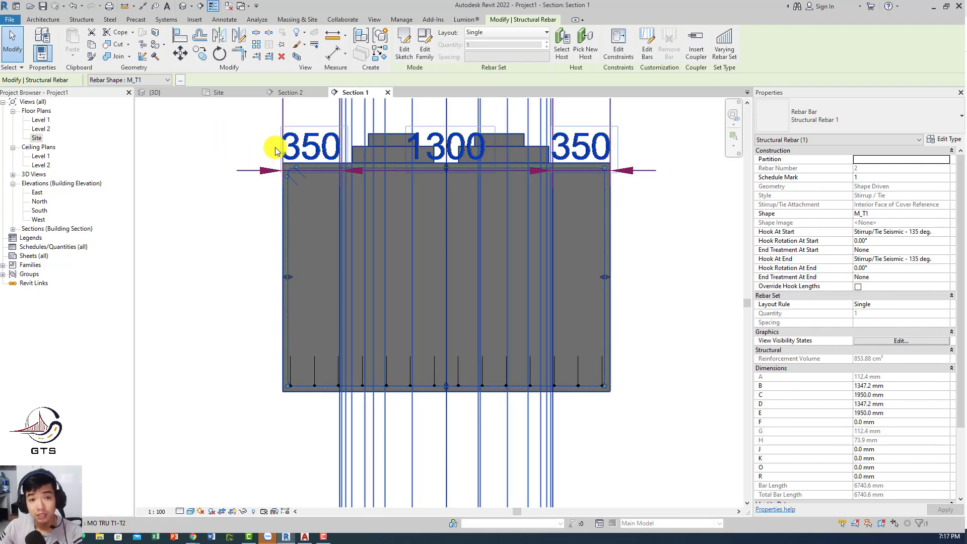
left_click(336, 339)
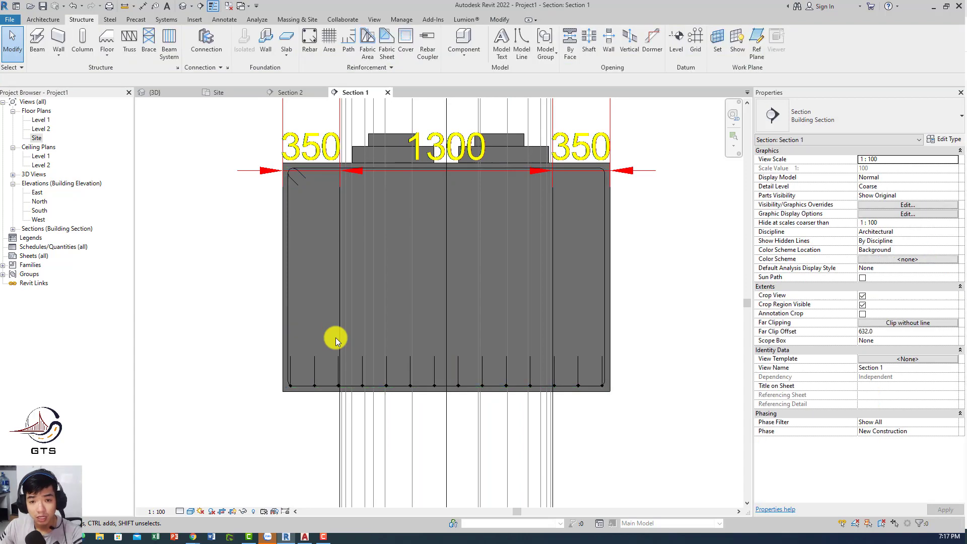
left_click(156, 92)
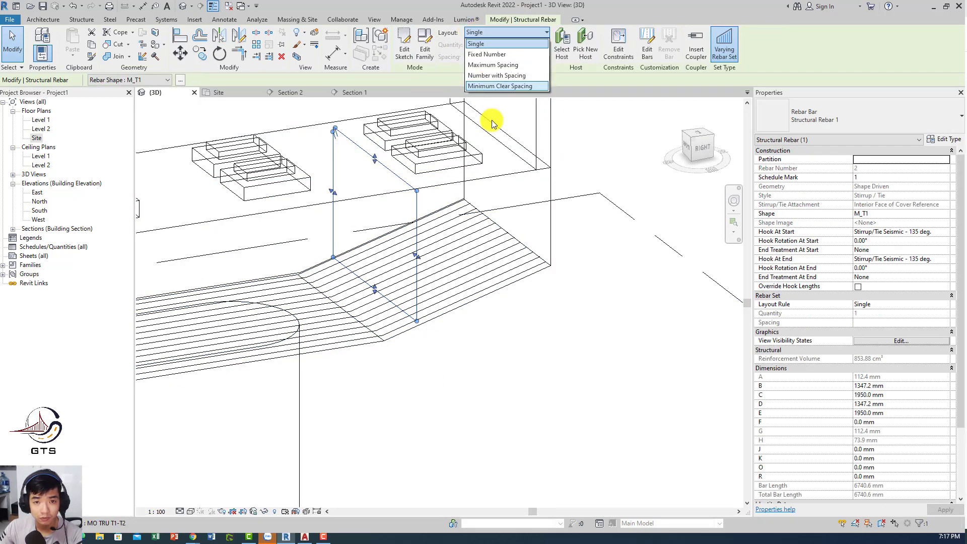
- Lay out the M_T1 stirrup as 19 bars at 100 mm maximum spacing
left_click(493, 65)
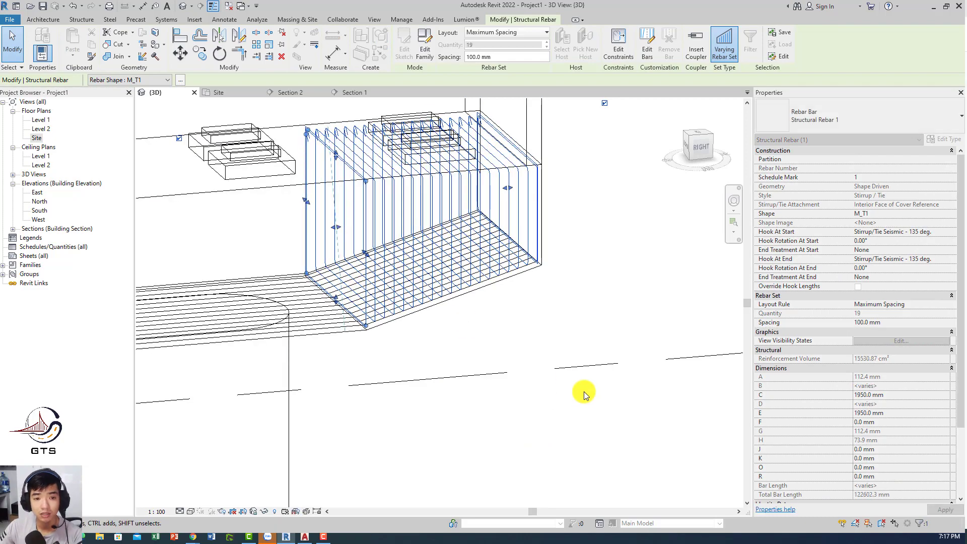
left_click(585, 395)
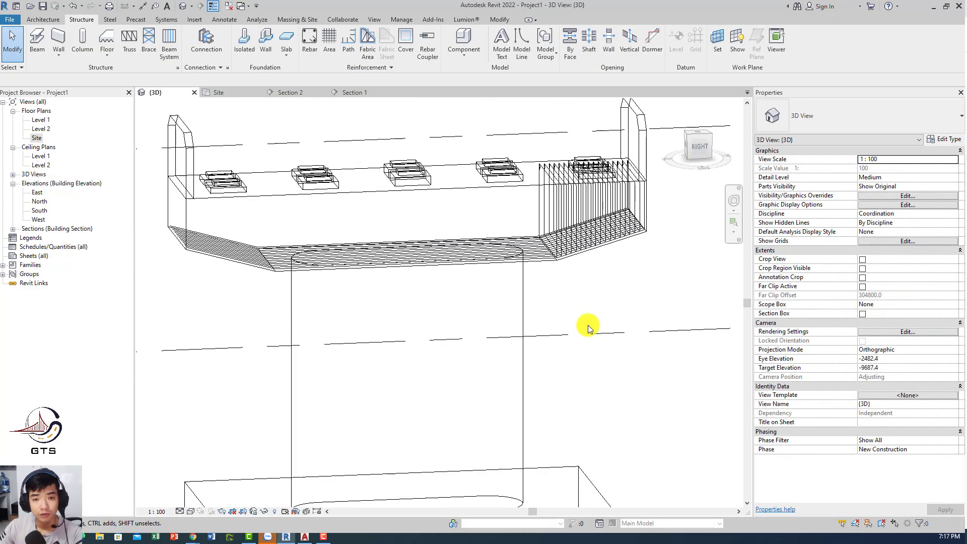
left_click(218, 92)
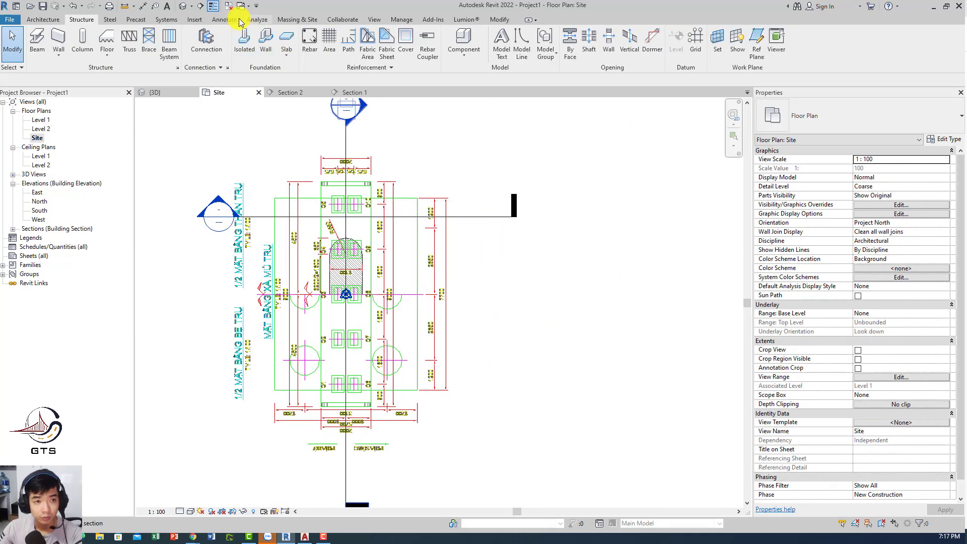
left_click(153, 92)
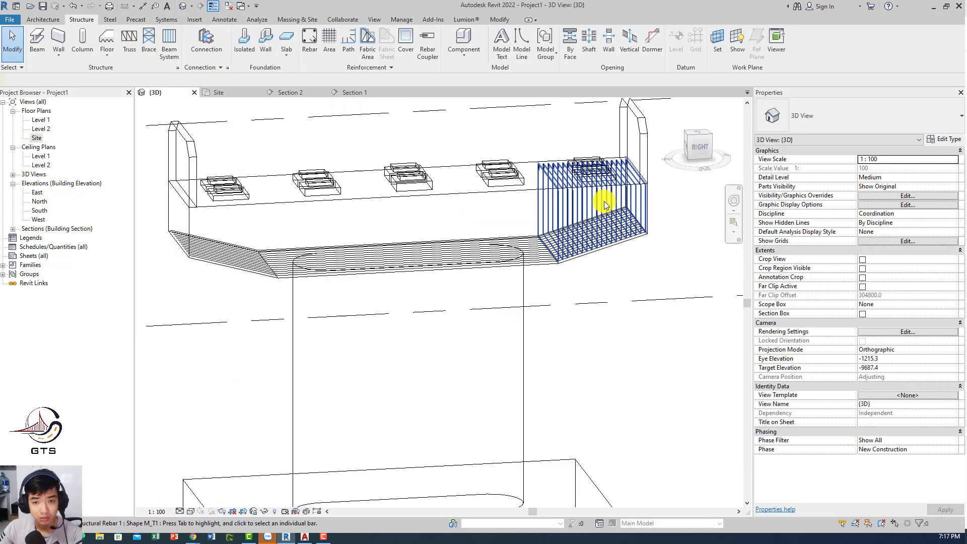
left_click(604, 203)
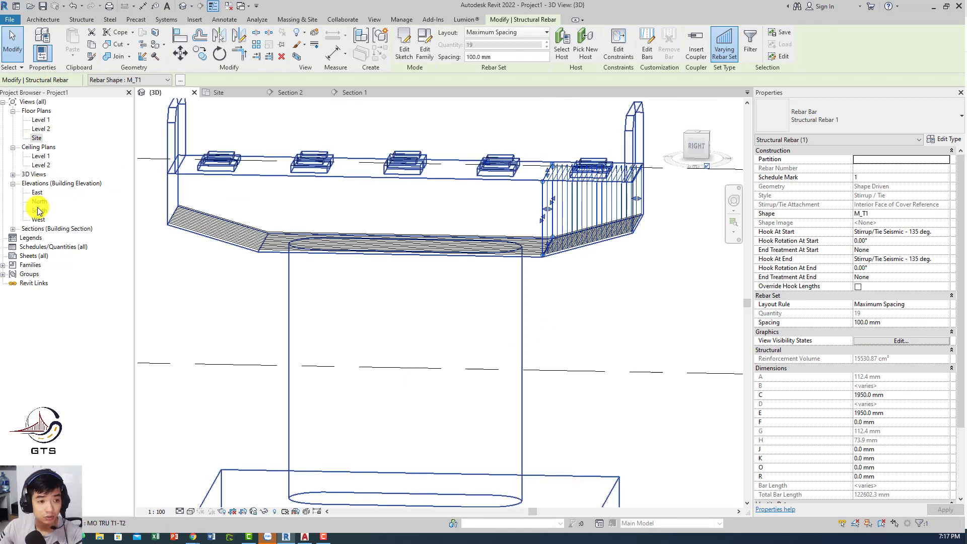
left_click(219, 92)
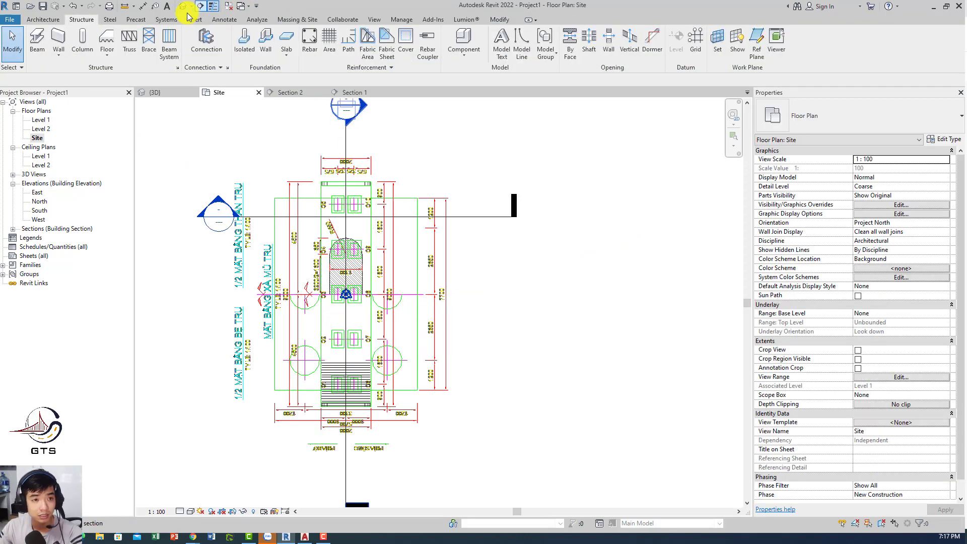
left_click(153, 92)
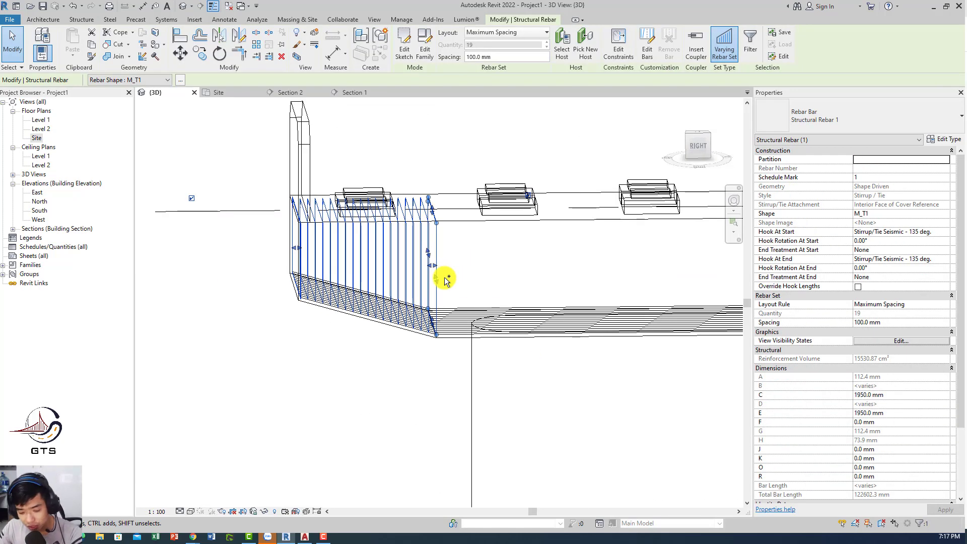
- Paste the copied stirrup set using Aligned to Same Place
left_click(71, 43)
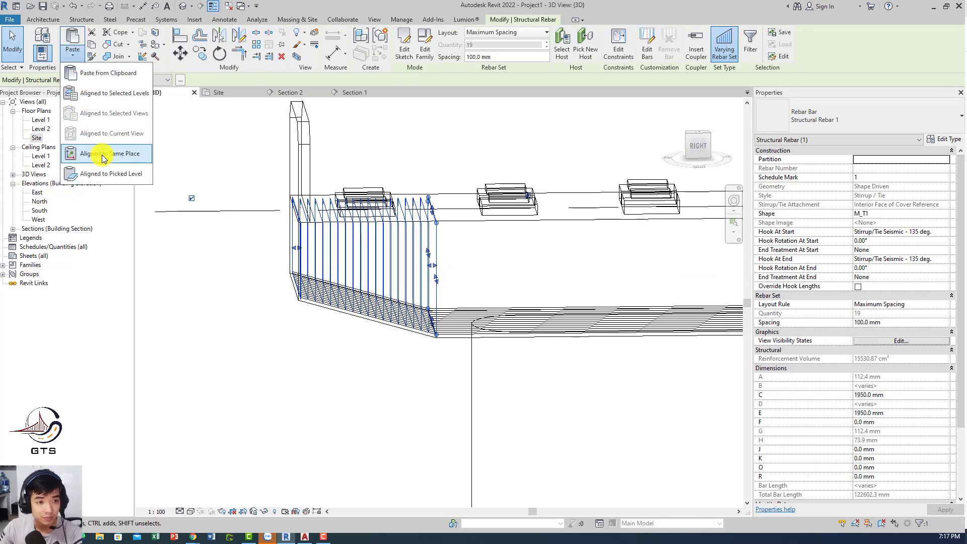
left_click(107, 153)
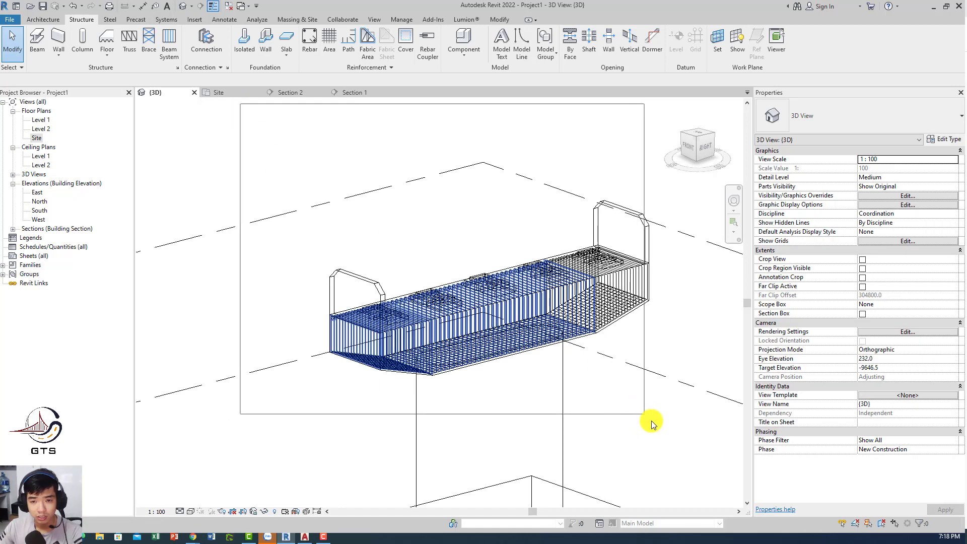
- Make the rebar sets view unobscured and solid in 3D, then use Realistic style
left_click(901, 332)
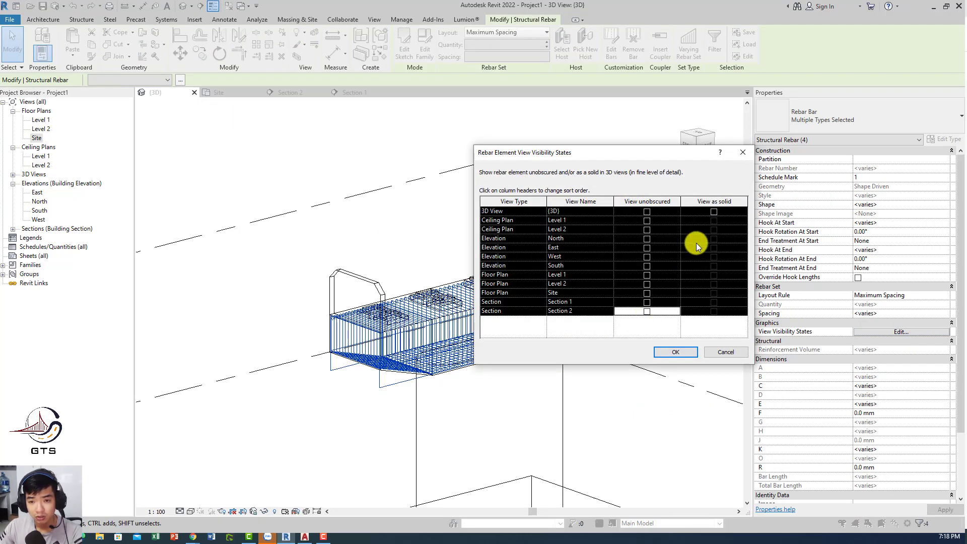
left_click(647, 201)
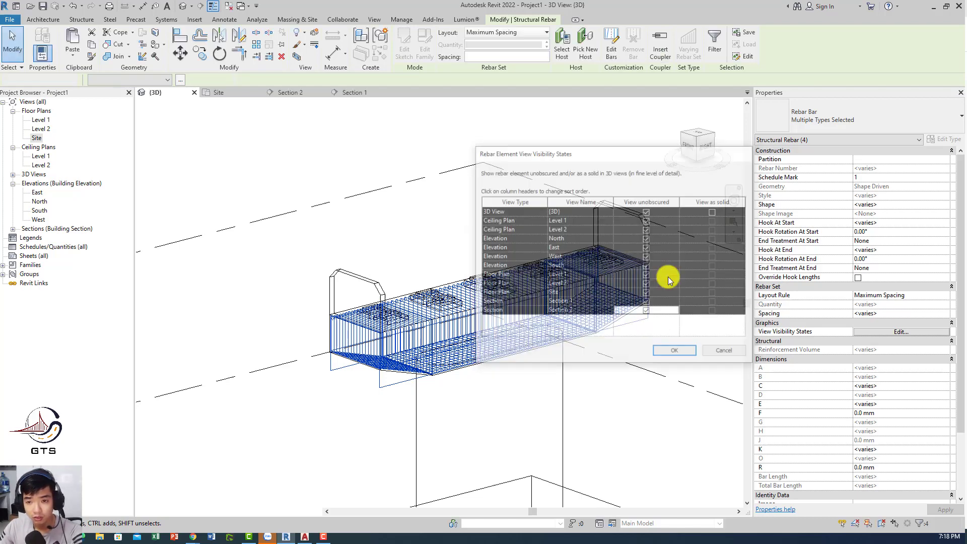
left_click(674, 349)
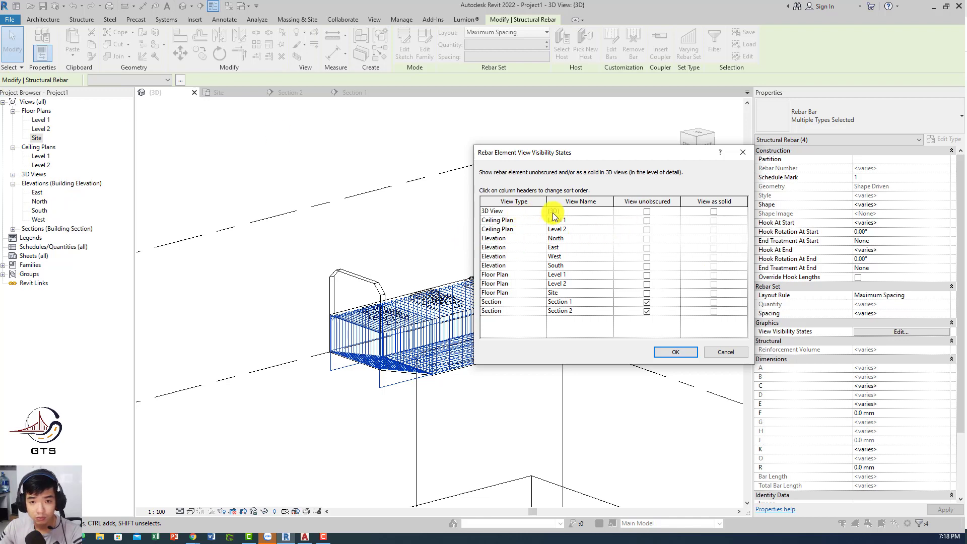
left_click(647, 211)
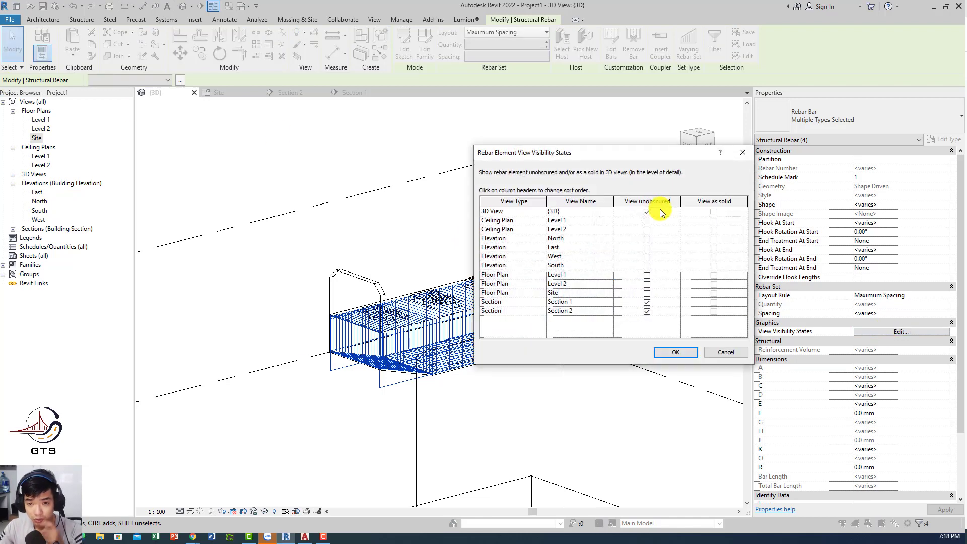
left_click(713, 212)
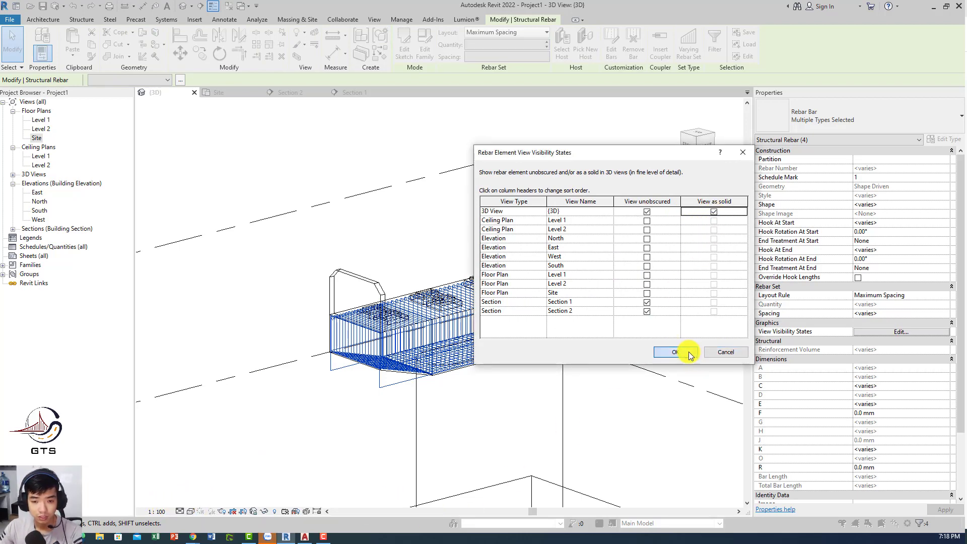
left_click(673, 352)
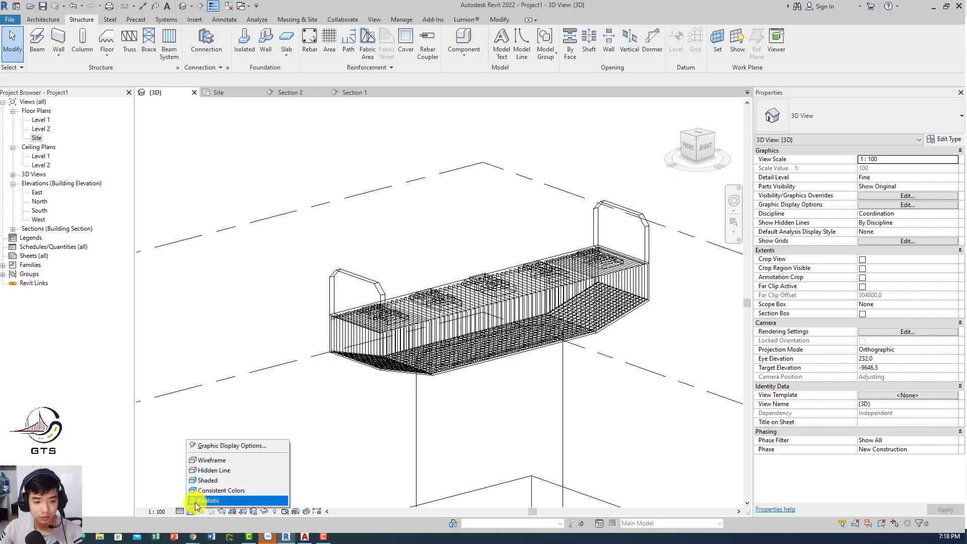
left_click(212, 500)
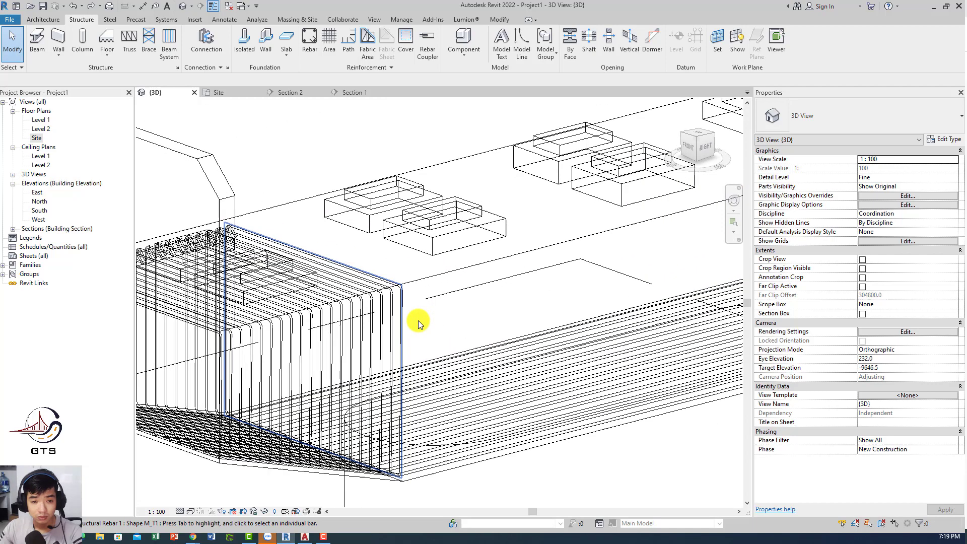
- Show the cap-end stirrup set as solid in the 3D view, then open the Site plan
left_click(417, 324)
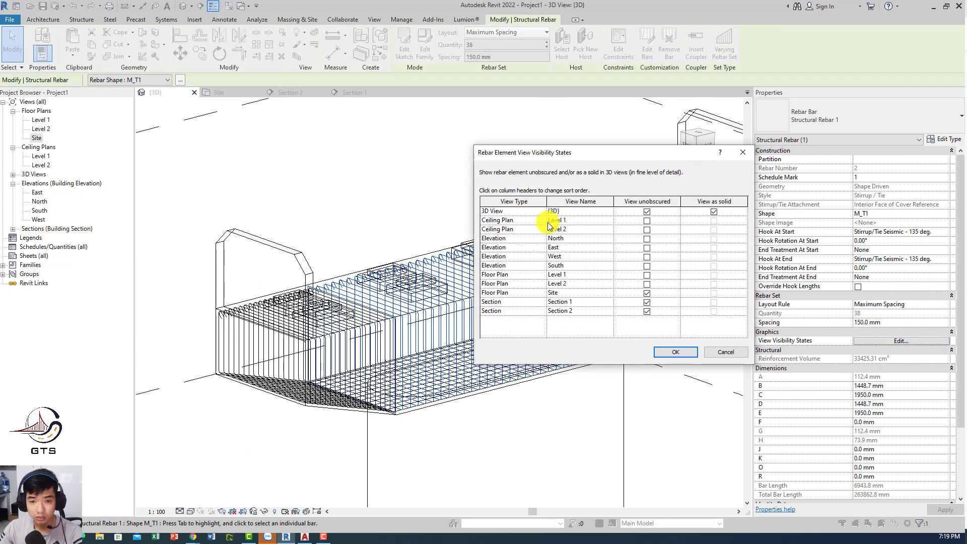
left_click(675, 352)
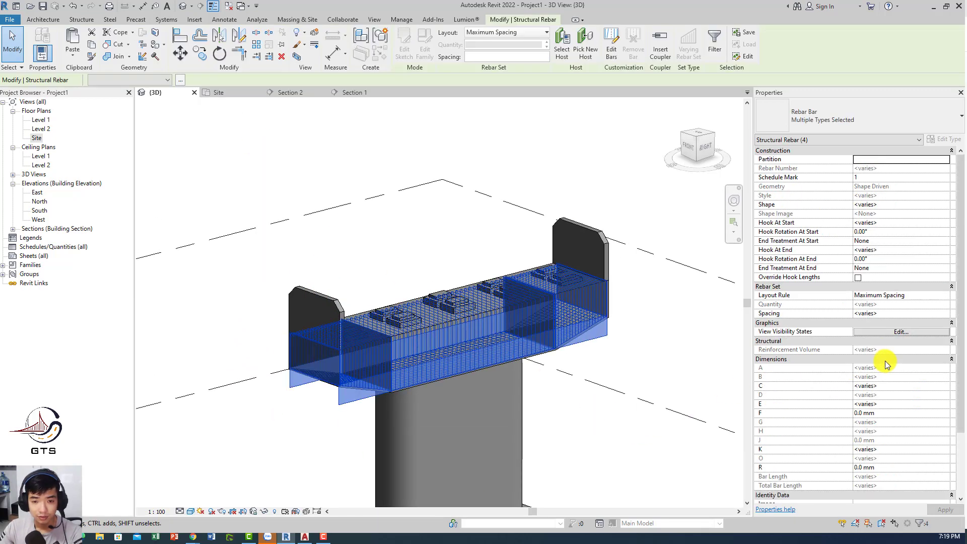
left_click(900, 331)
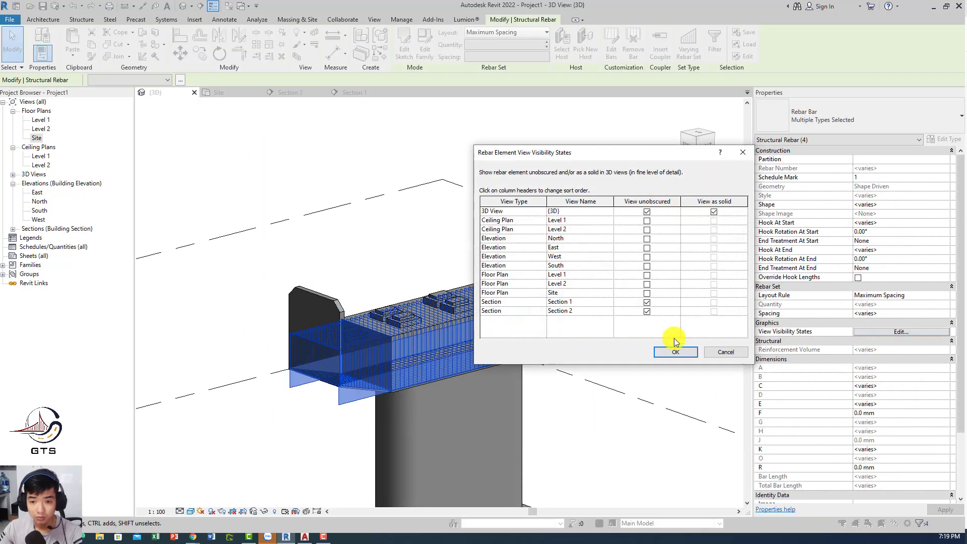
left_click(675, 352)
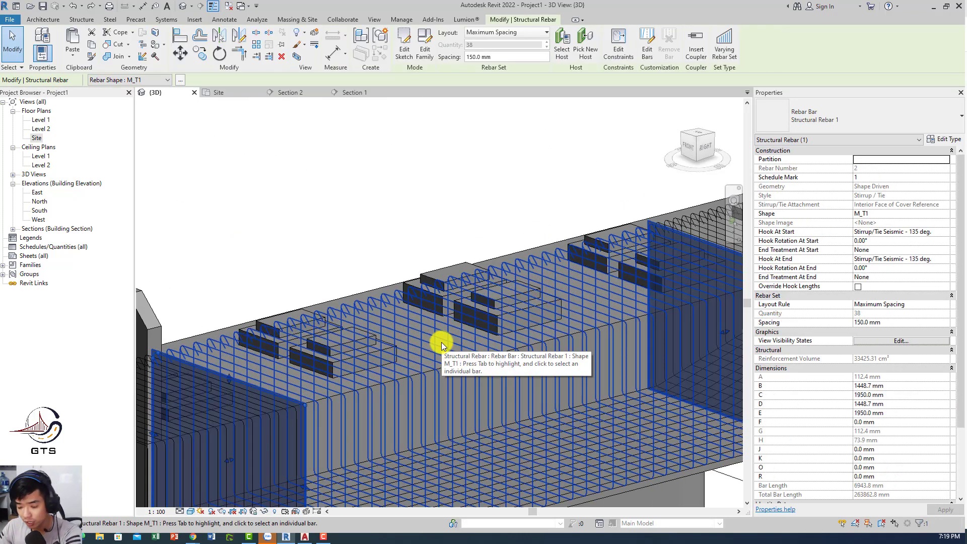
left_click(214, 92)
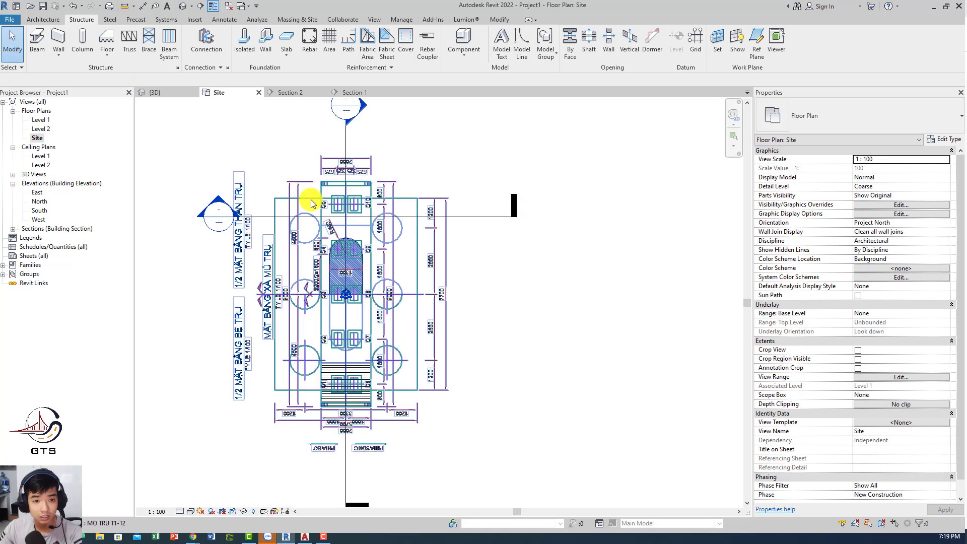
- Go to Section 1, place an M_T1 stirrup, and spread it at maximum spacing
left_click(510, 215)
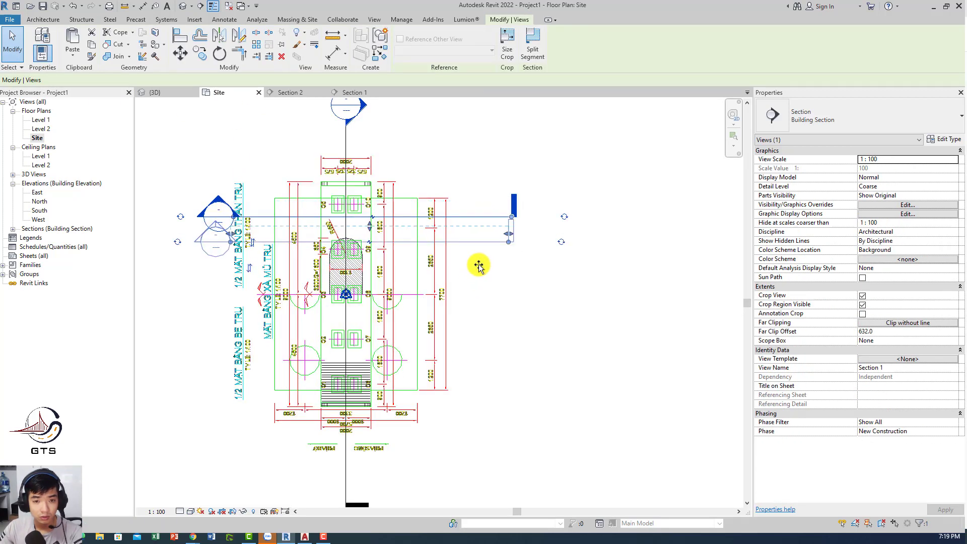
right_click(478, 265)
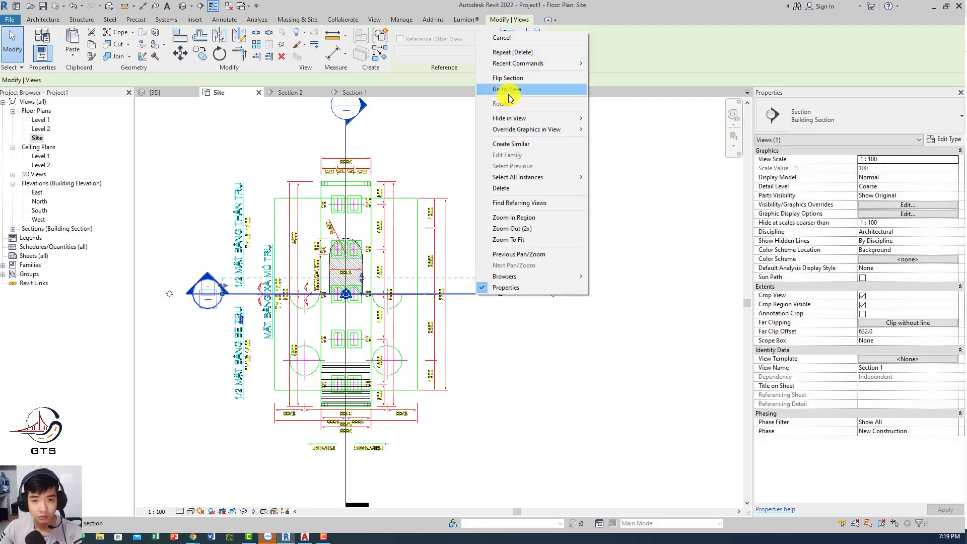
left_click(507, 89)
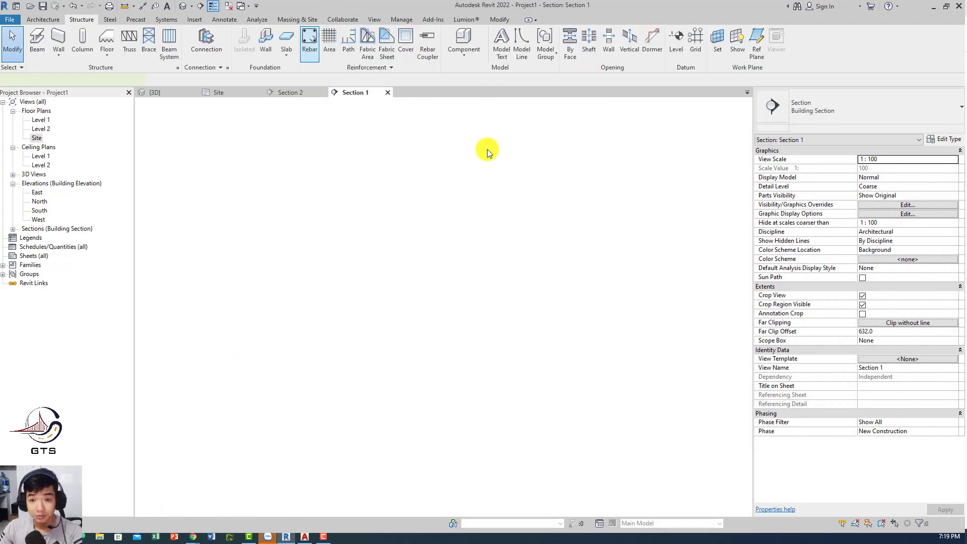
left_click(309, 40)
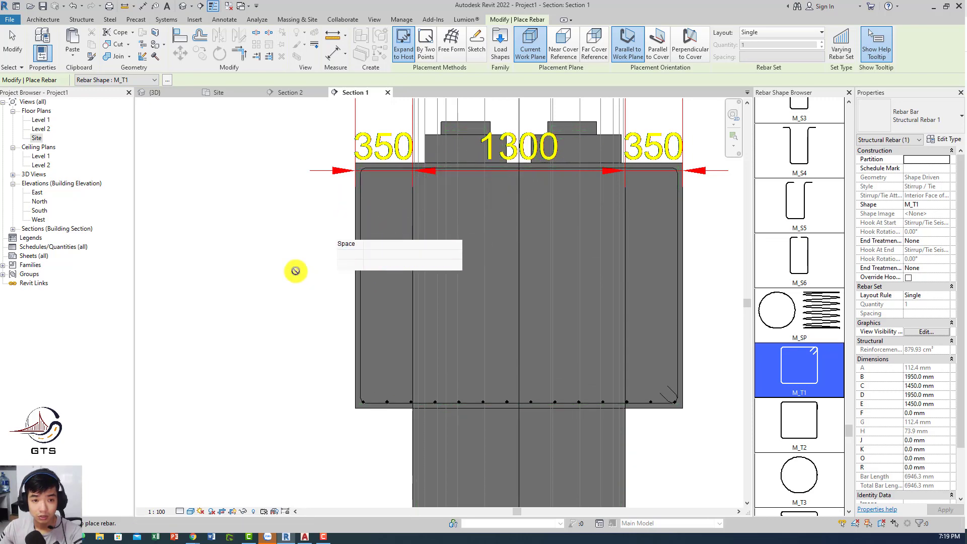
left_click(155, 91)
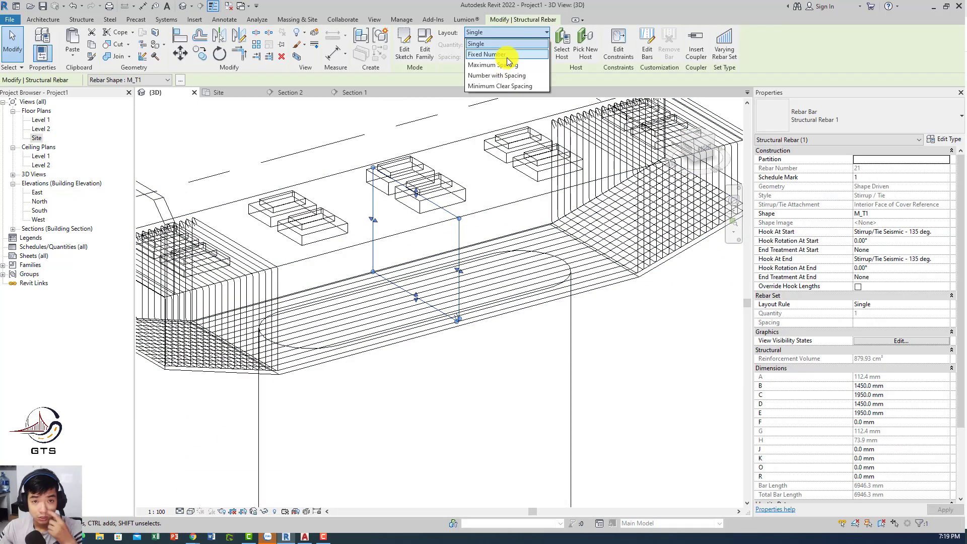
left_click(492, 65)
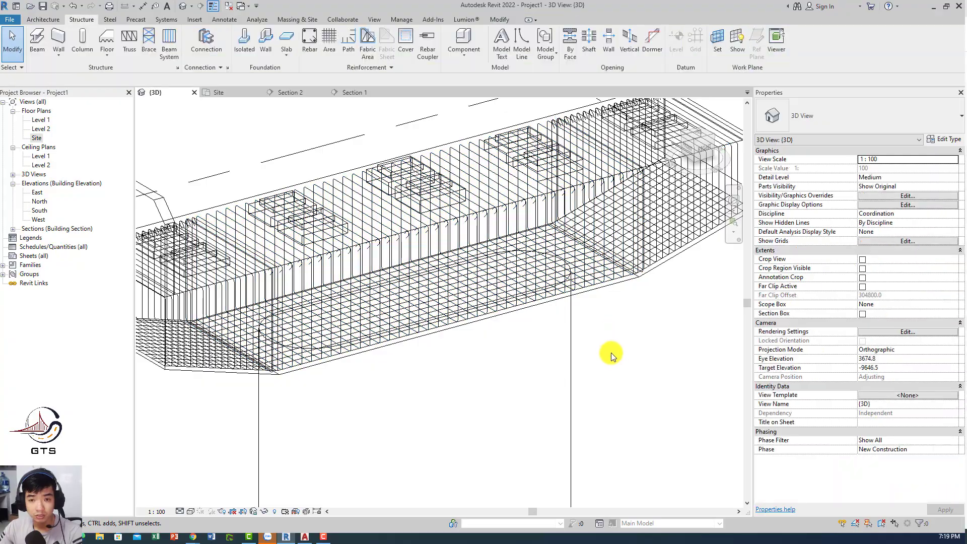
- Window-select the cap's rebar and tick View unobscured for the 3D View
left_click(555, 210)
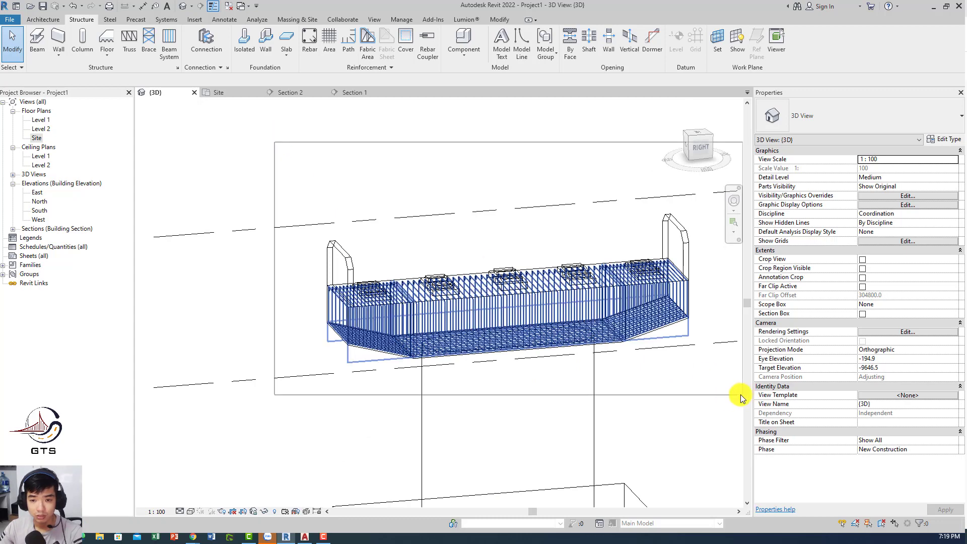
left_click(901, 332)
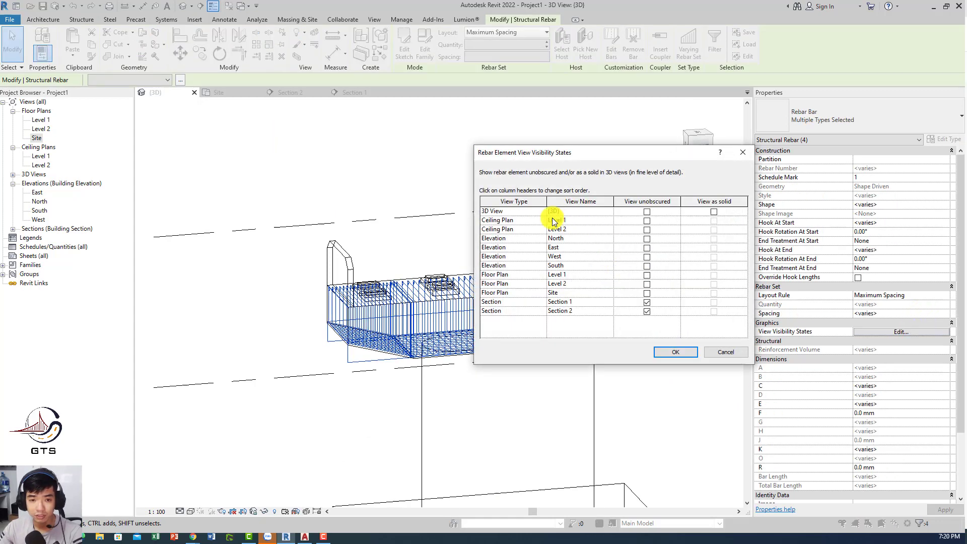
left_click(647, 212)
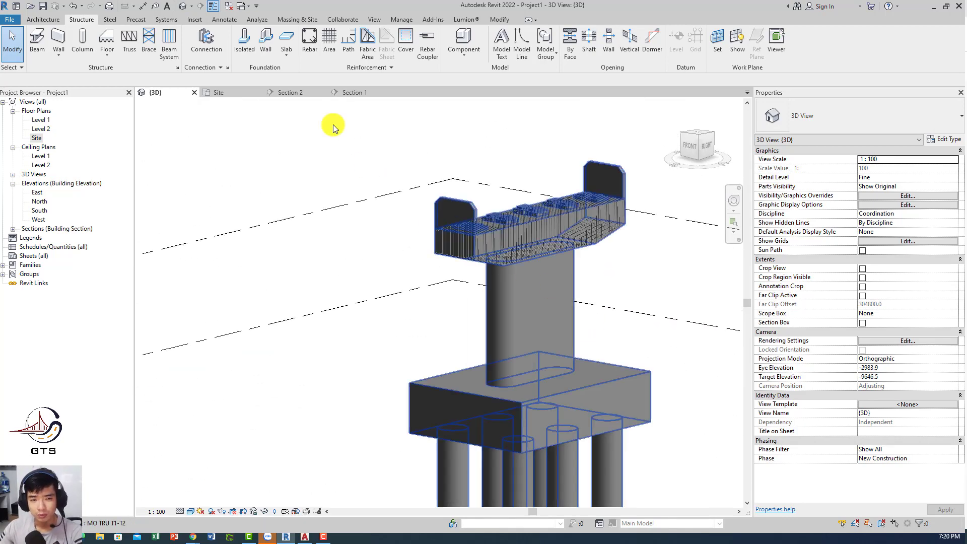
left_click_drag(333, 125, 391, 219)
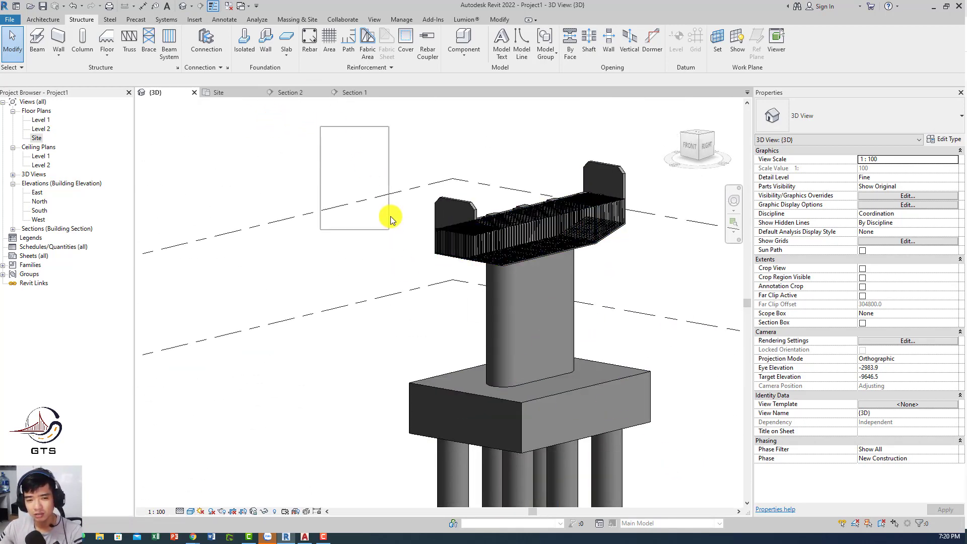
left_click(524, 228)
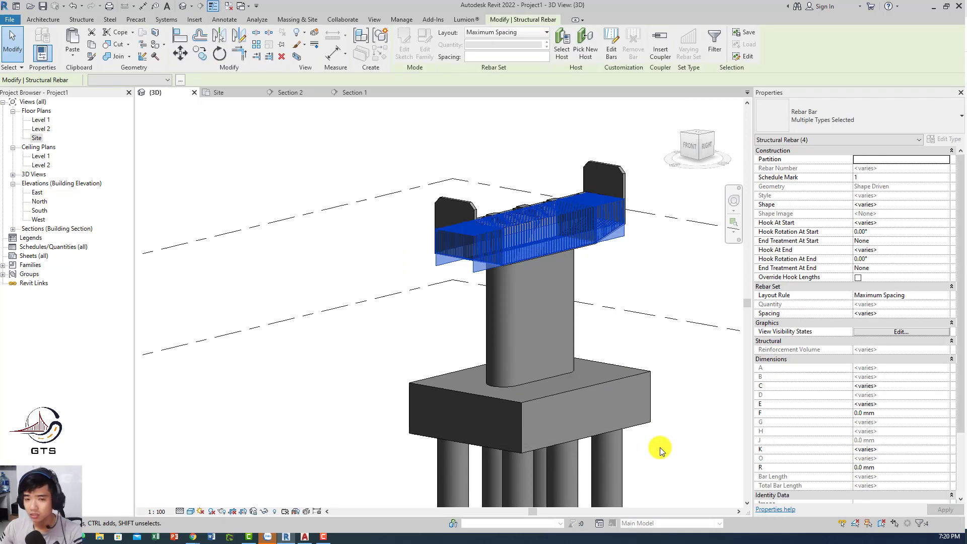
mouse_move(678, 323)
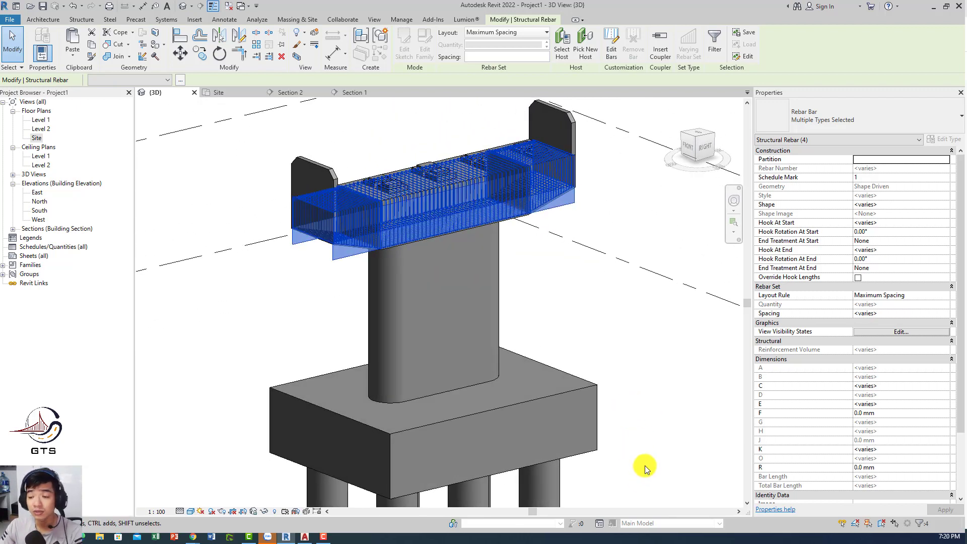
mouse_move(681, 390)
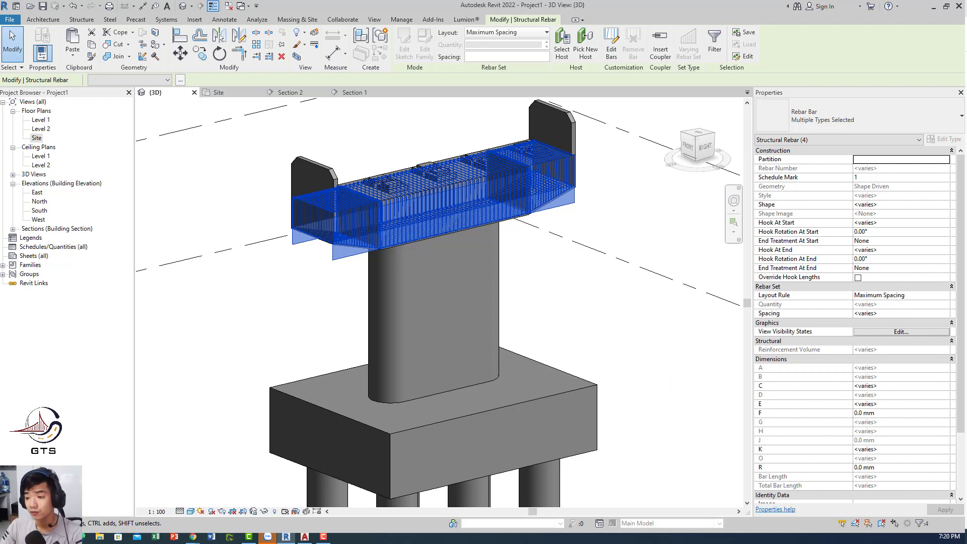
mouse_move(631, 327)
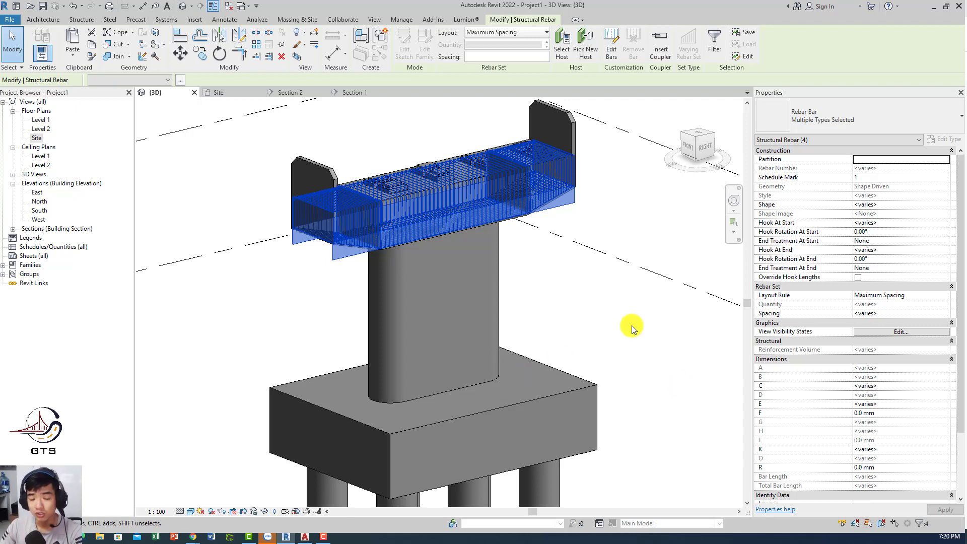